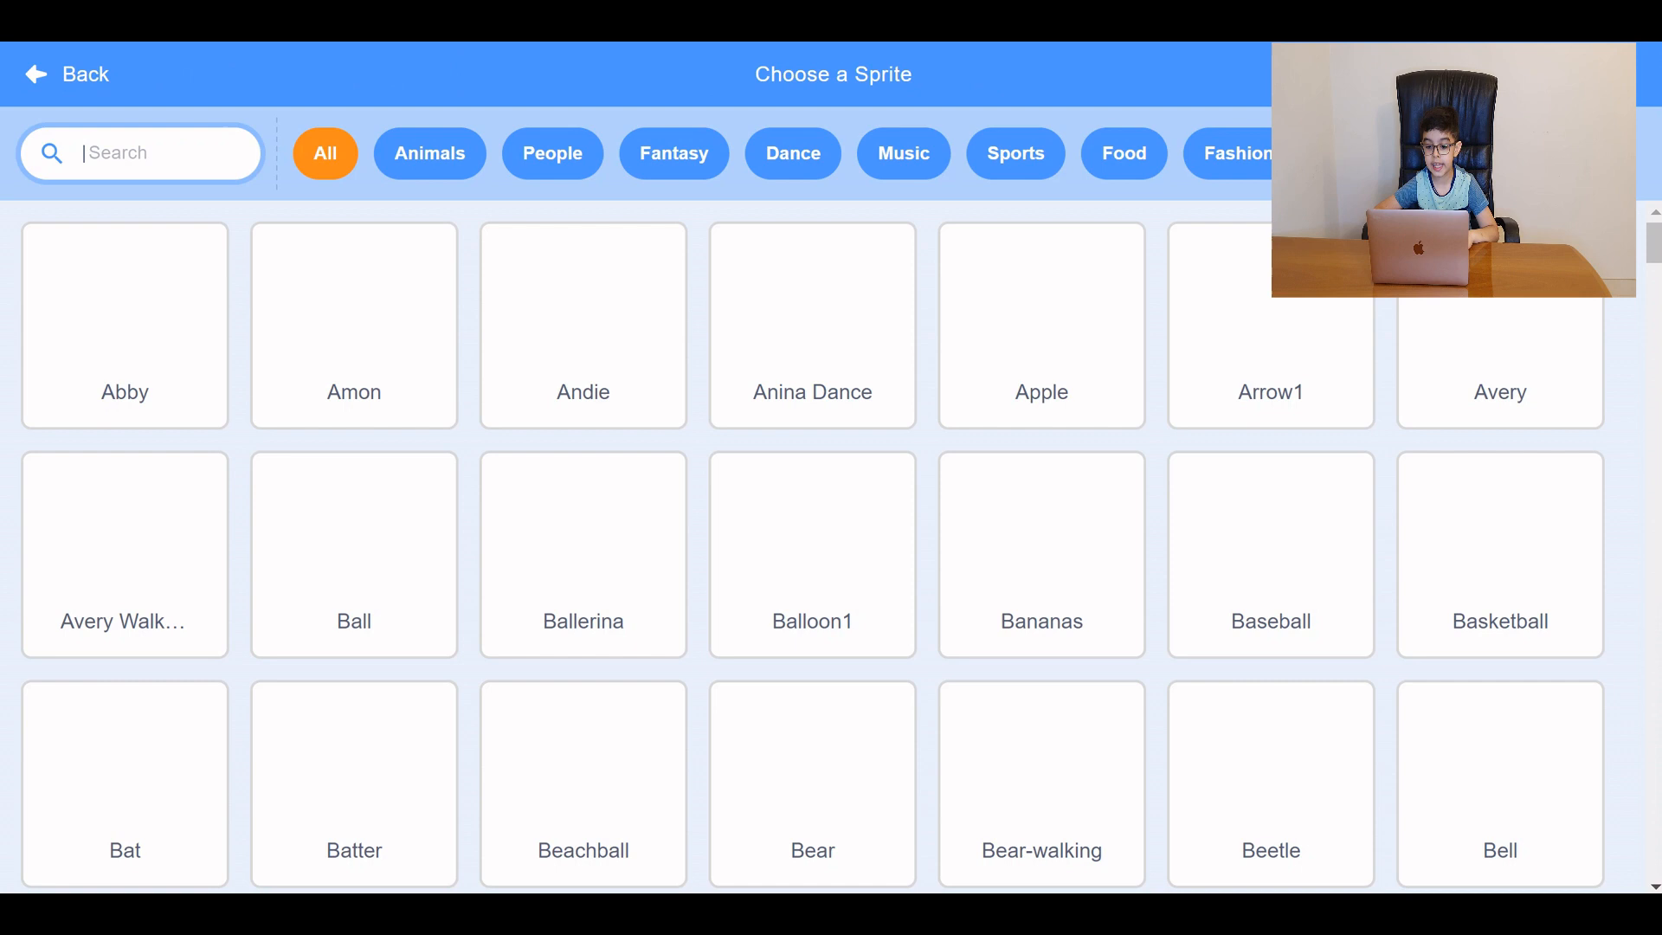
# Search 'cat' in the sprite library and add the Cat Flying sprite.
pyautogui.write('cat')
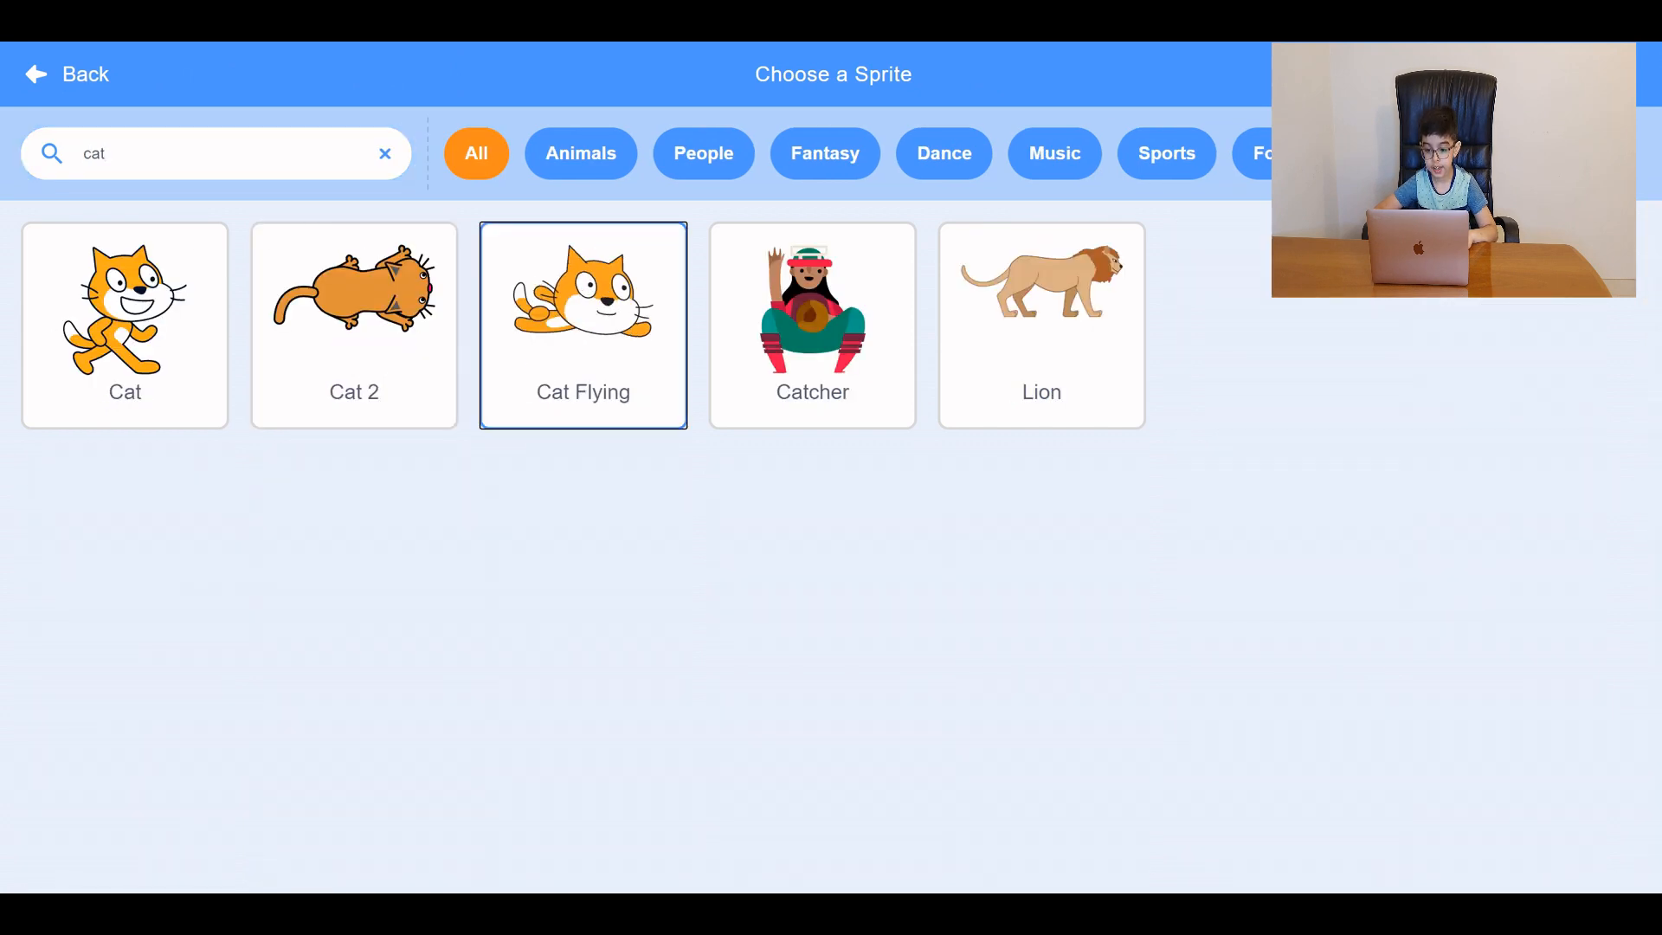
pyautogui.click(583, 308)
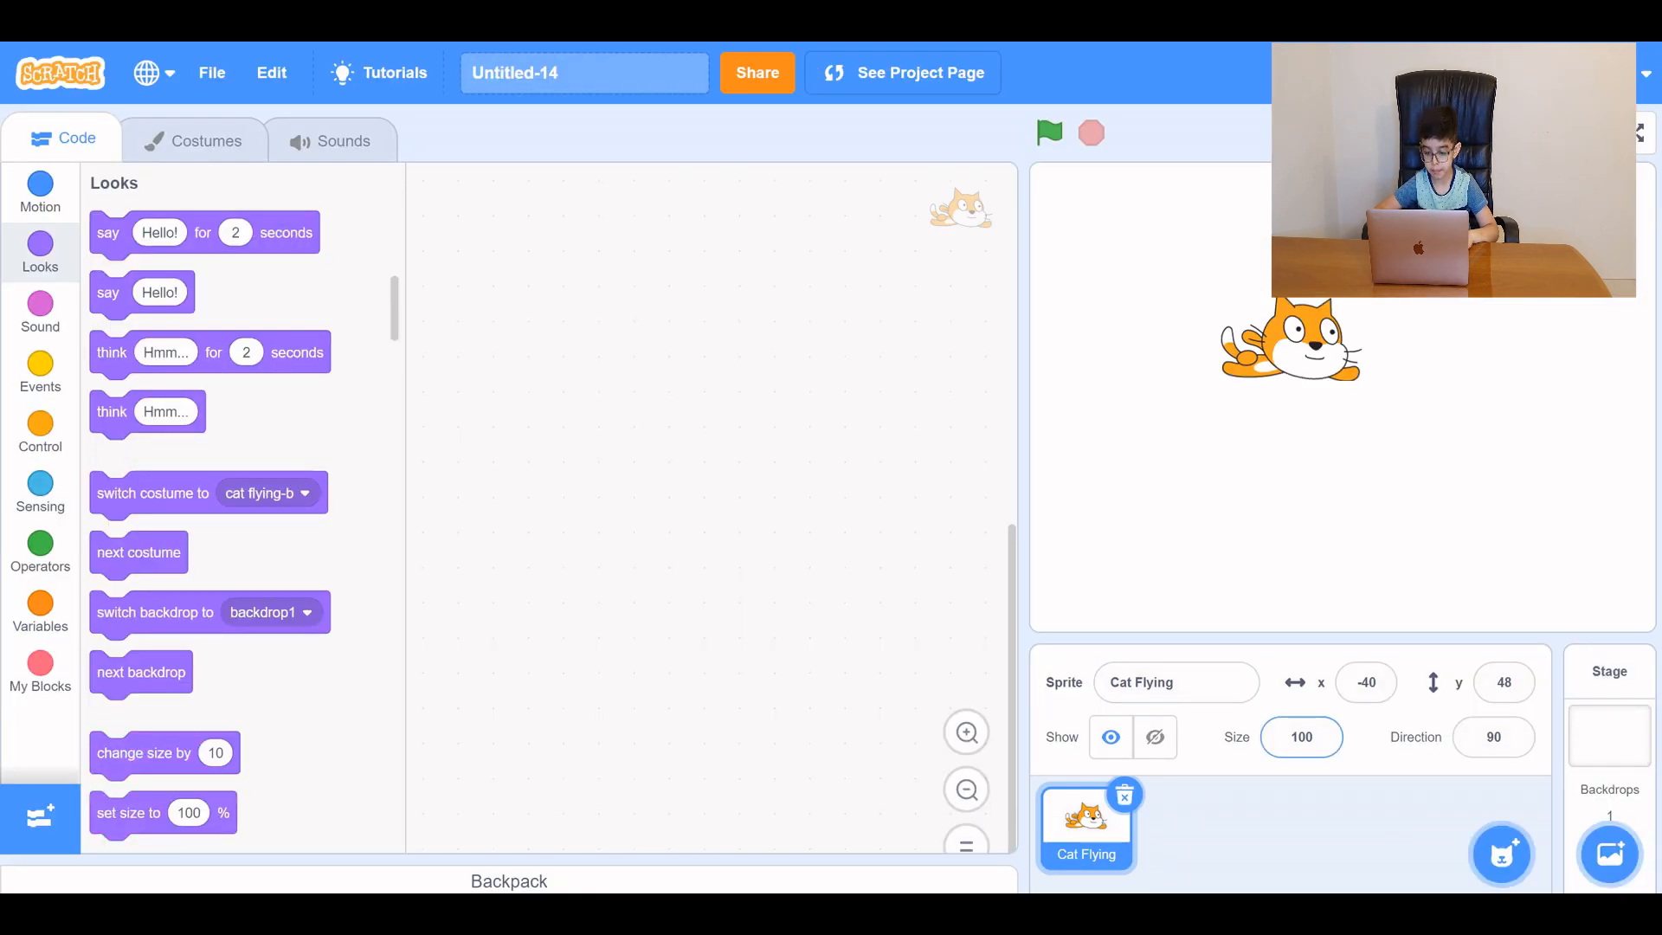
# Set the cat's Size to 30 and drag it to the stage's left edge.
pyautogui.click(1301, 738)
pyautogui.write('3')
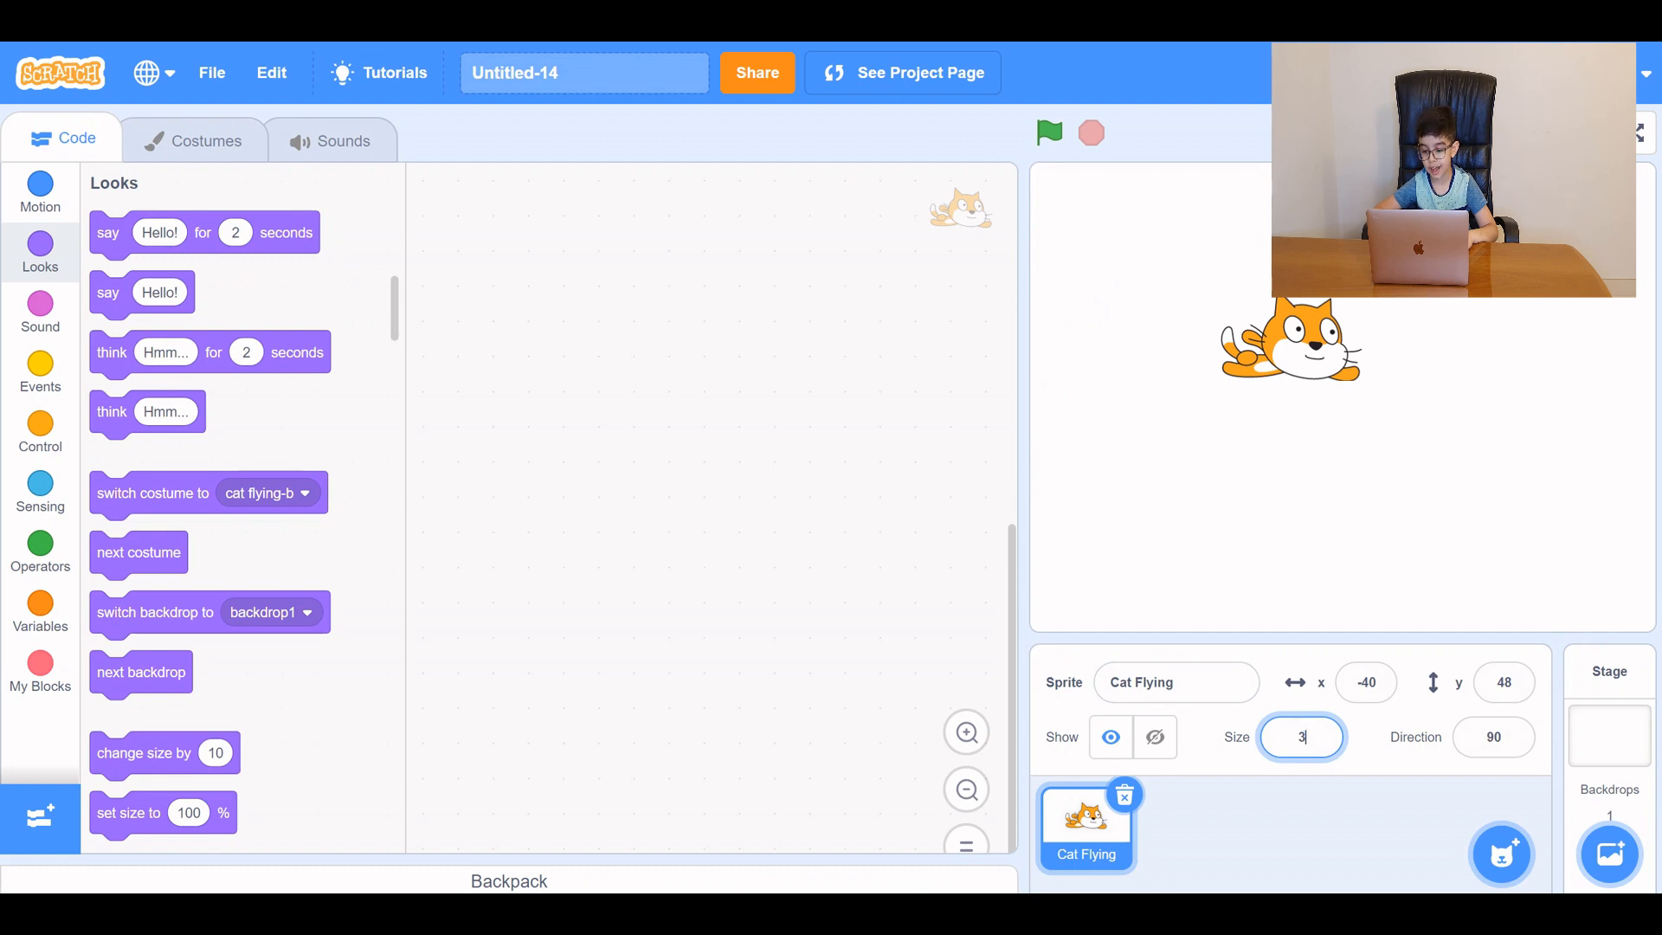
pyautogui.write('0')
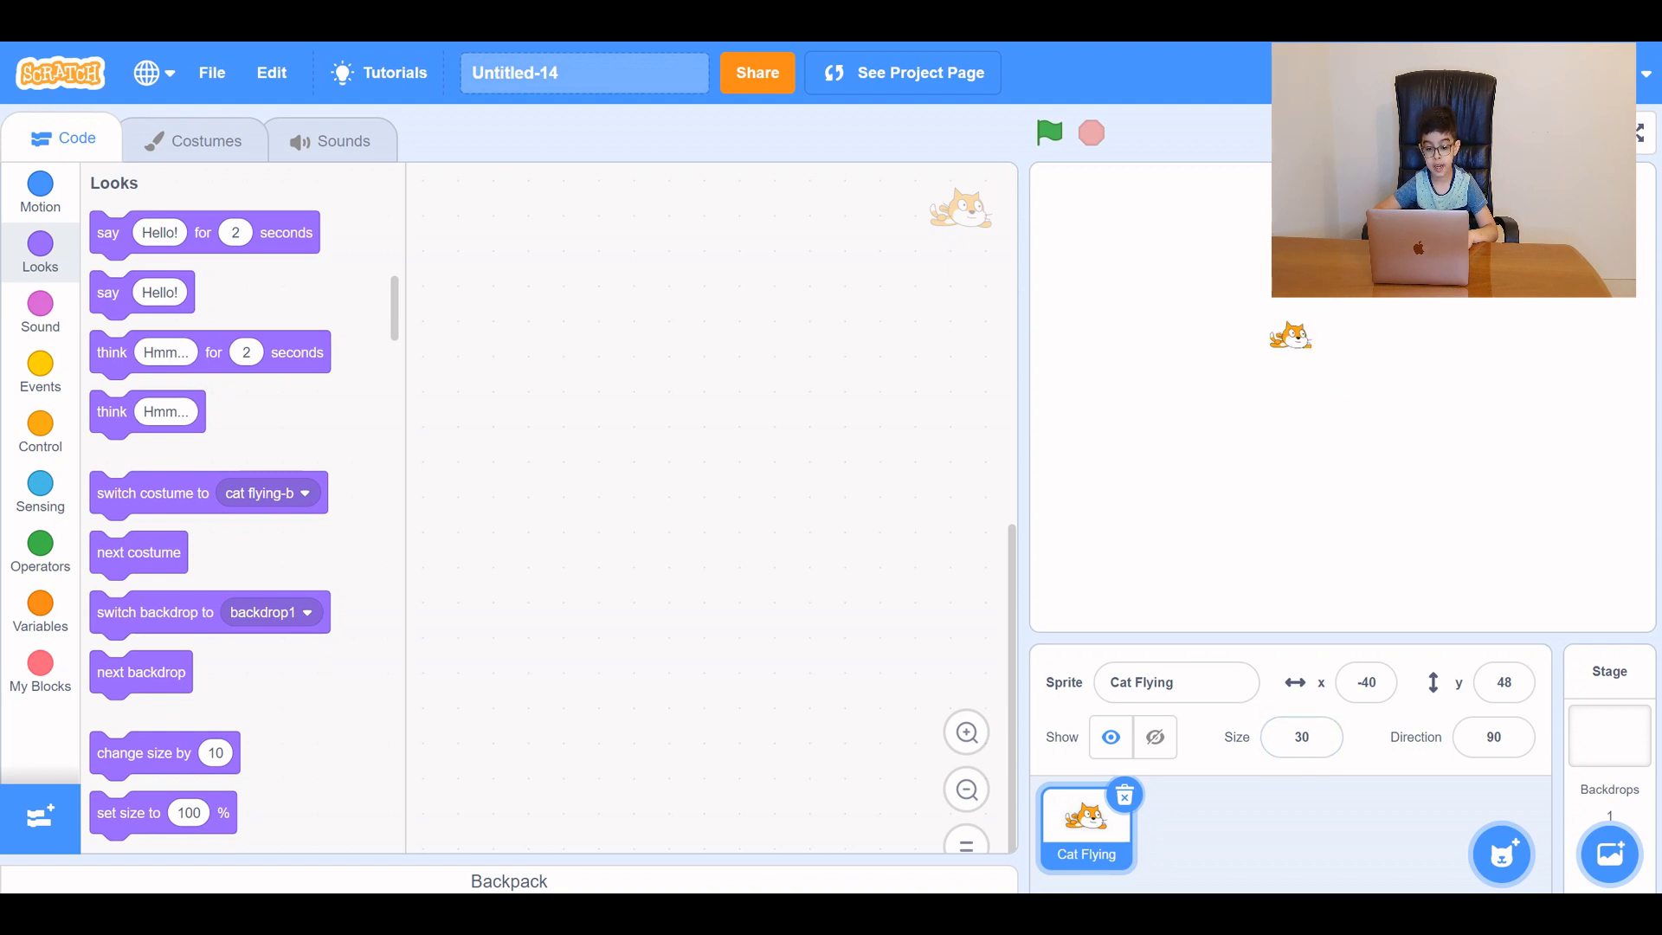
pyautogui.moveTo(1290, 336); pyautogui.dragTo(1063, 351)
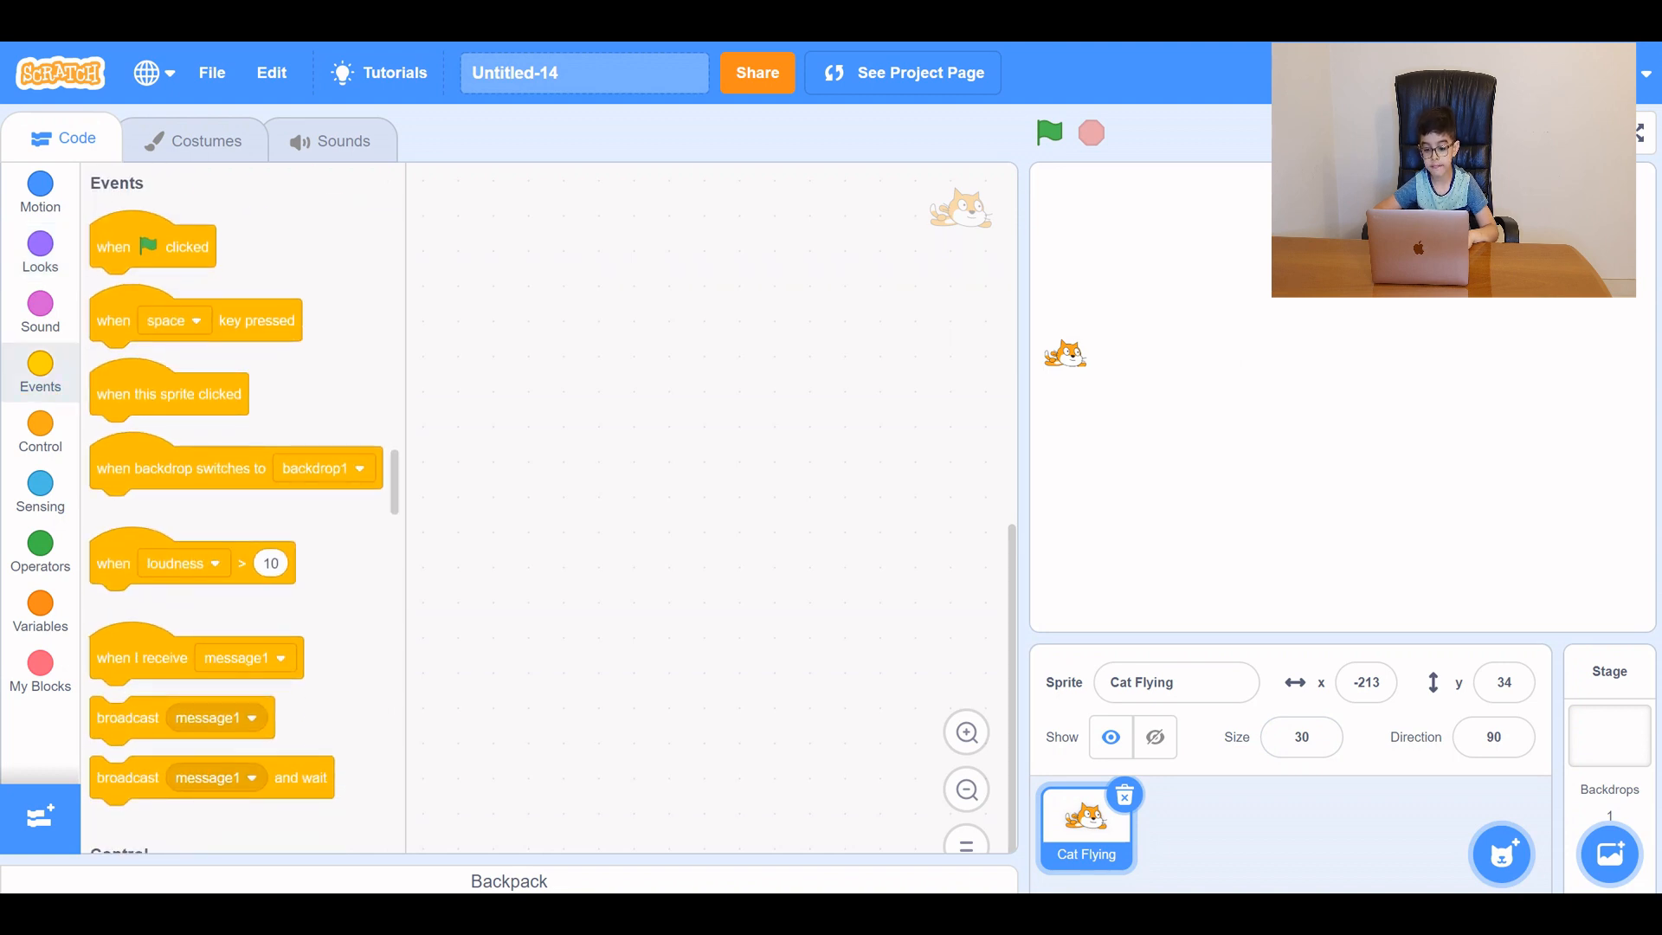
# Start a green-flag script that sends the cat to x -213, y 0.
pyautogui.moveTo(153, 246); pyautogui.dragTo(600, 267)
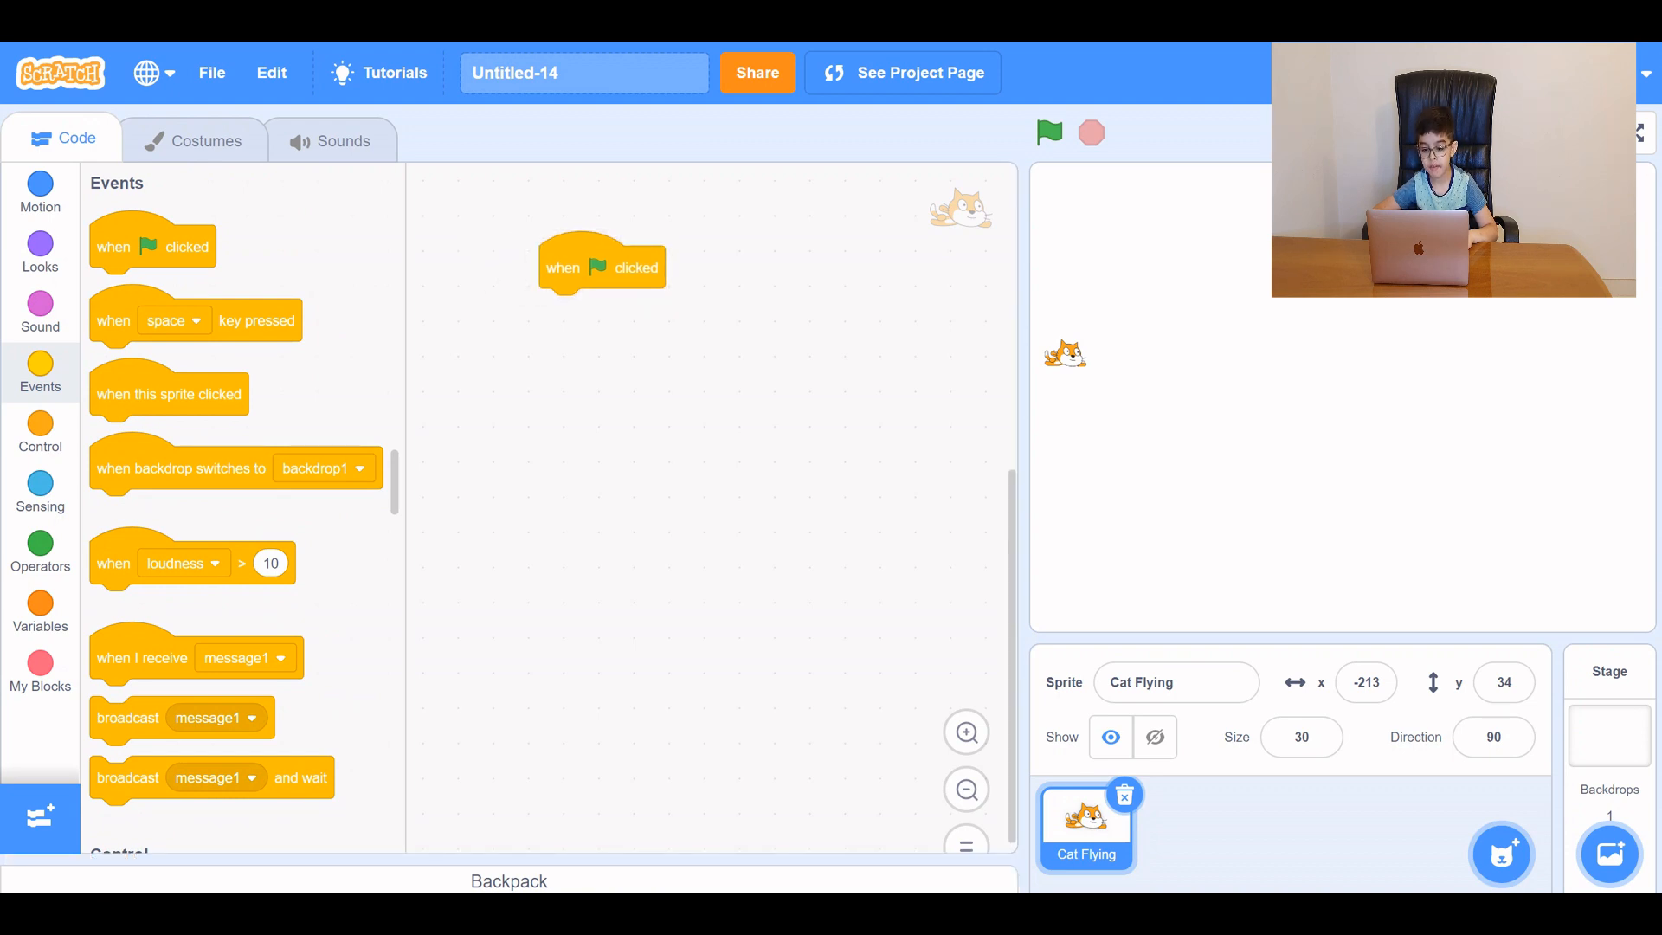
pyautogui.click(40, 185)
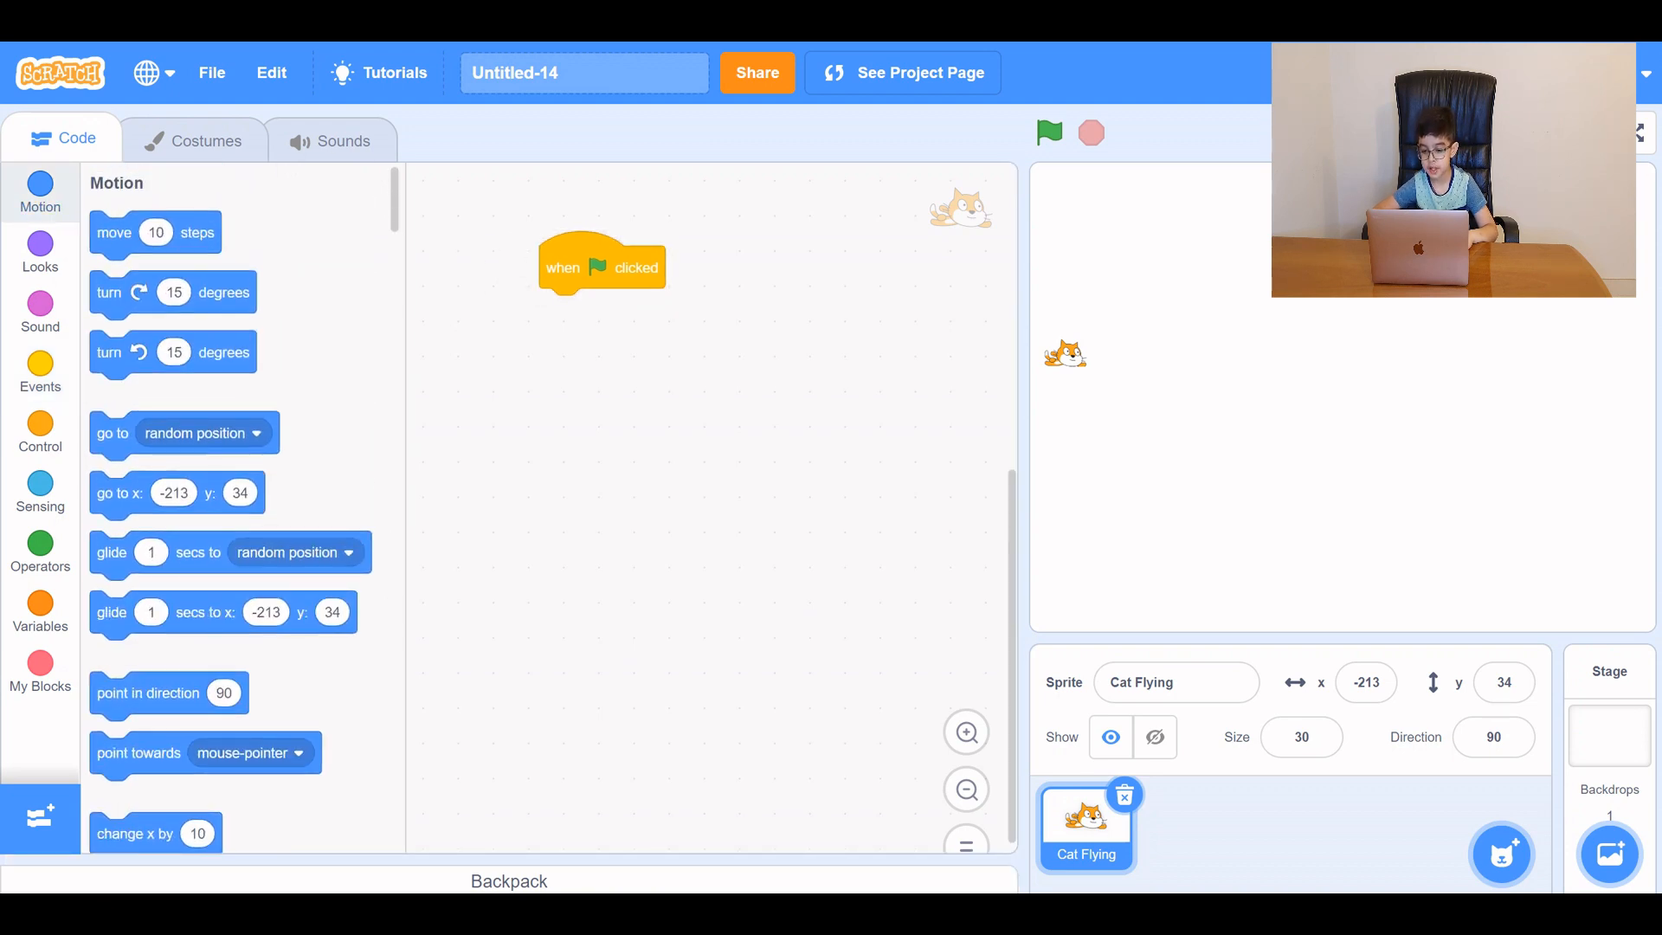
pyautogui.moveTo(119, 491); pyautogui.dragTo(229, 485)
pyautogui.write('0')
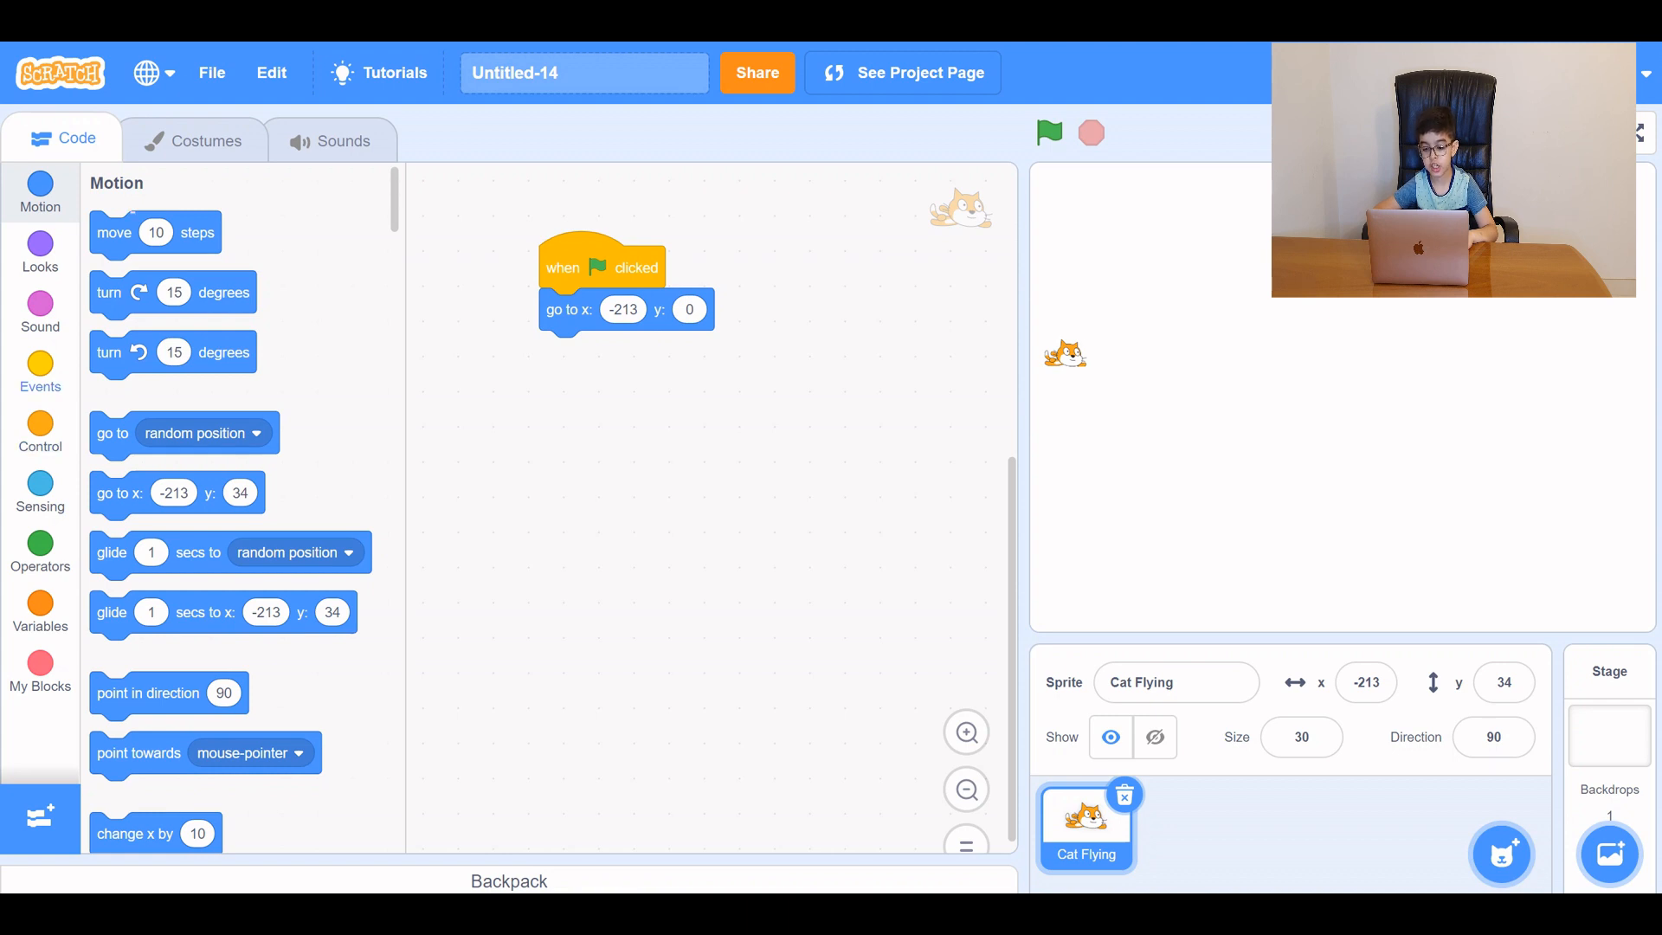
# Add a forever loop with an if-else checking whether space is pressed.
pyautogui.click(40, 433)
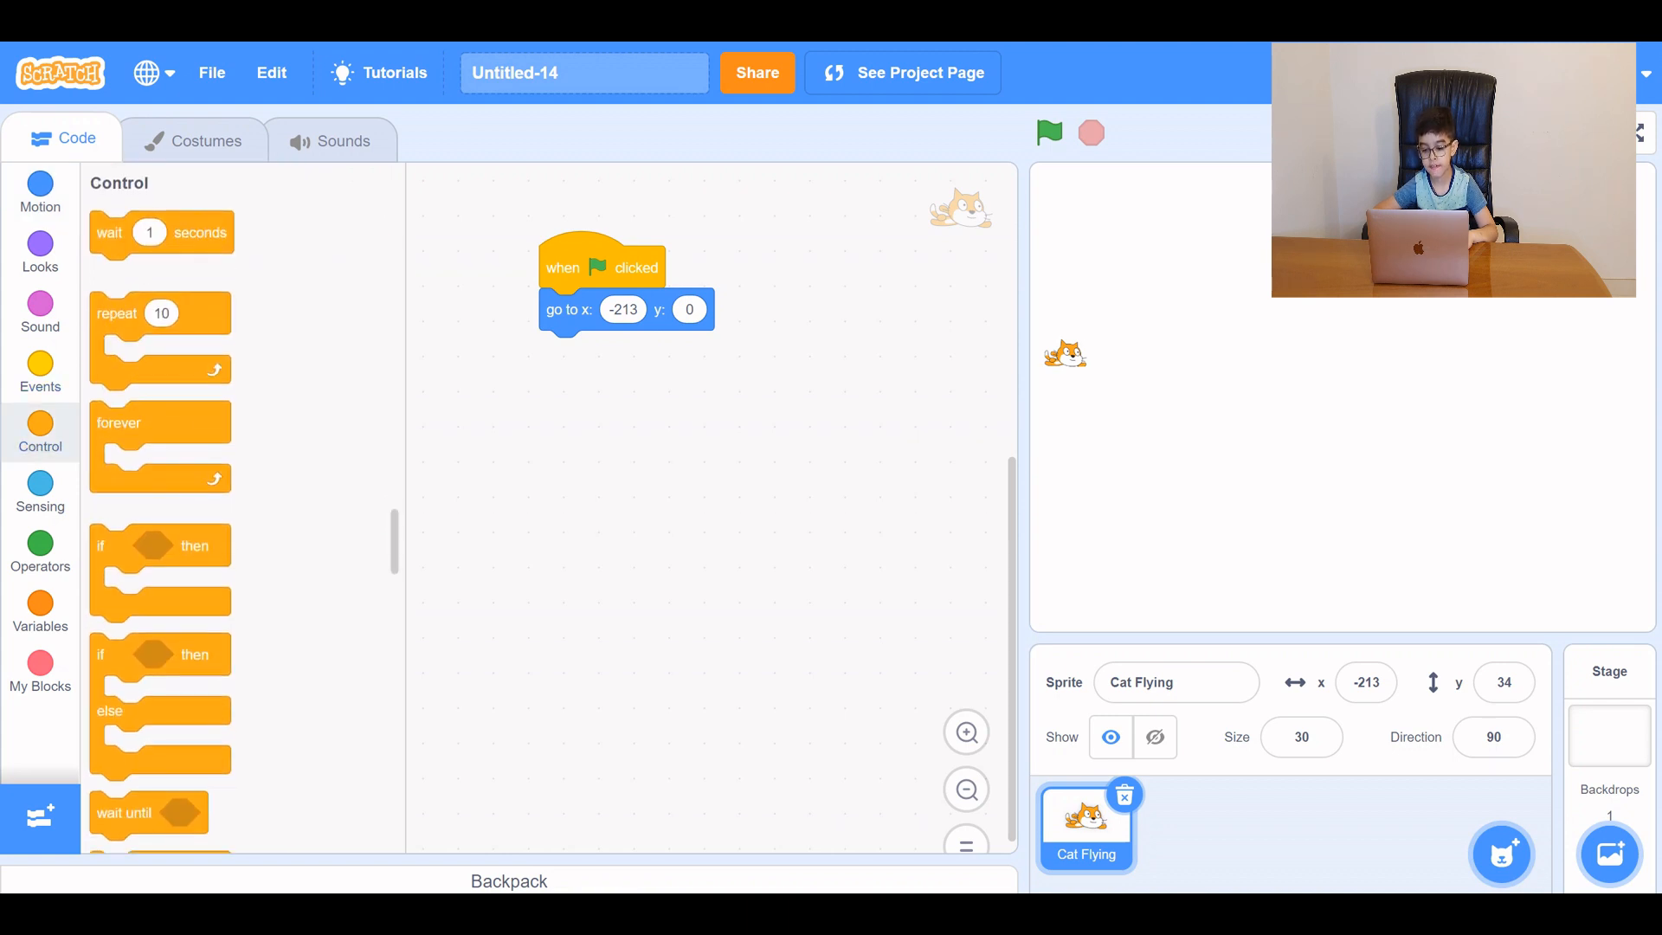
pyautogui.moveTo(120, 422); pyautogui.dragTo(568, 352)
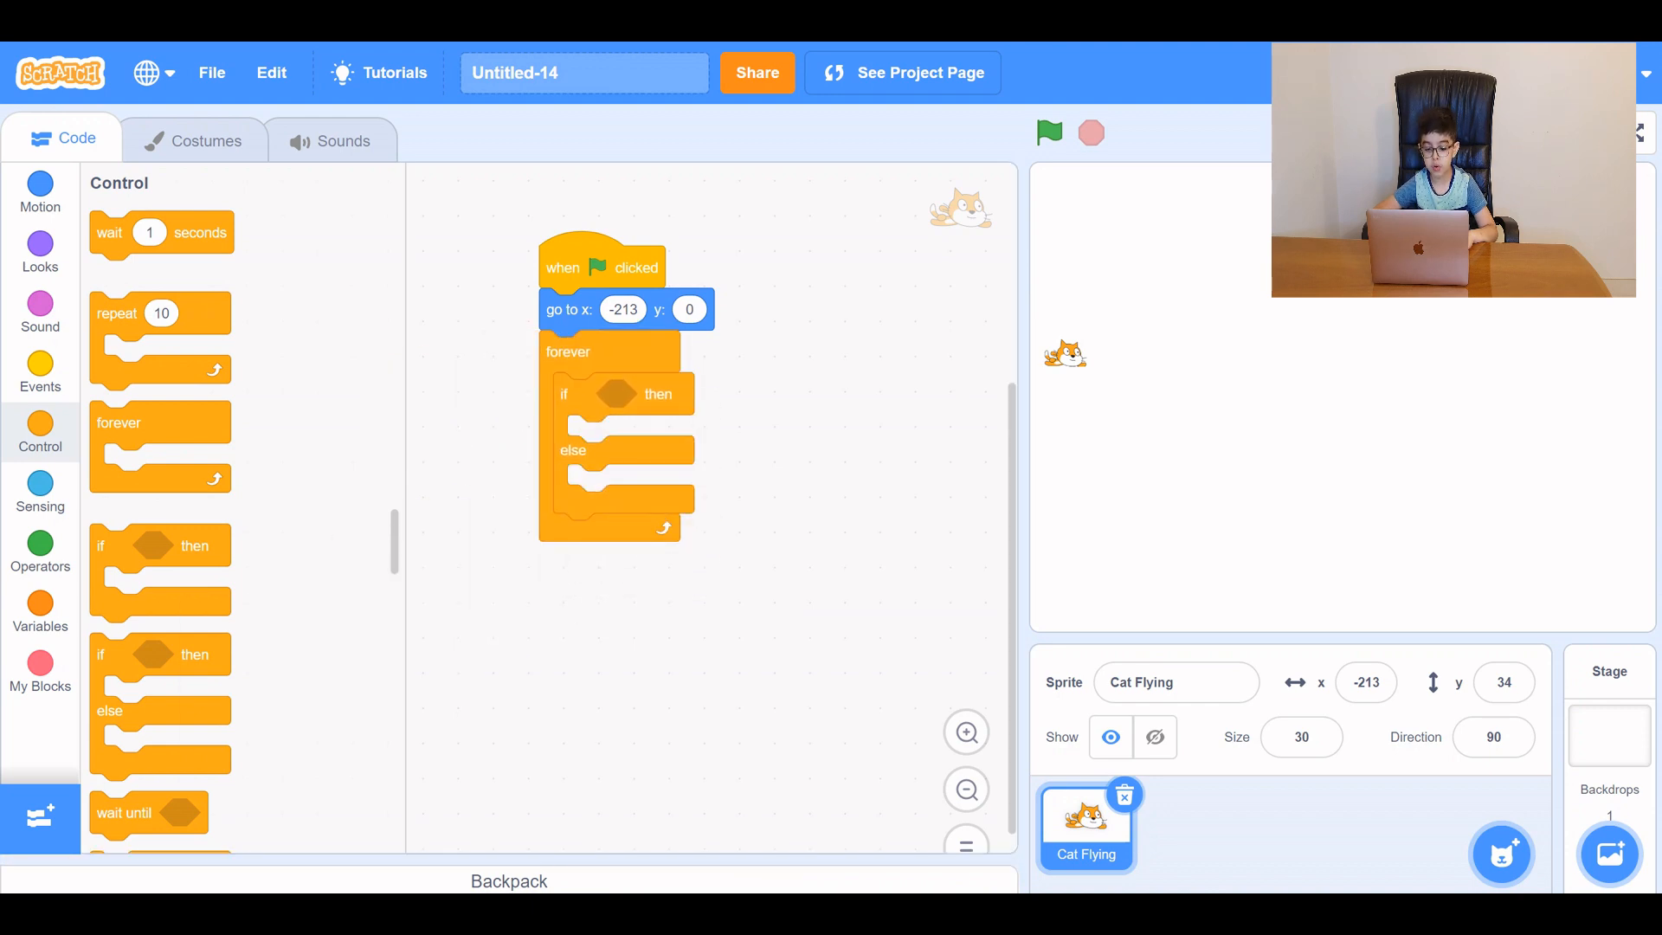
pyautogui.click(40, 491)
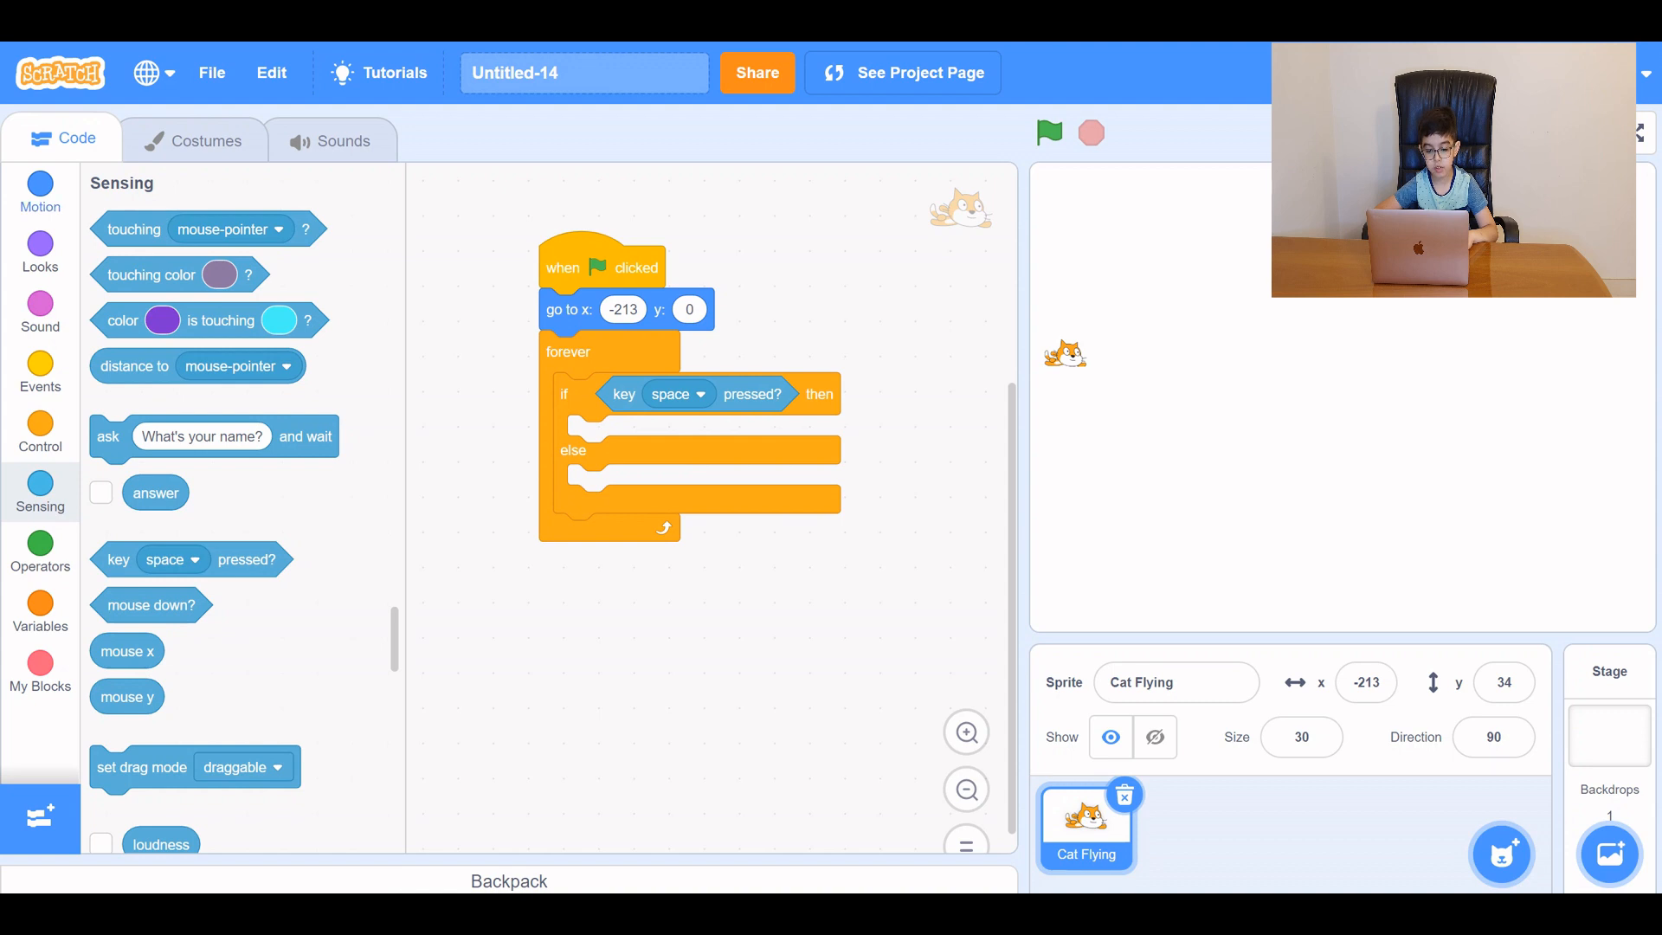
# In the if branch, change y by 10 and switch costume to cat flying-b.
pyautogui.click(40, 190)
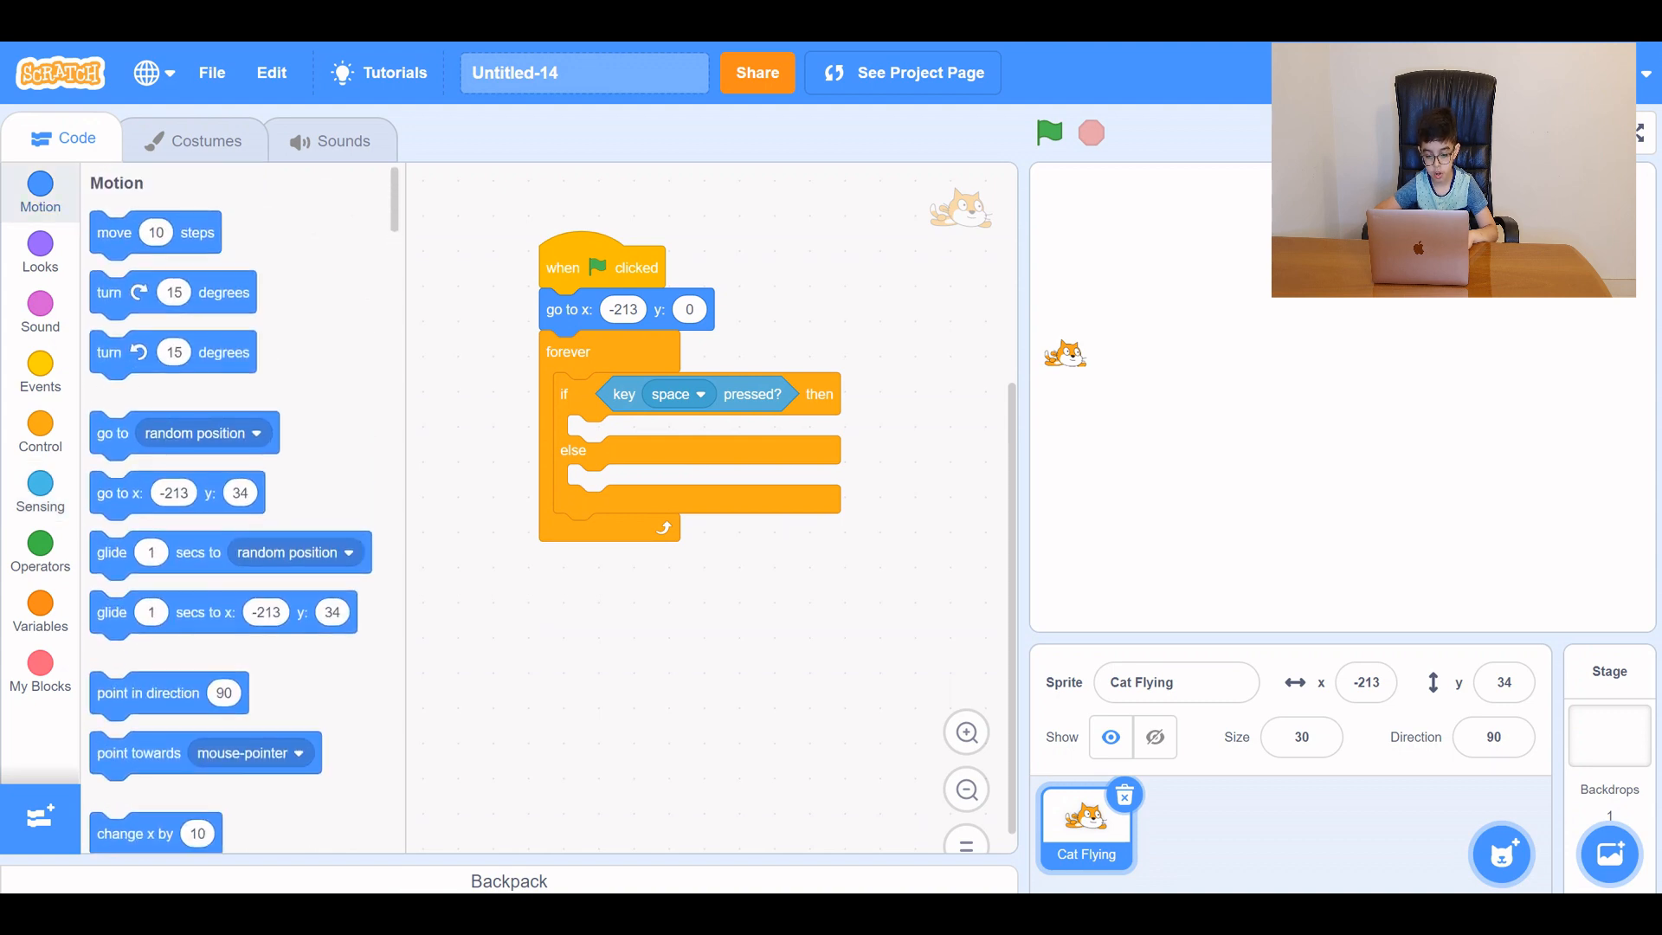
pyautogui.scroll(-3)
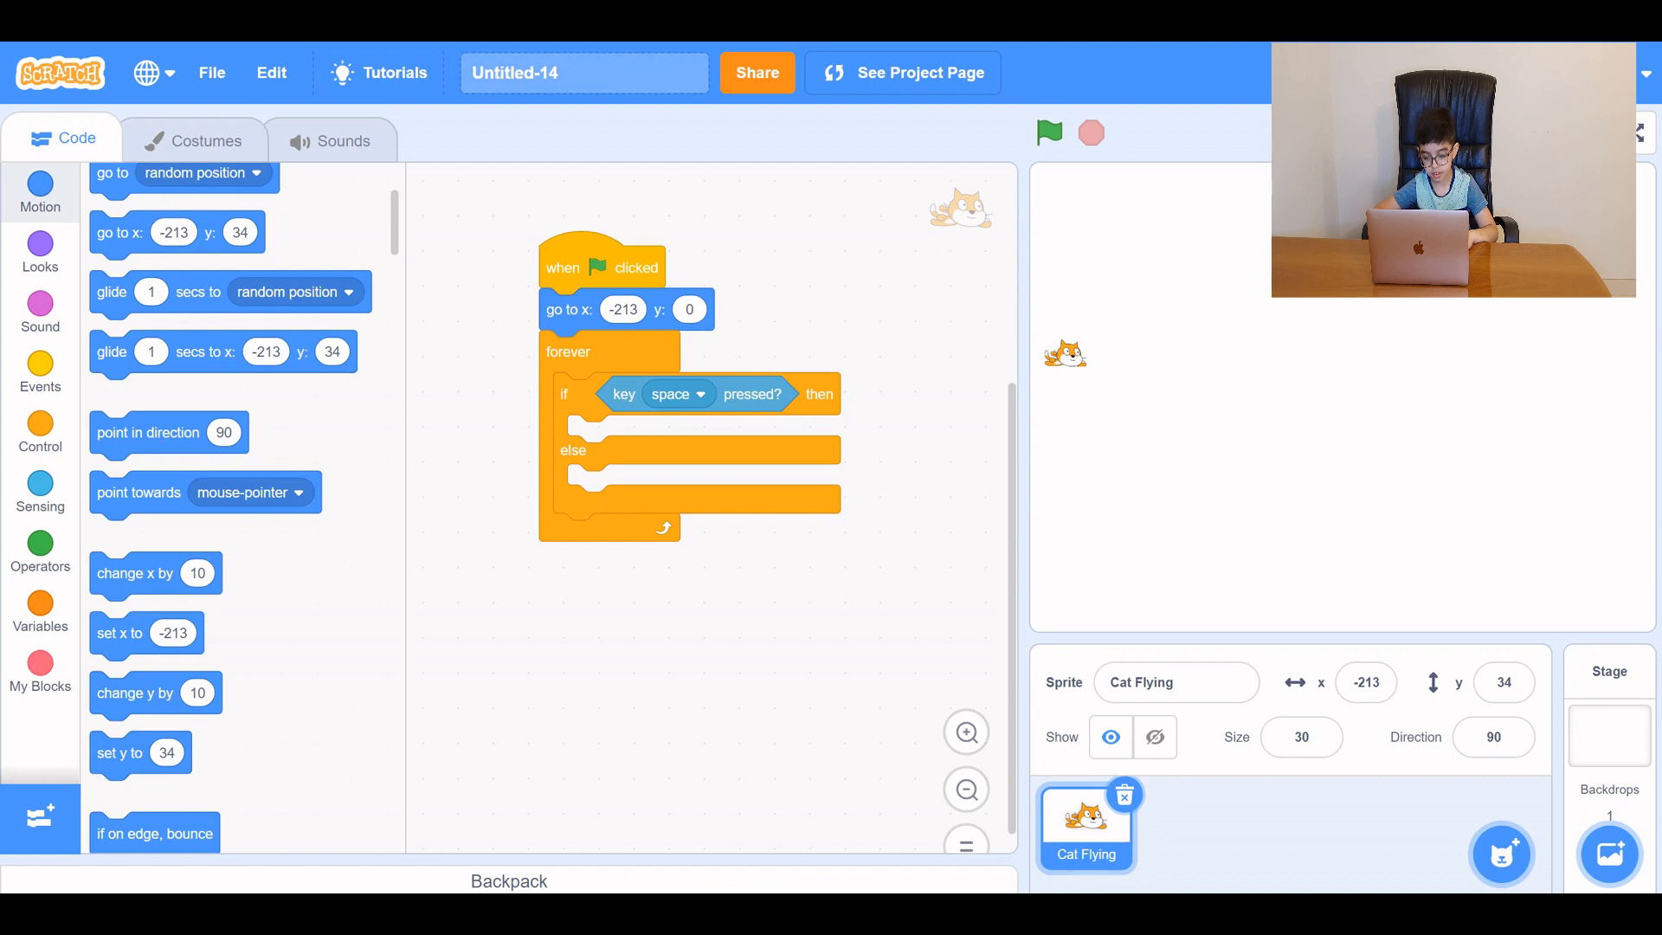
pyautogui.moveTo(154, 693); pyautogui.dragTo(615, 436)
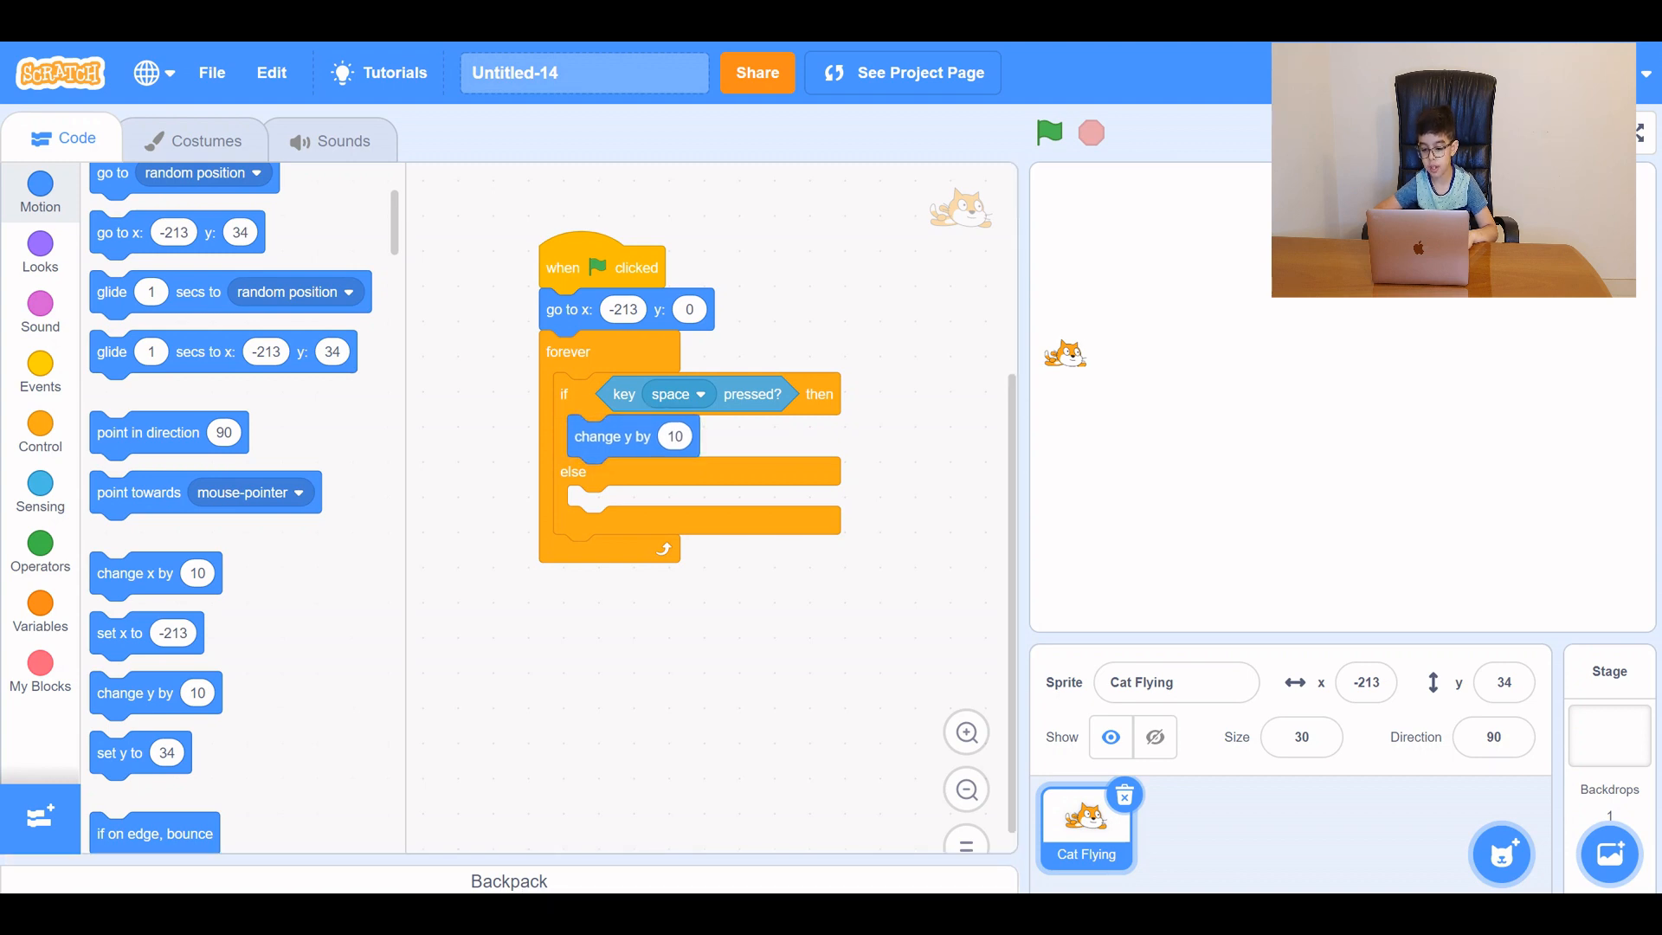
pyautogui.click(40, 251)
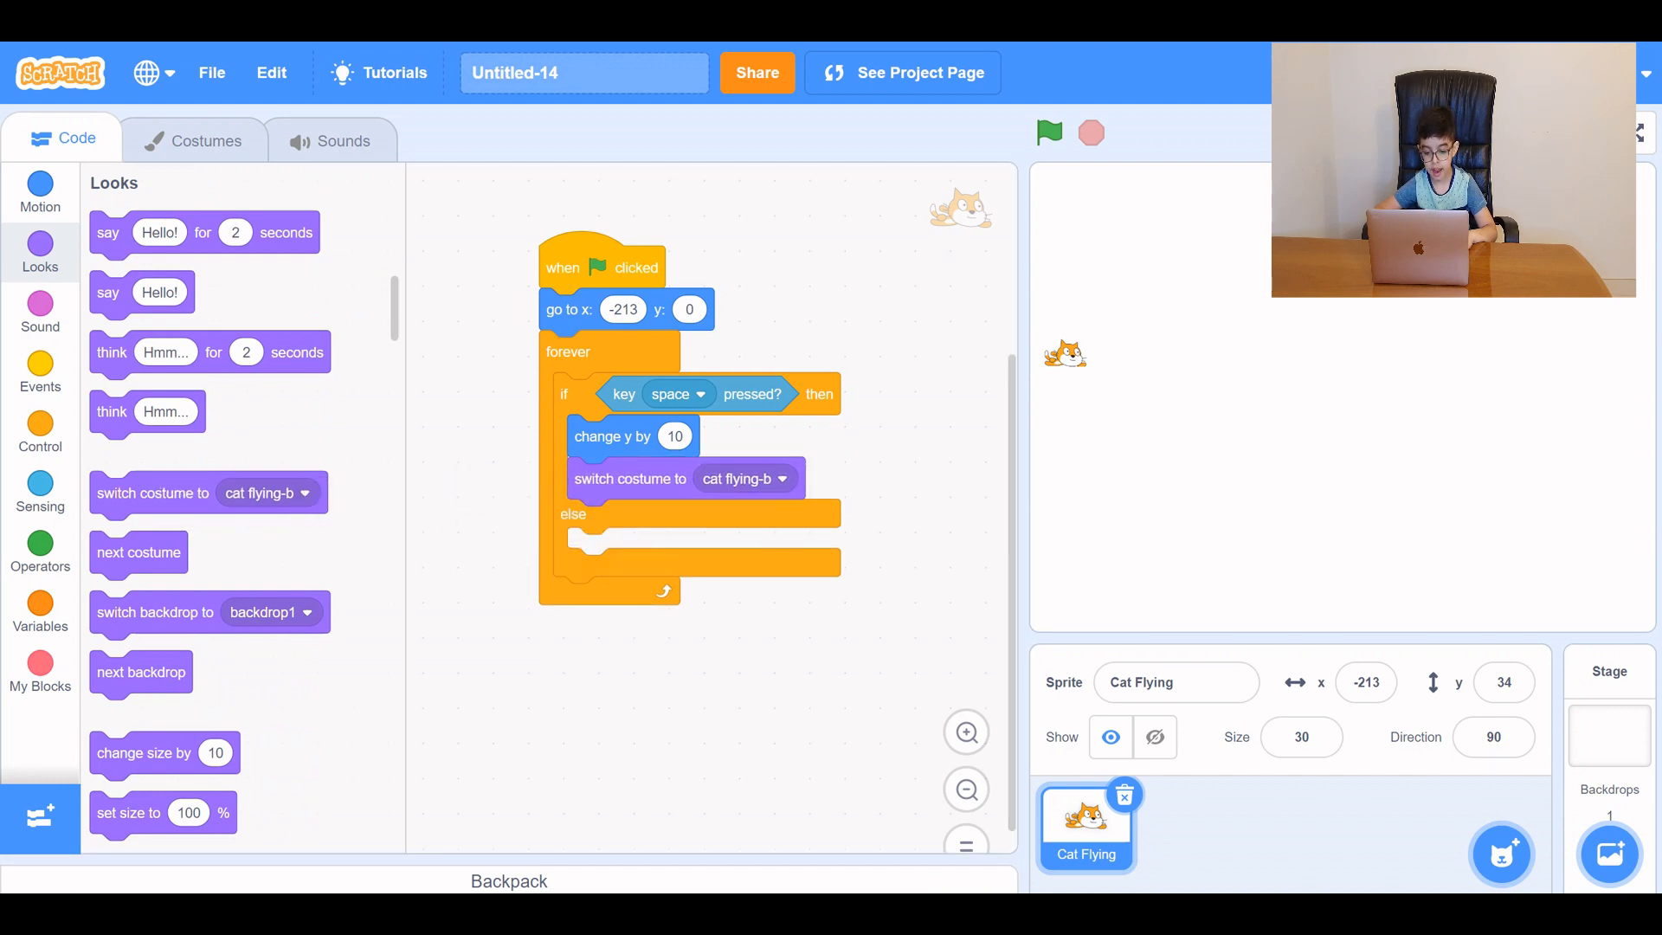
# In the else branch, change y by -5 and switch costume to cat flying-a.
pyautogui.click(40, 192)
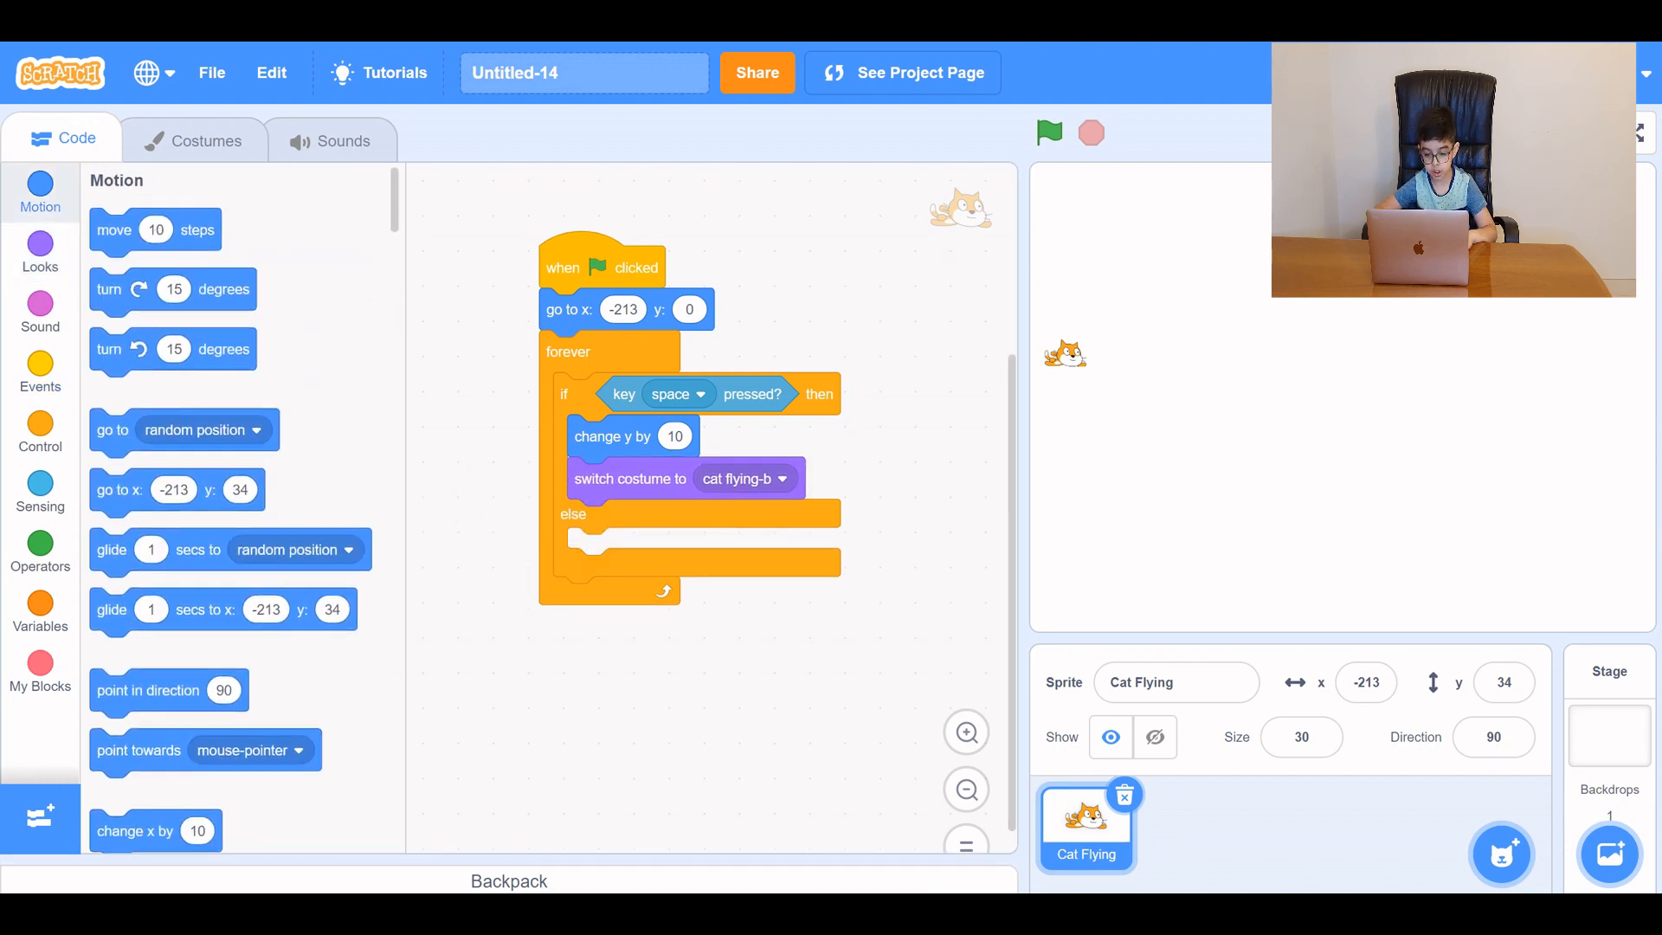
pyautogui.scroll(-3)
pyautogui.write('-5')
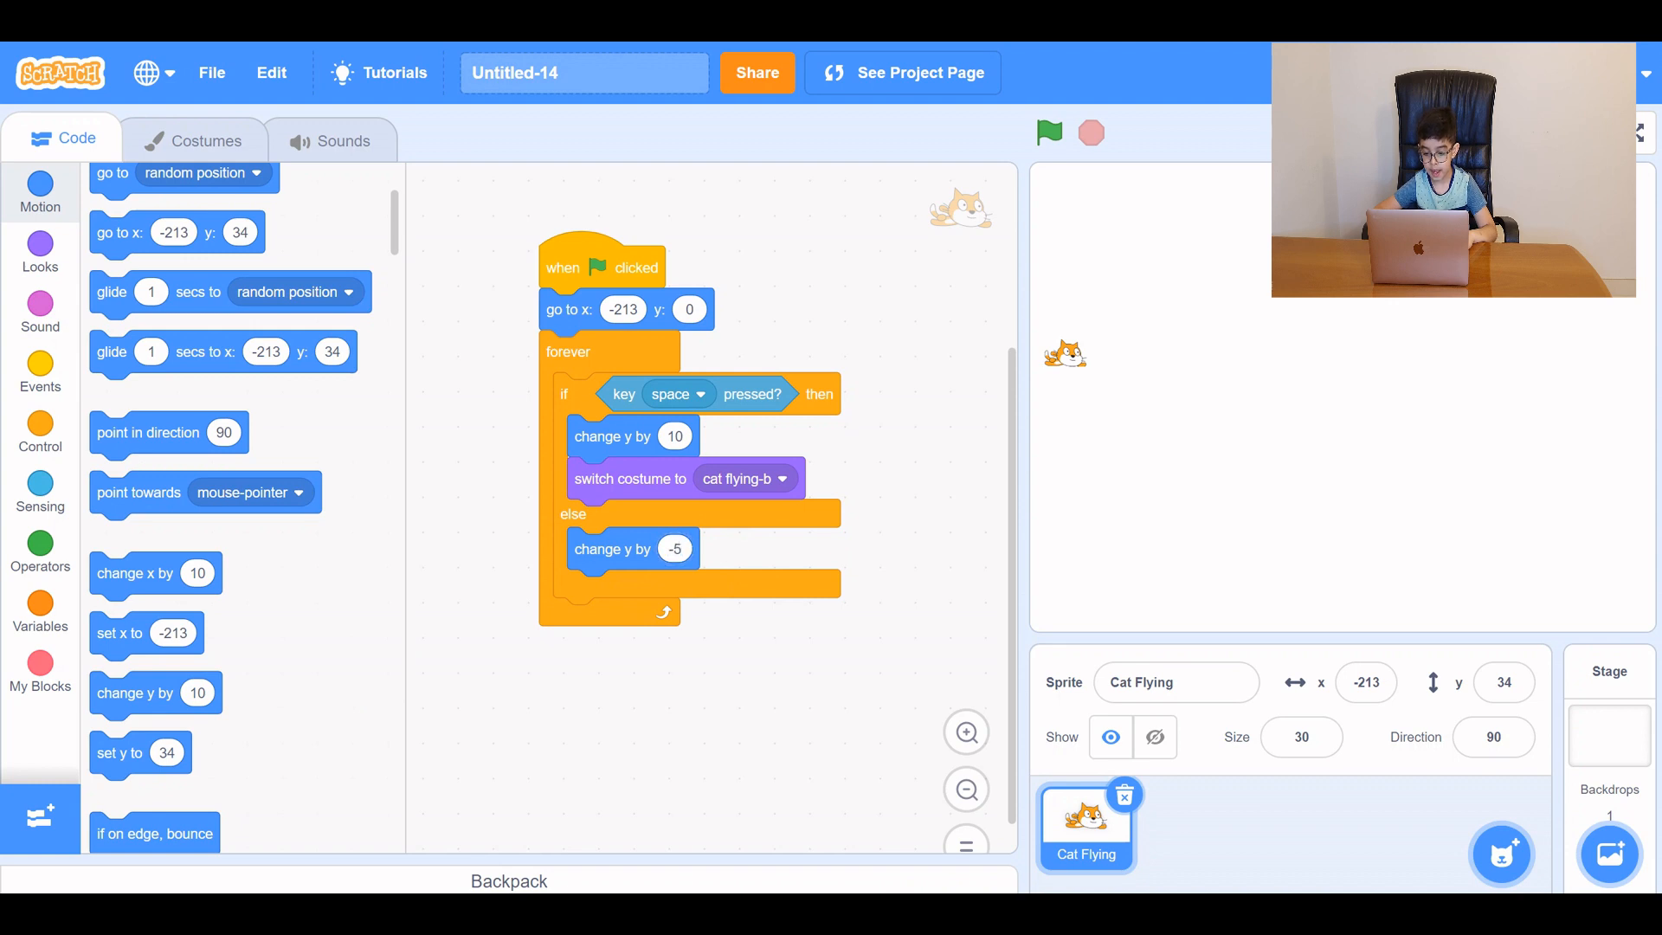
pyautogui.click(40, 253)
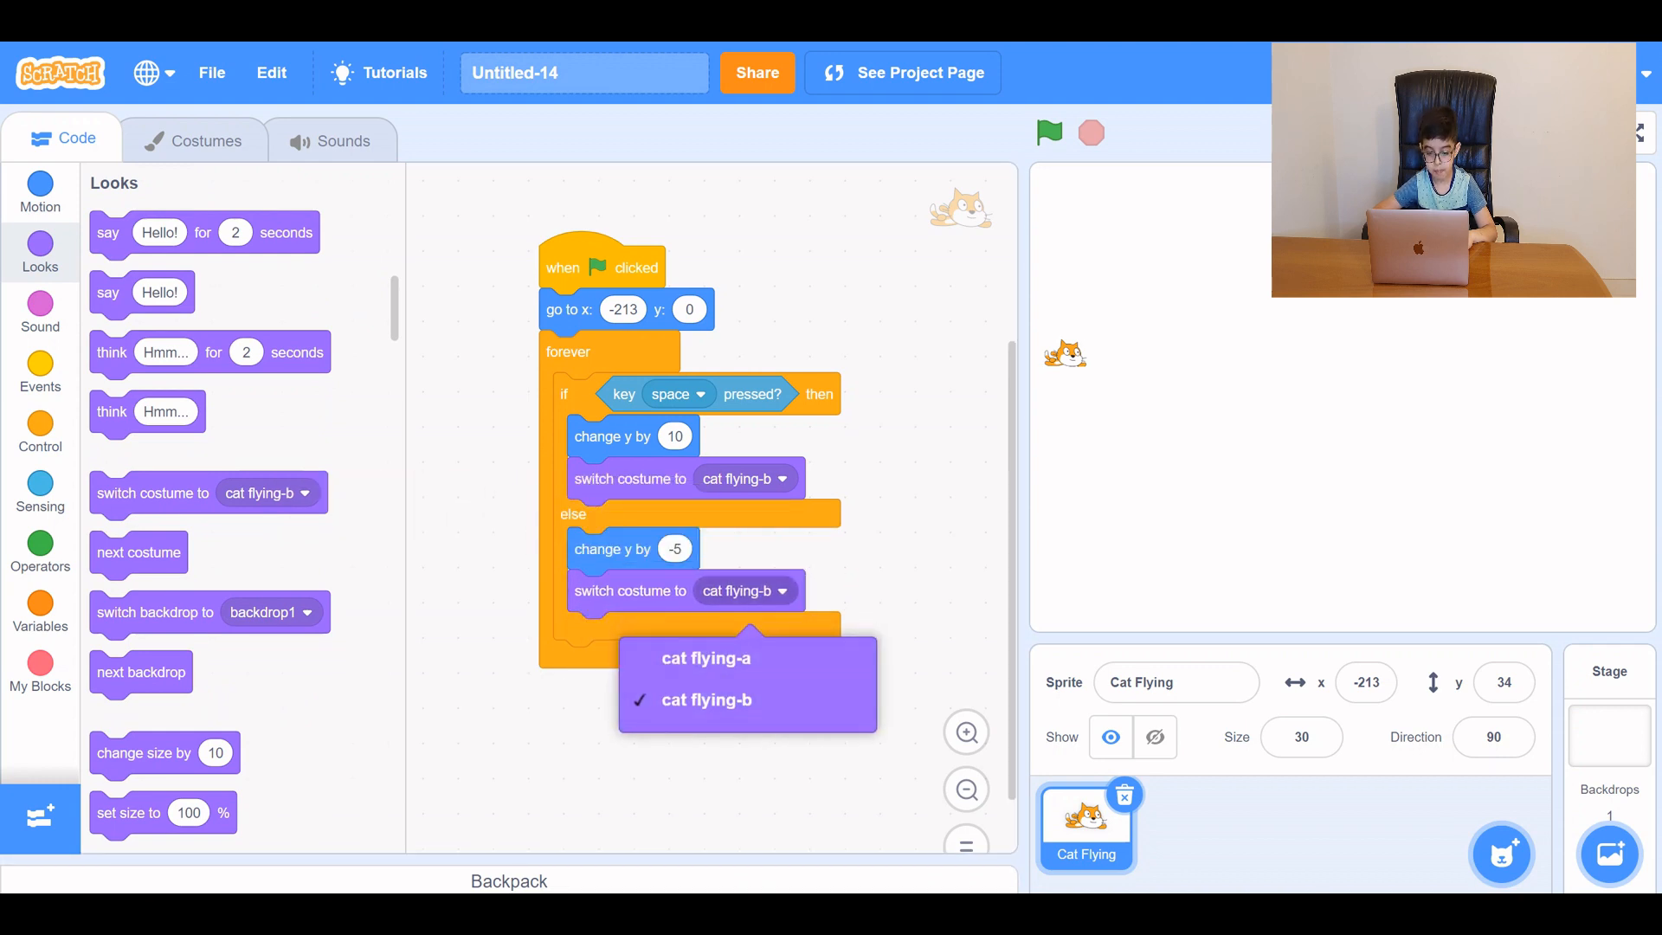
pyautogui.click(706, 658)
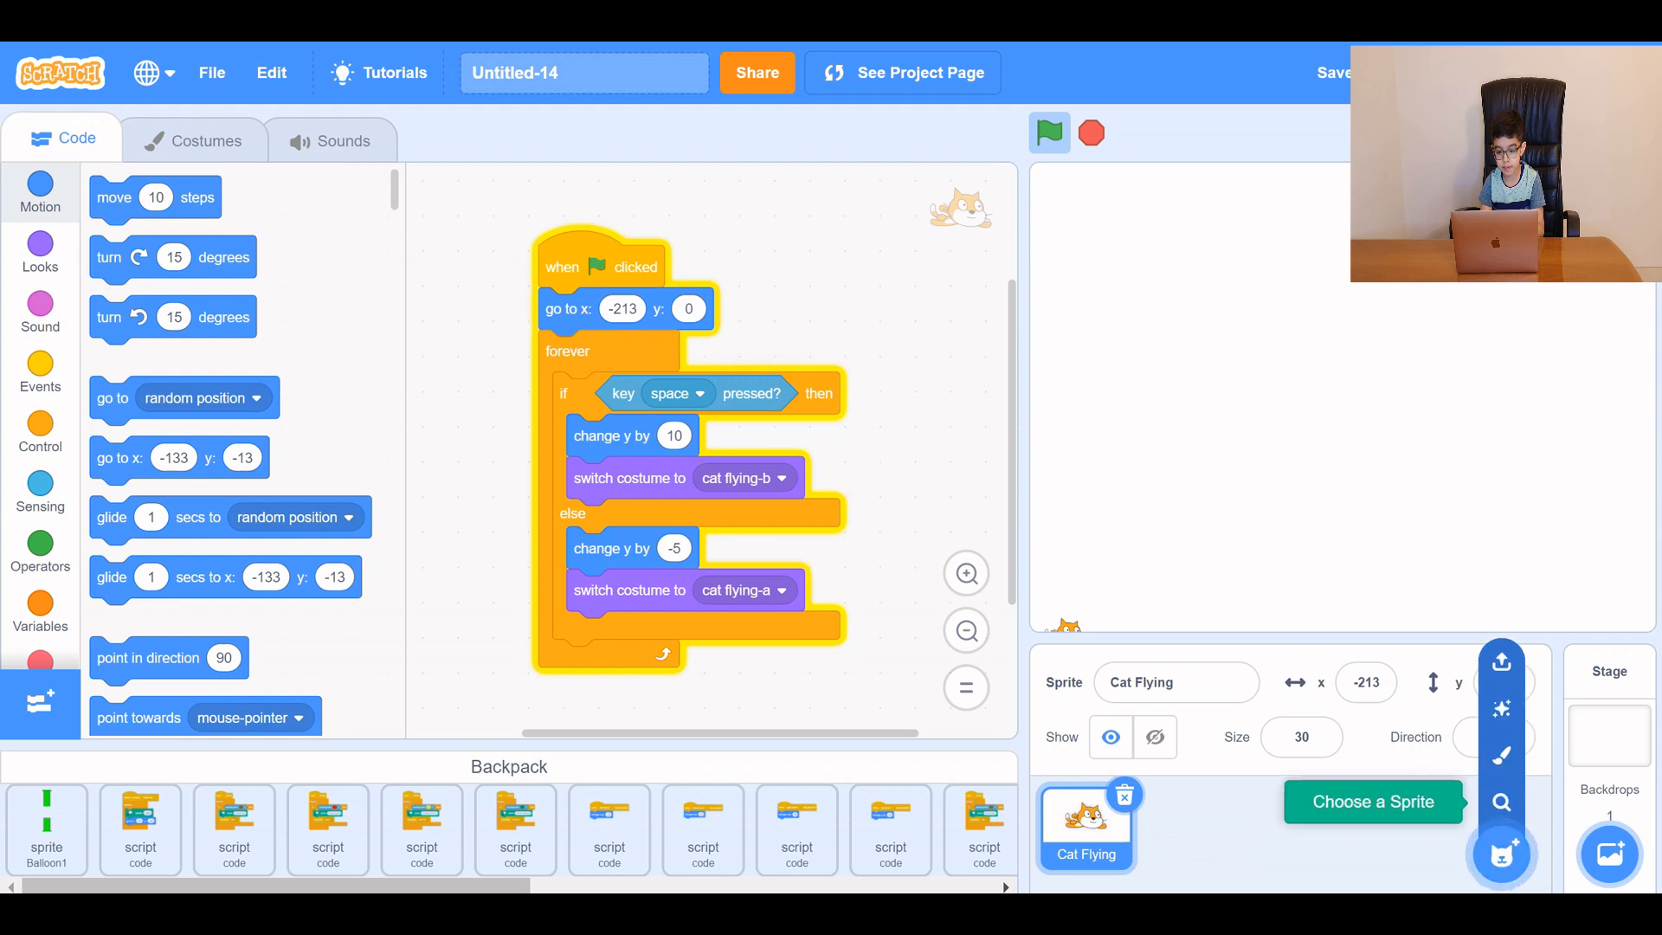
pyautogui.moveTo(1501, 659)
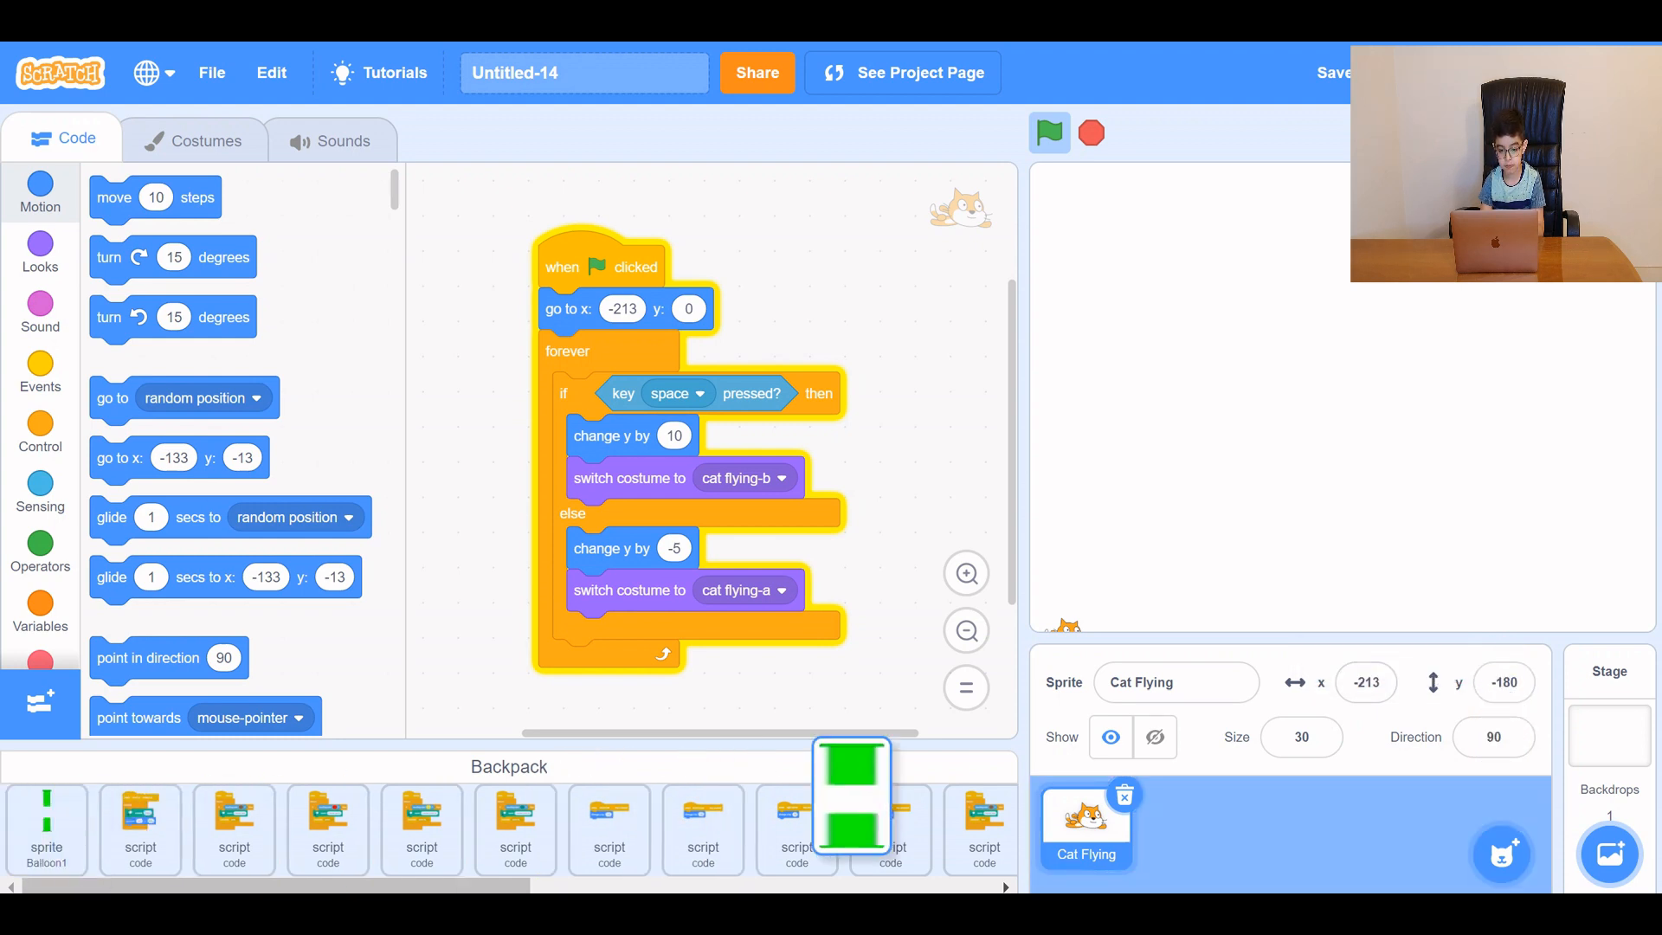
# Drag the Balloon1 pipe sprite from the Backpack into the sprite pane.
pyautogui.click(1188, 829)
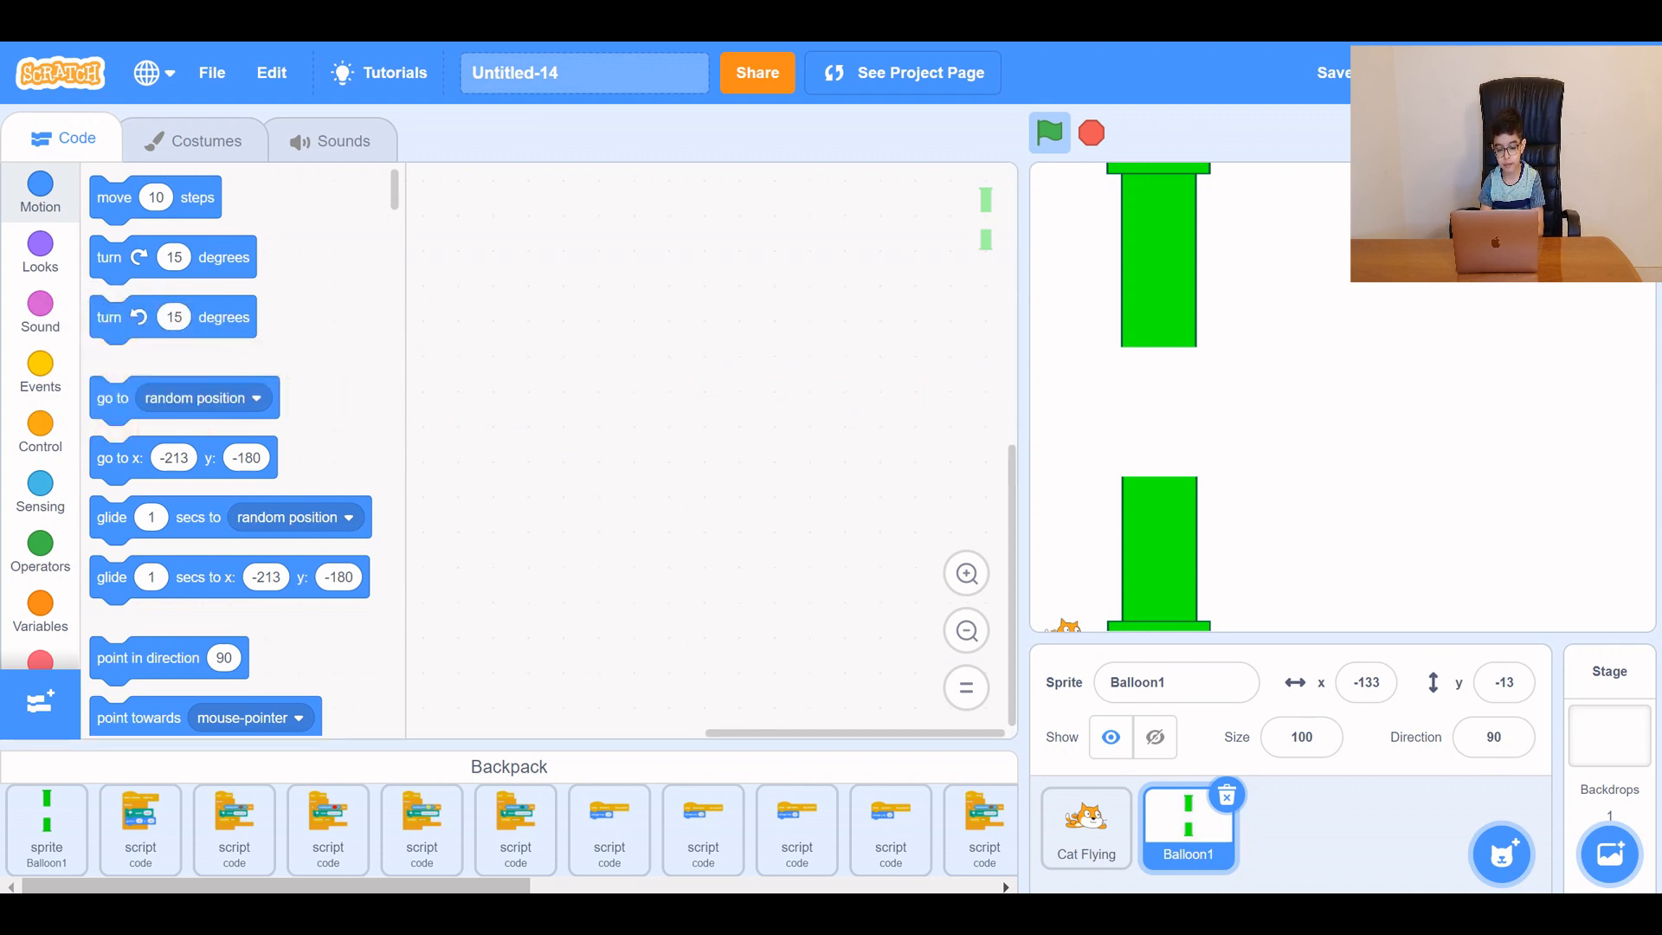
# Give Balloon1 a go to x 200, y -13 block and a 1-second glide to x -200, y -13.
pyautogui.click(1336, 73)
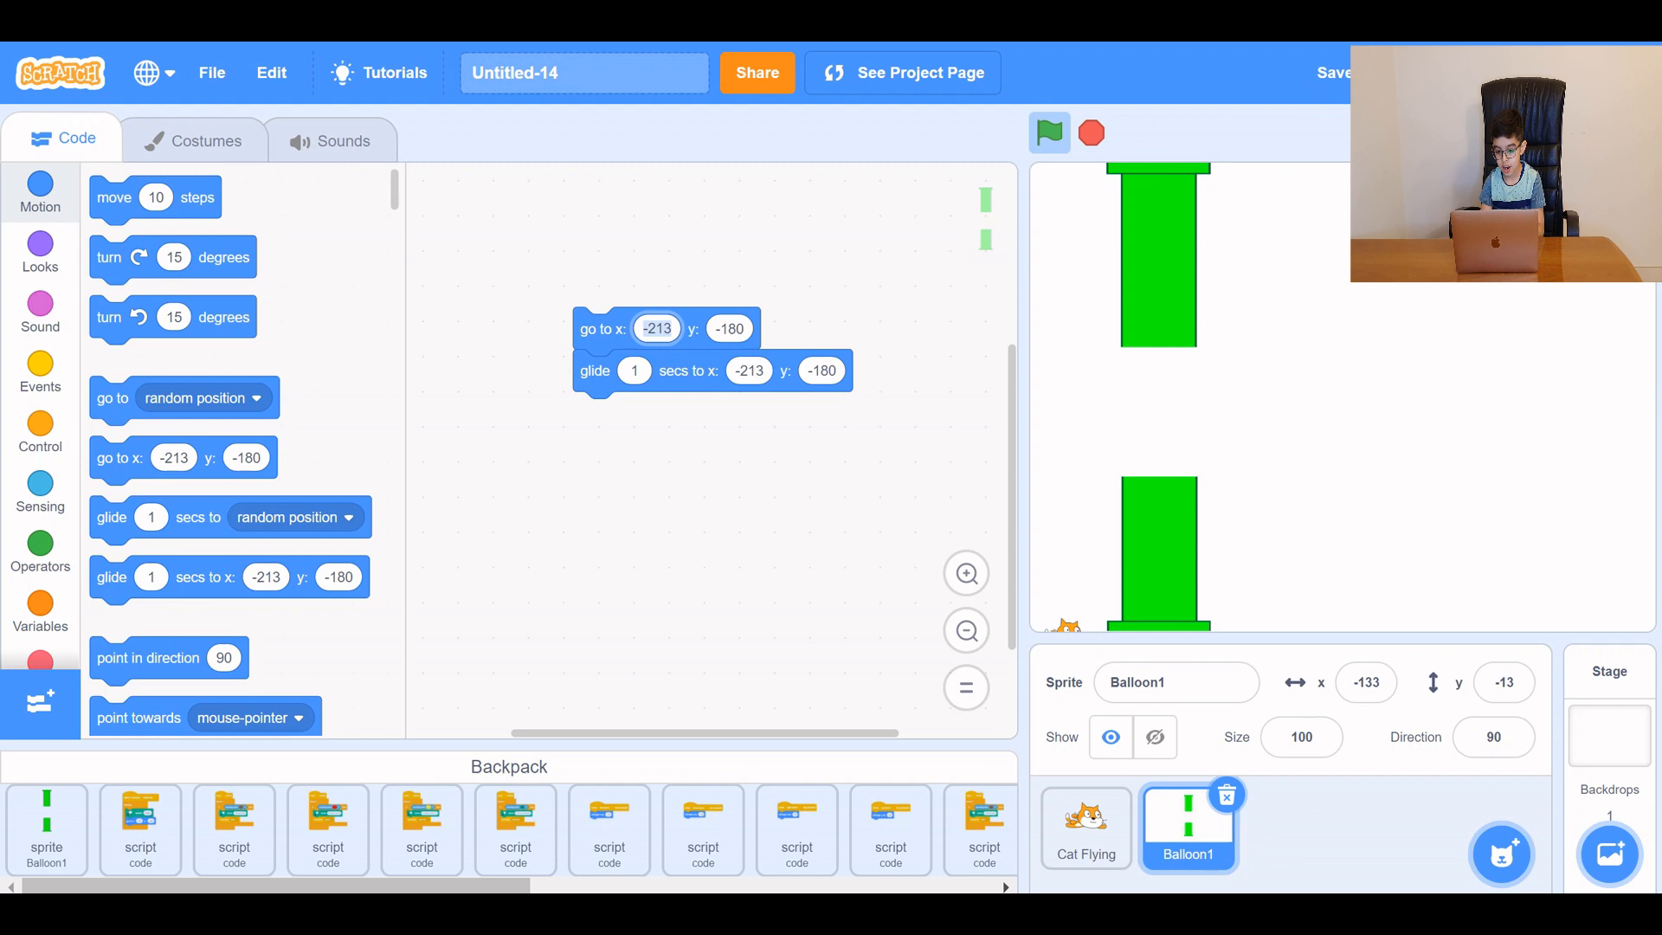
pyautogui.write('200')
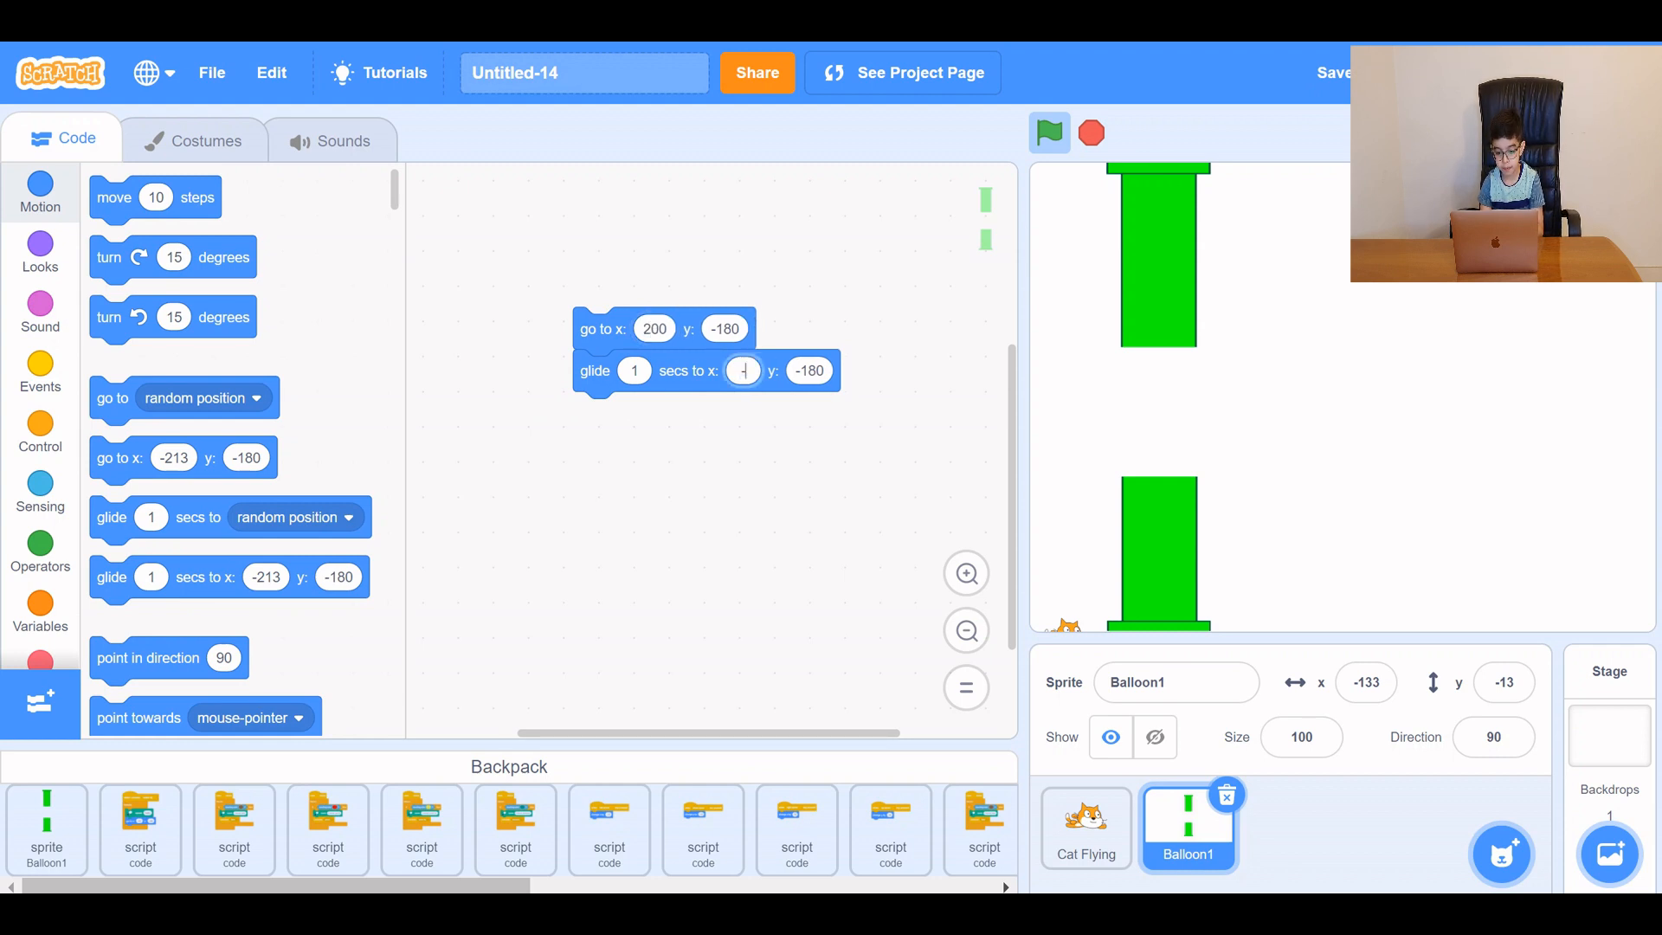
pyautogui.write('-200')
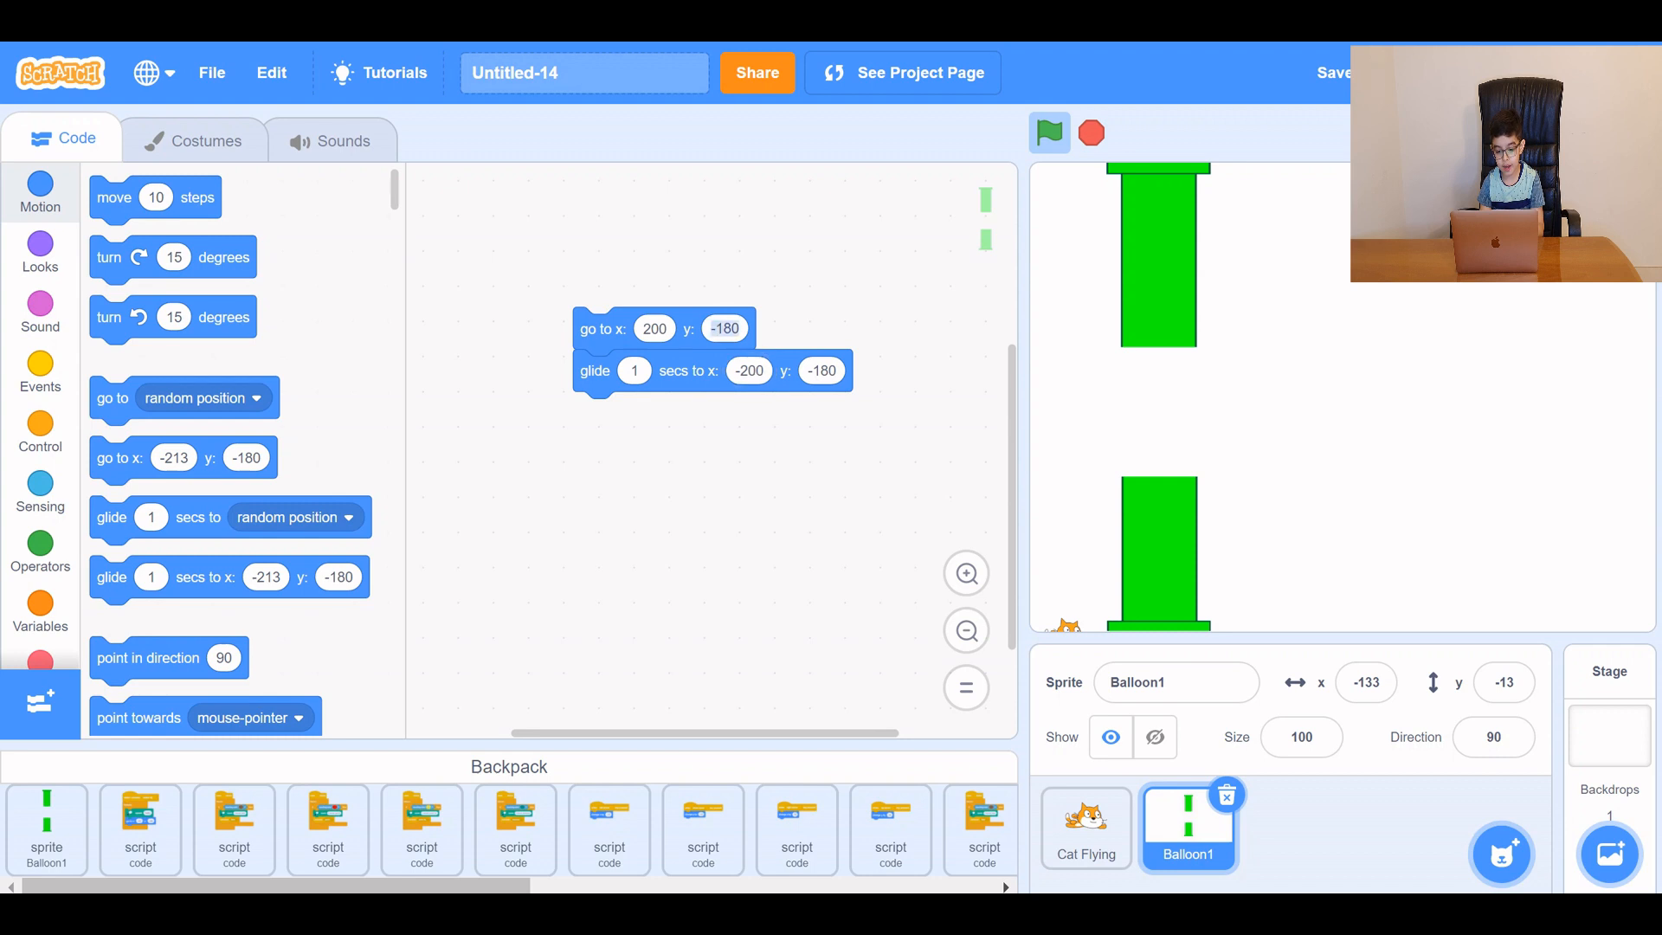
pyautogui.click(724, 327)
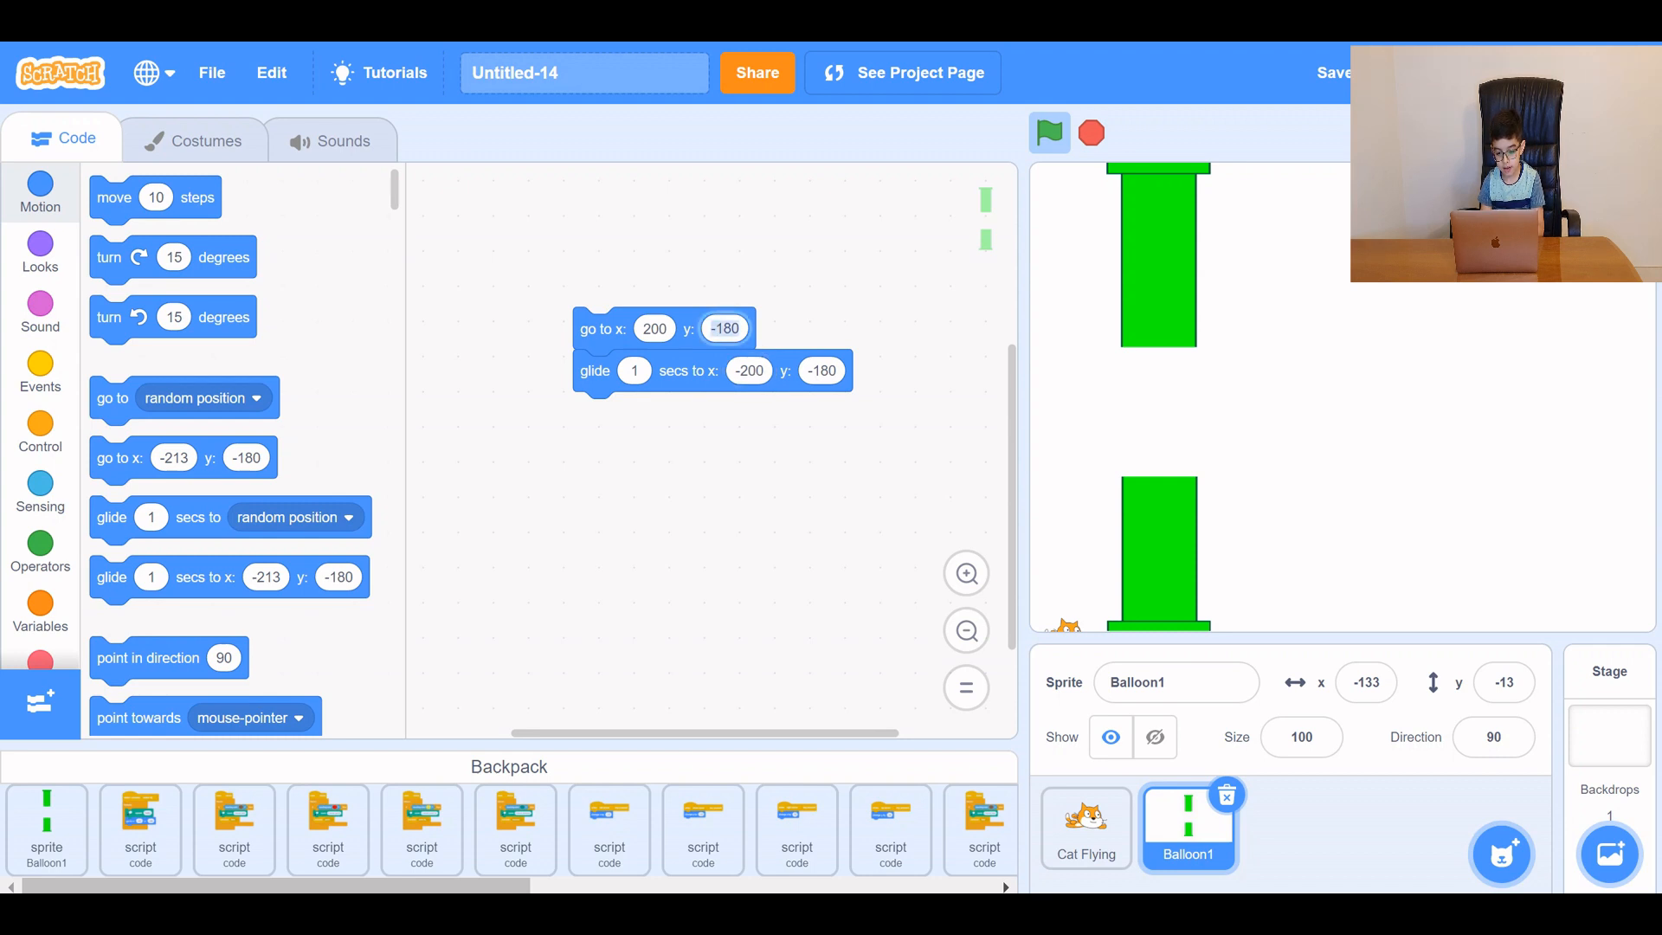
pyautogui.click(724, 329)
pyautogui.write('-13')
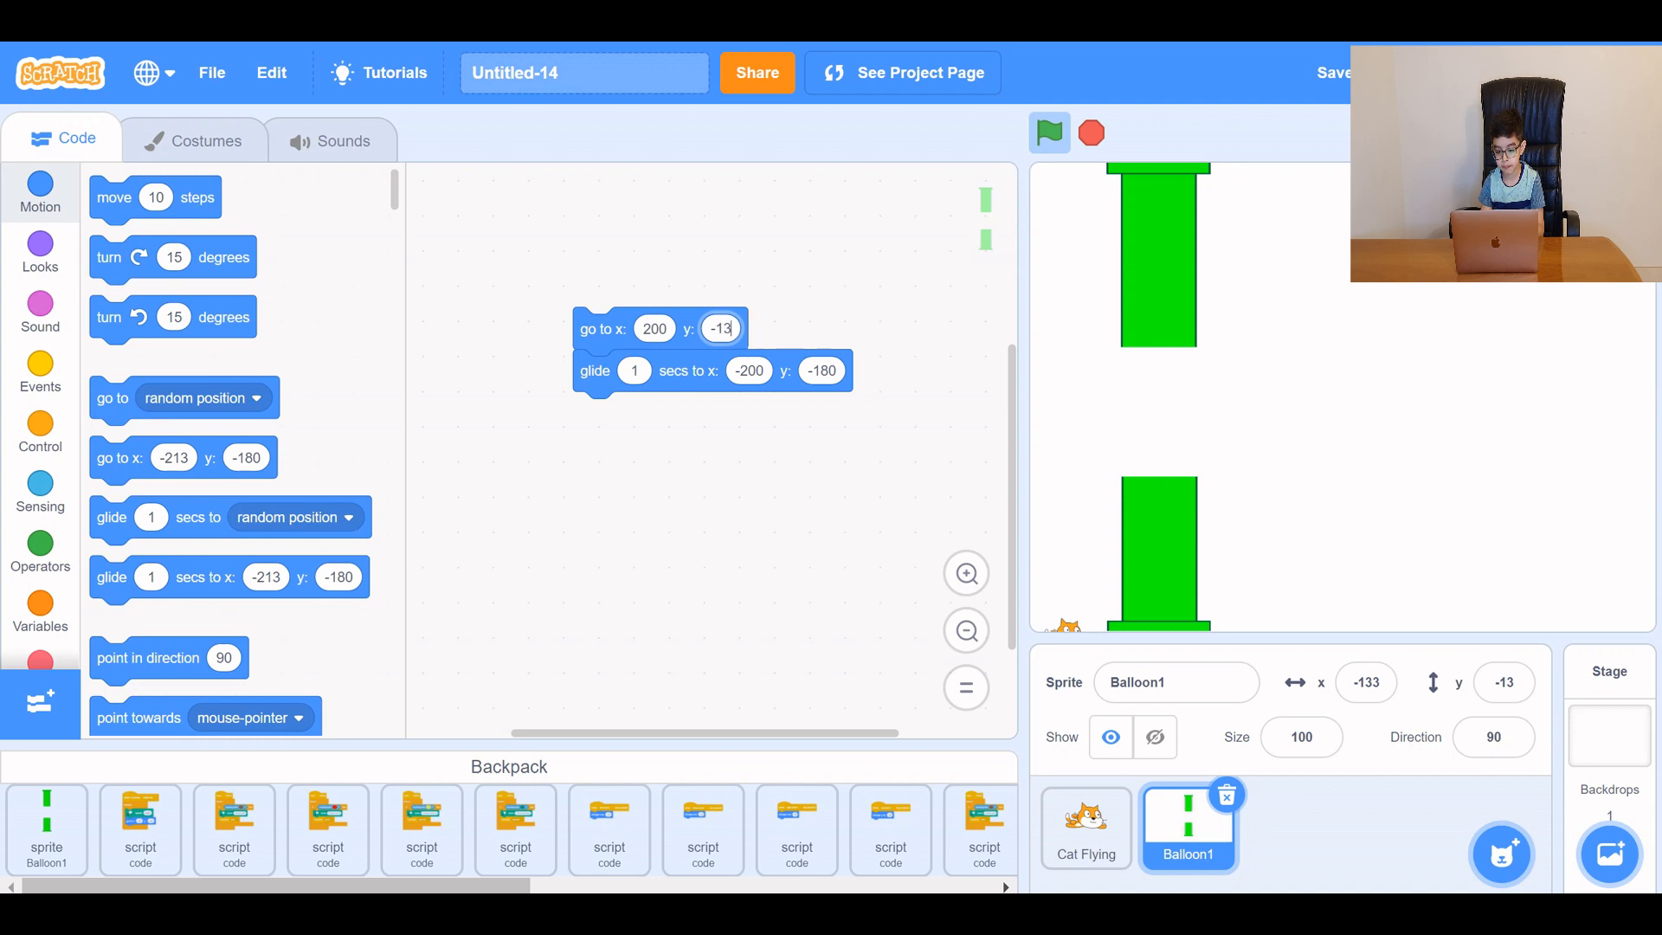
pyautogui.click(820, 371)
pyautogui.write('-13')
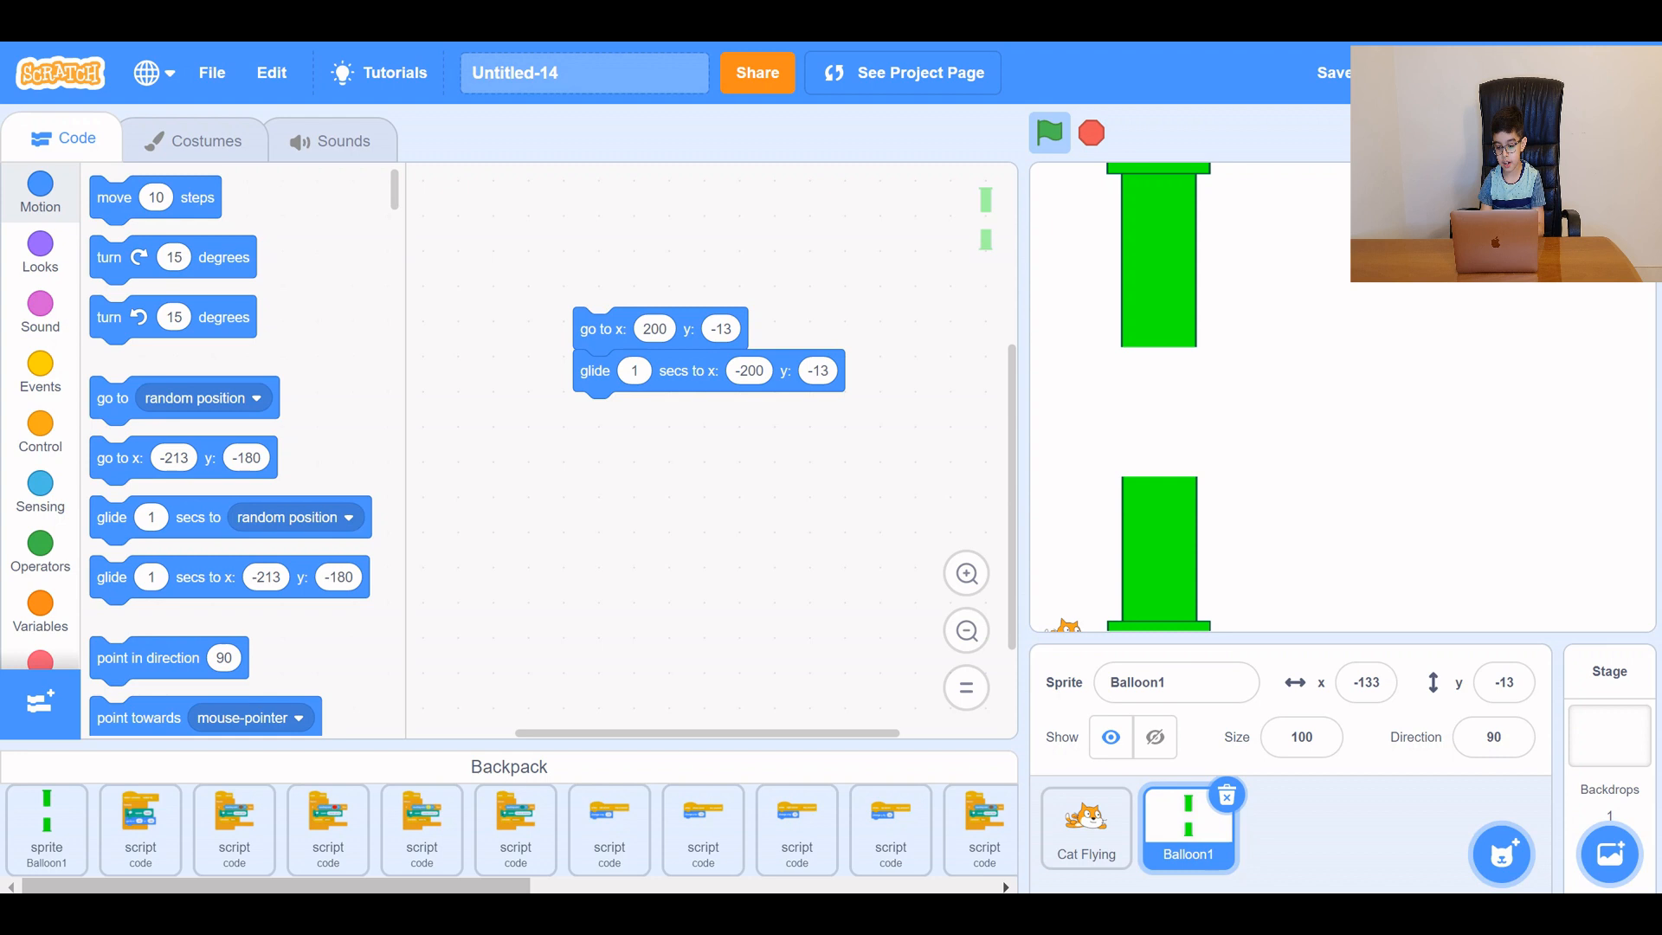
pyautogui.click(40, 374)
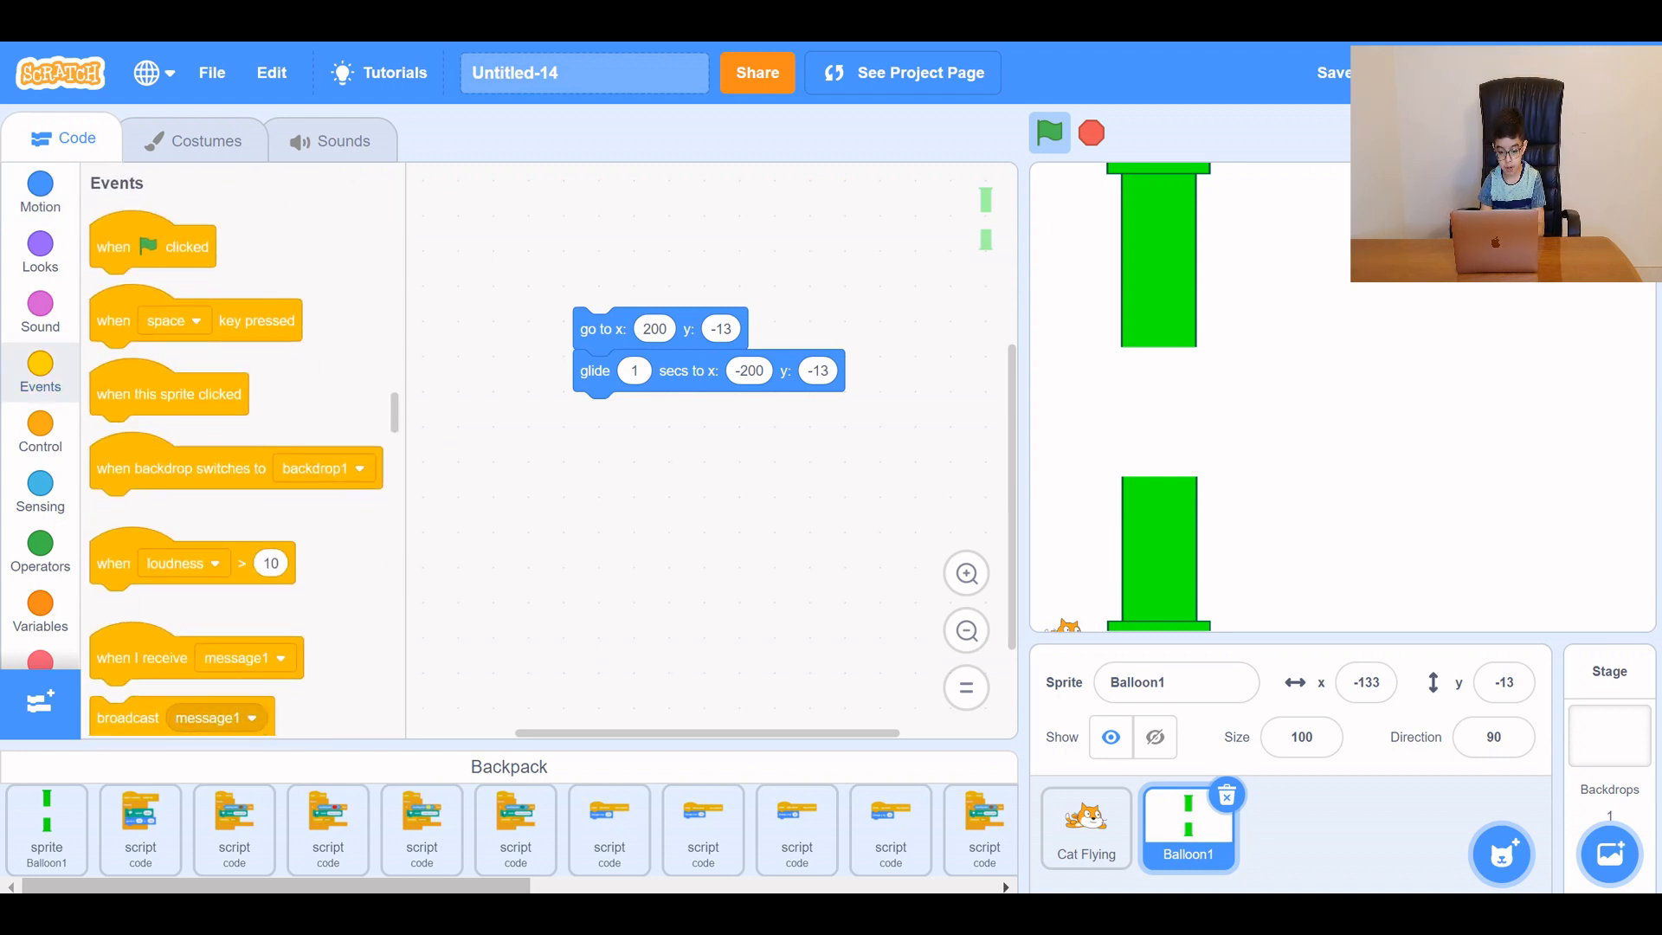
# Wrap the pipe's moves in a green-flag forever loop with a 3-second glide and run it.
pyautogui.scroll(-3)
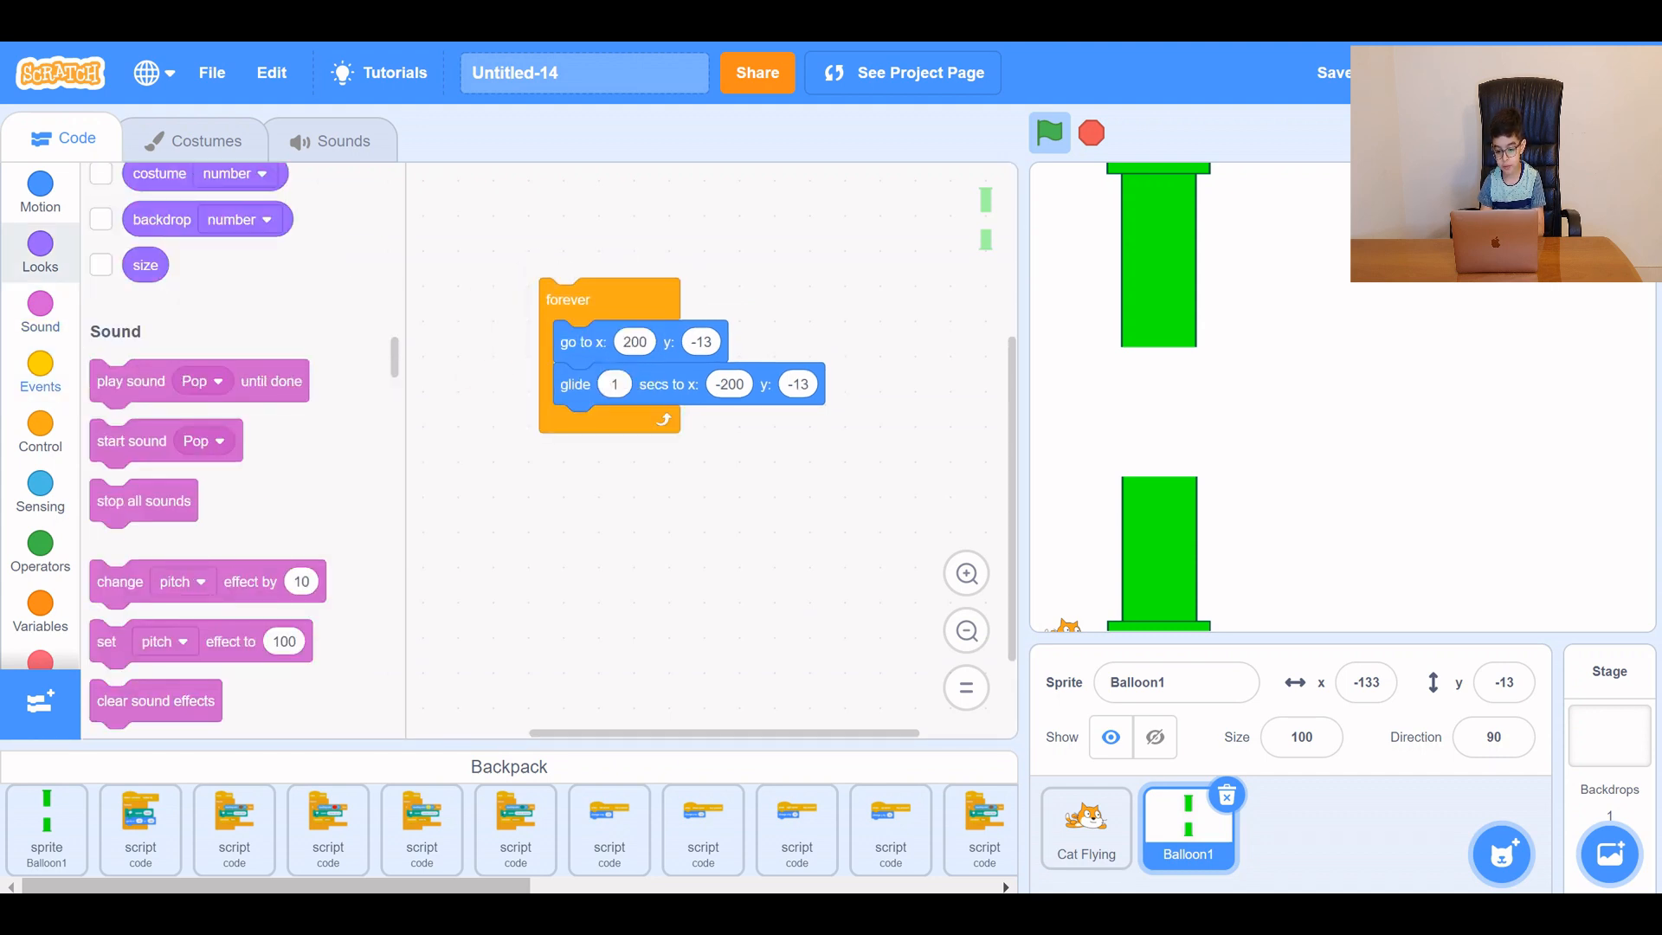
pyautogui.click(40, 374)
pyautogui.write('3')
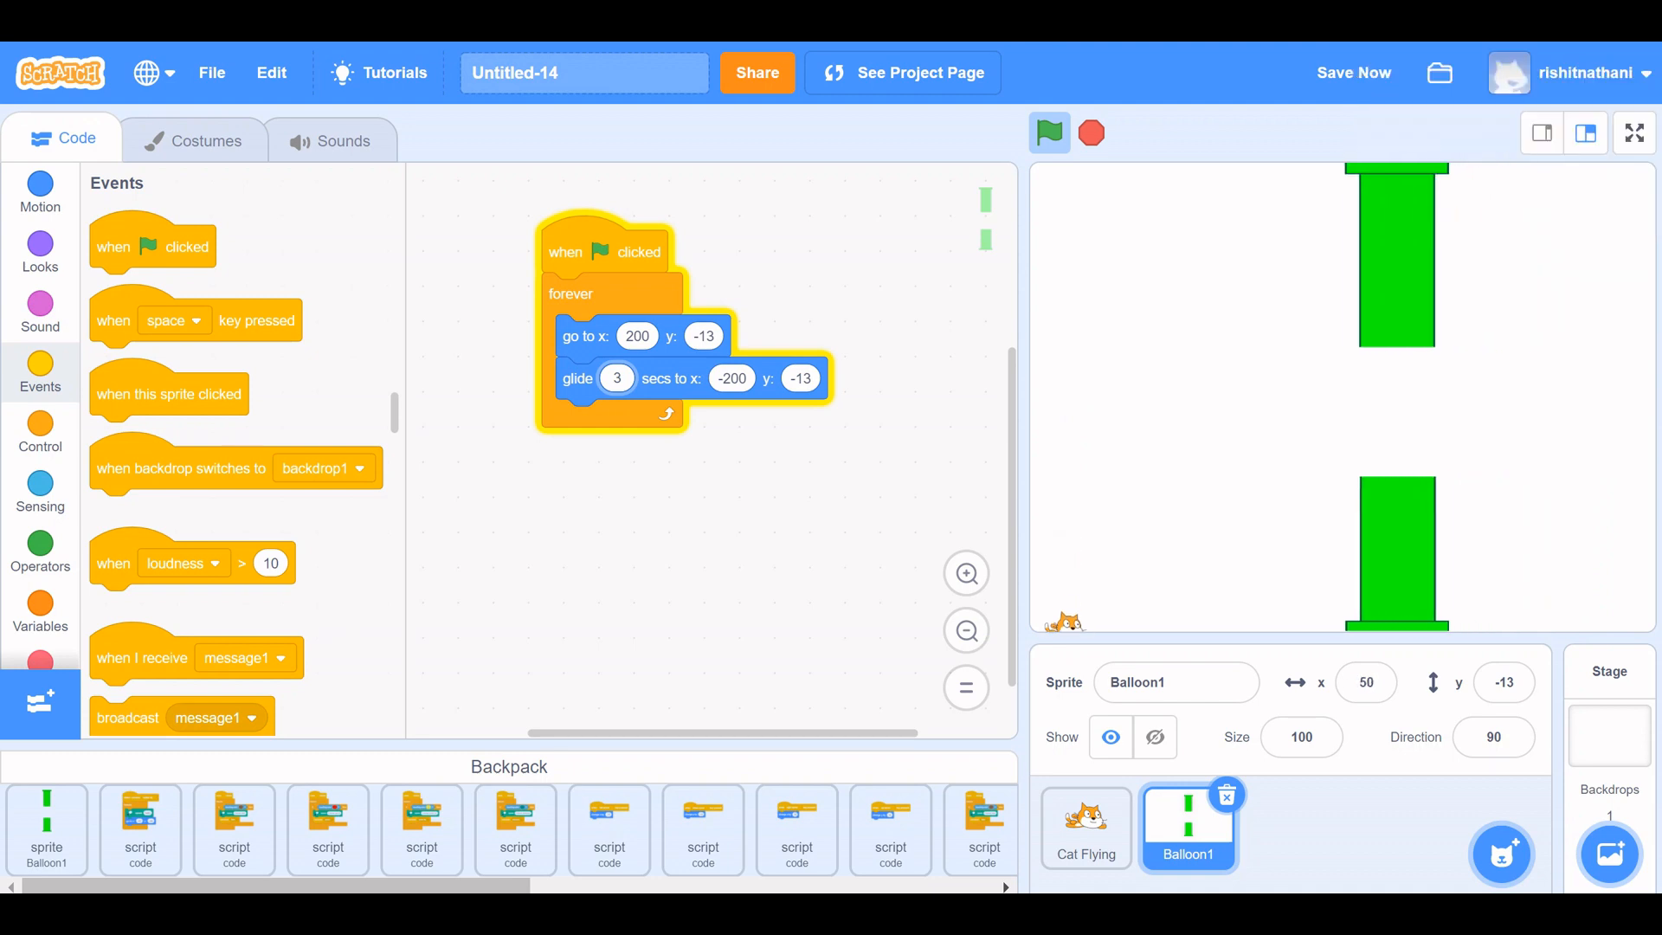
pyautogui.click(1048, 133)
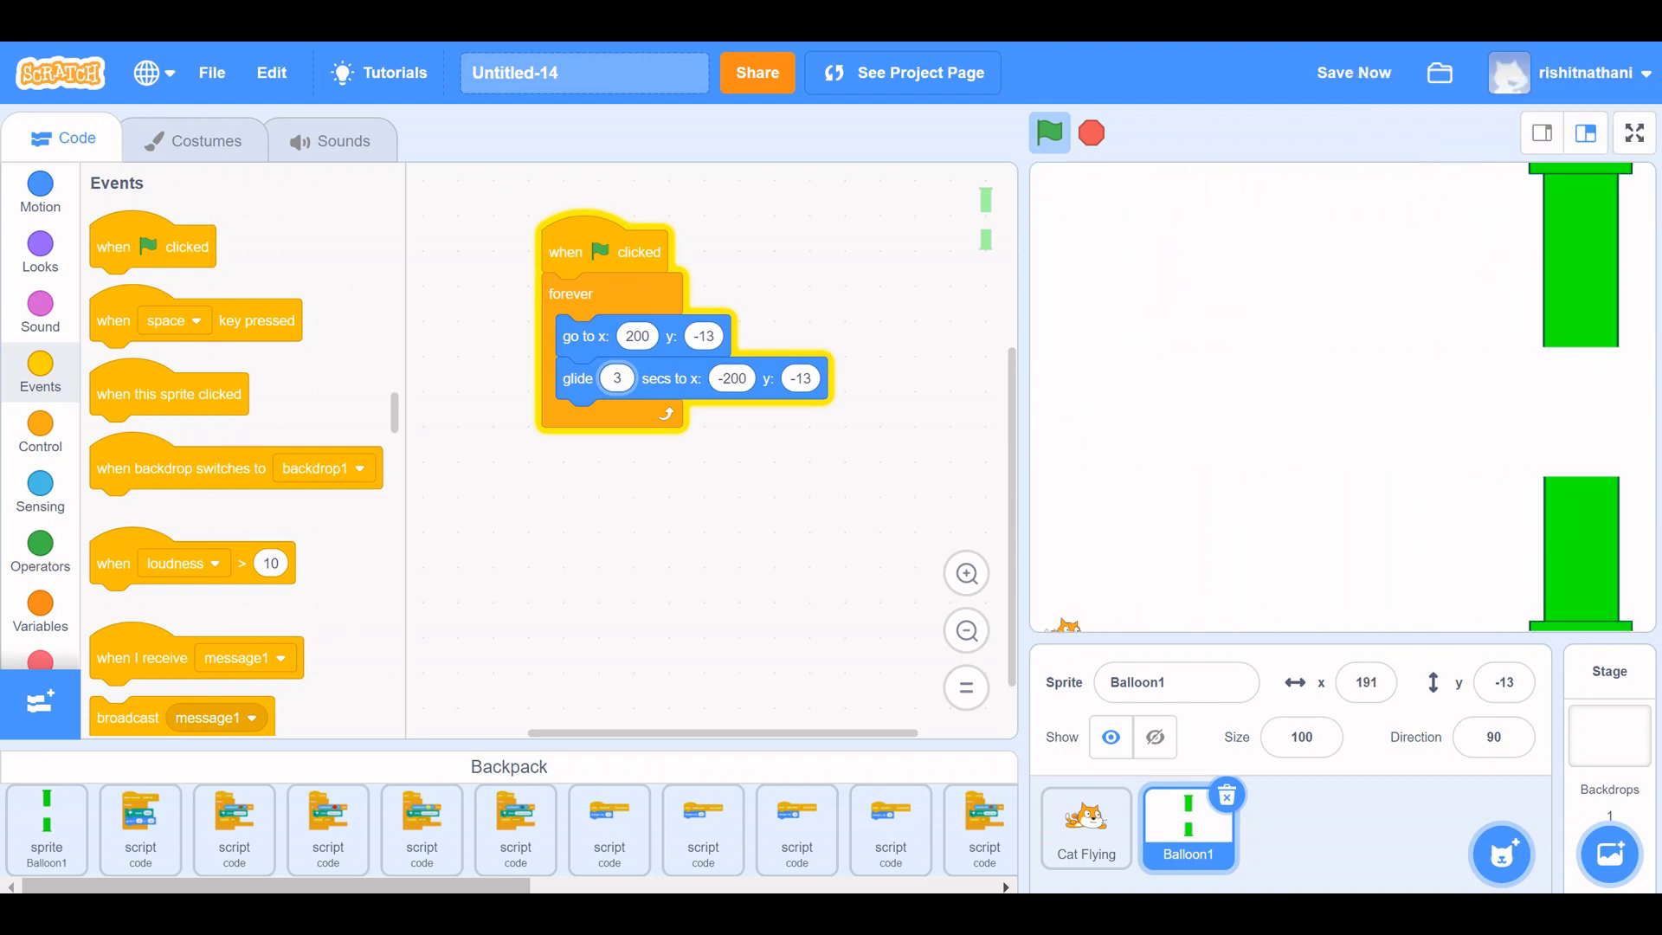
pyautogui.click(1049, 133)
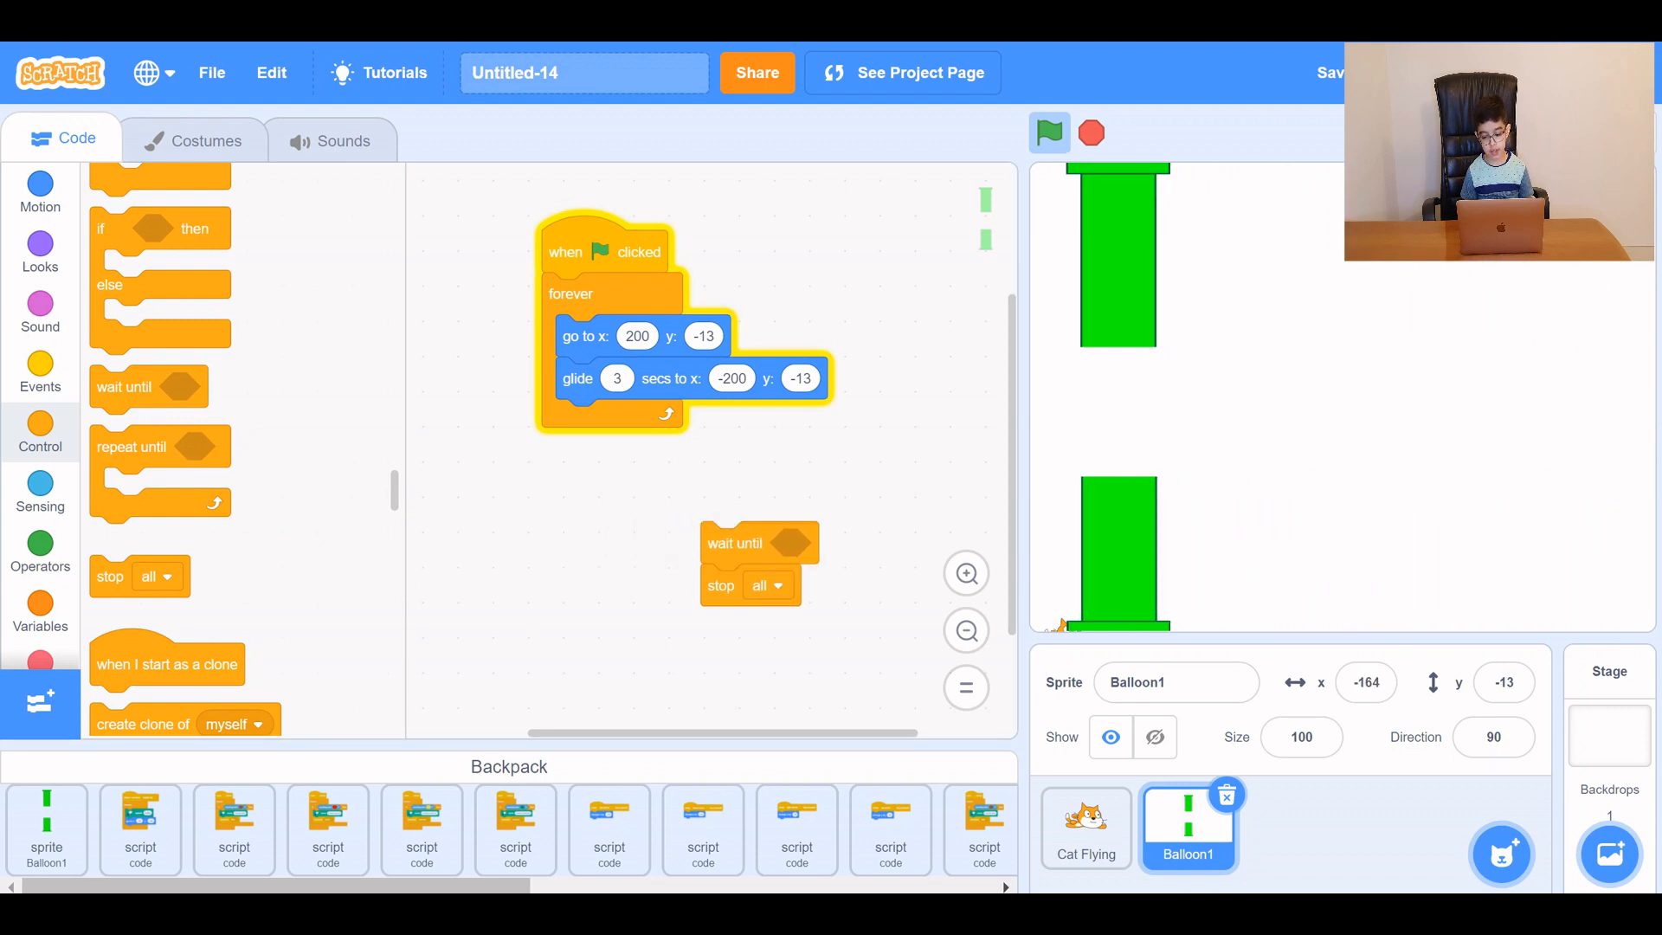
# Add a green-flag script that waits until touching Cat Flying then stops all, and run it.
pyautogui.click(40, 493)
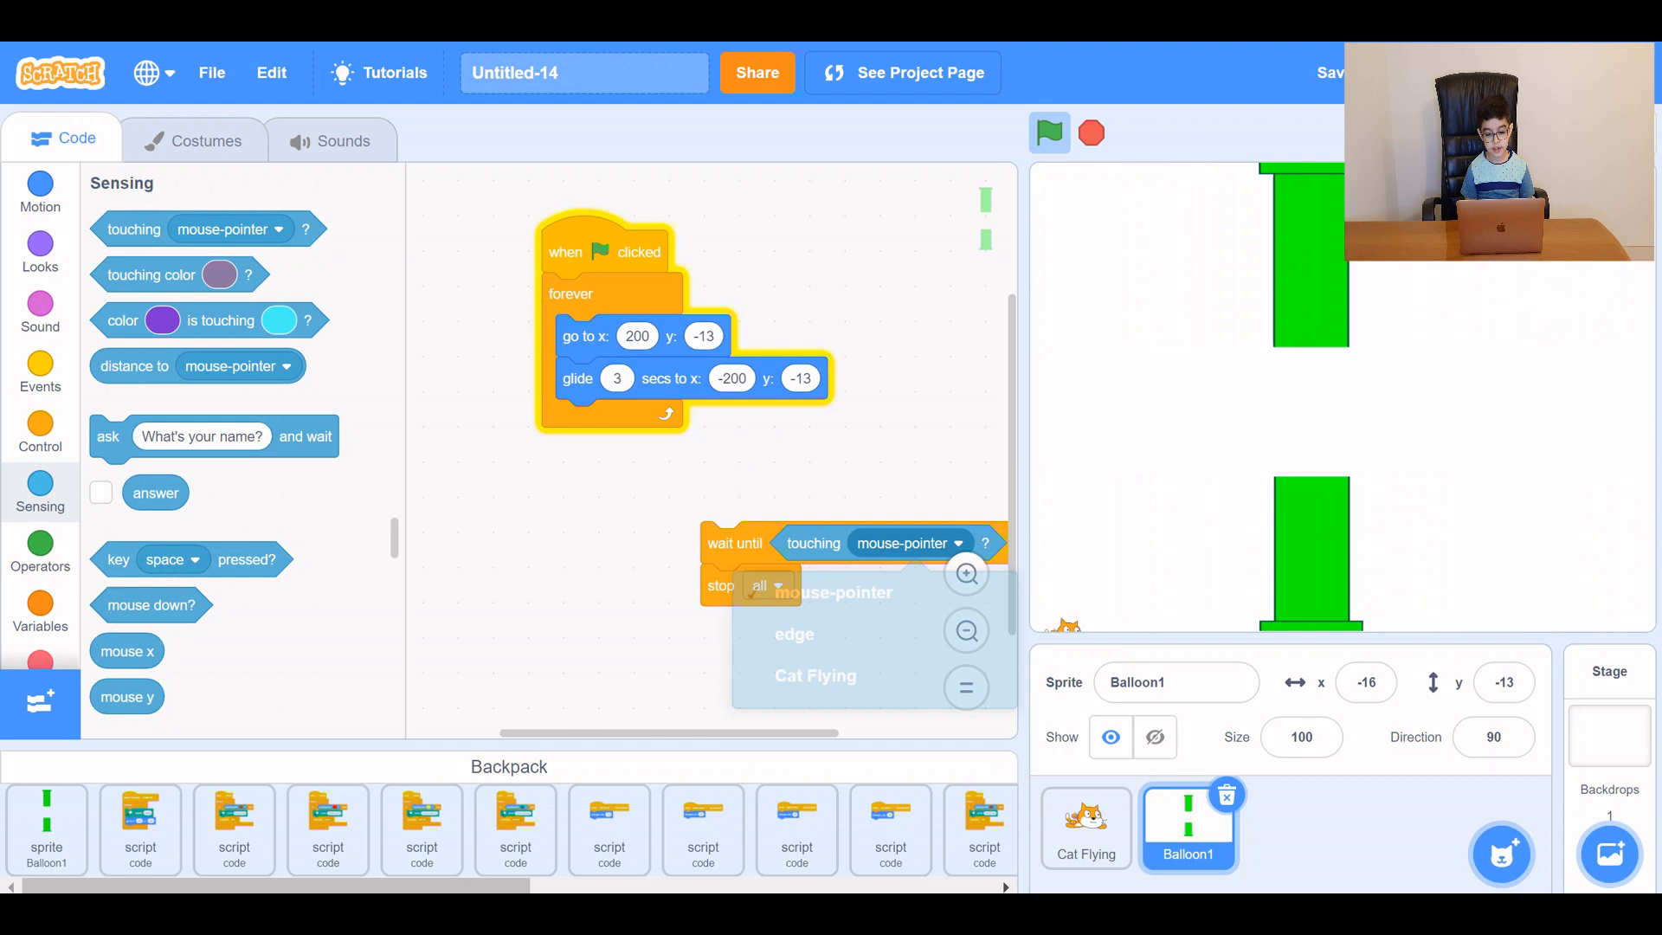
pyautogui.click(816, 676)
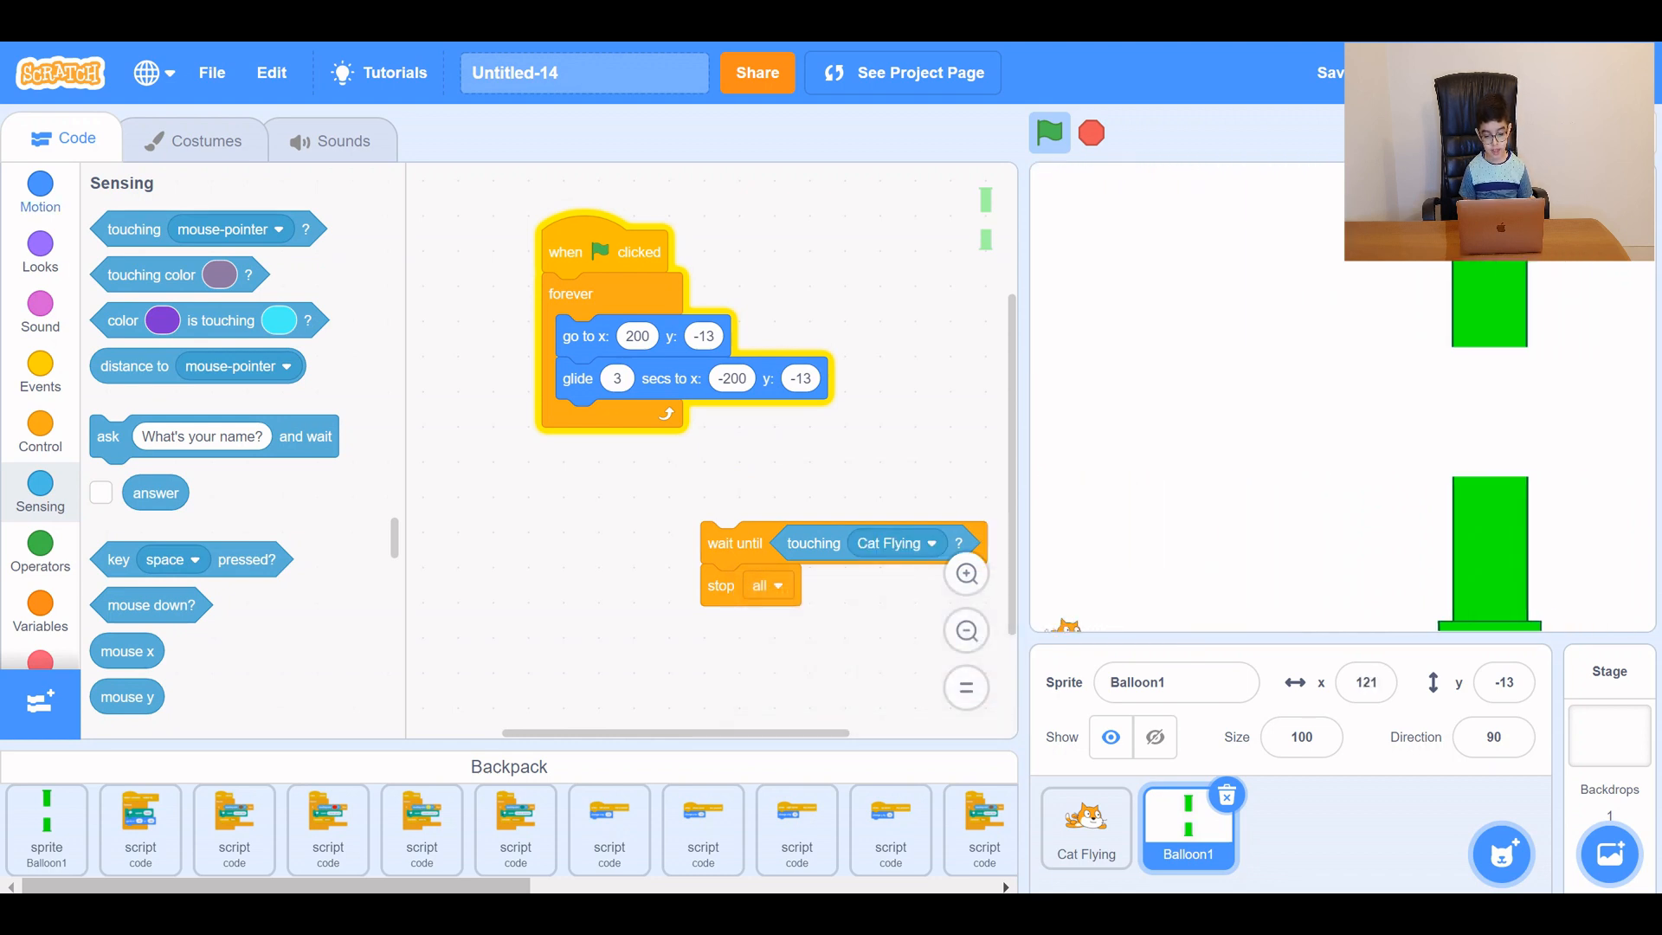
pyautogui.click(40, 365)
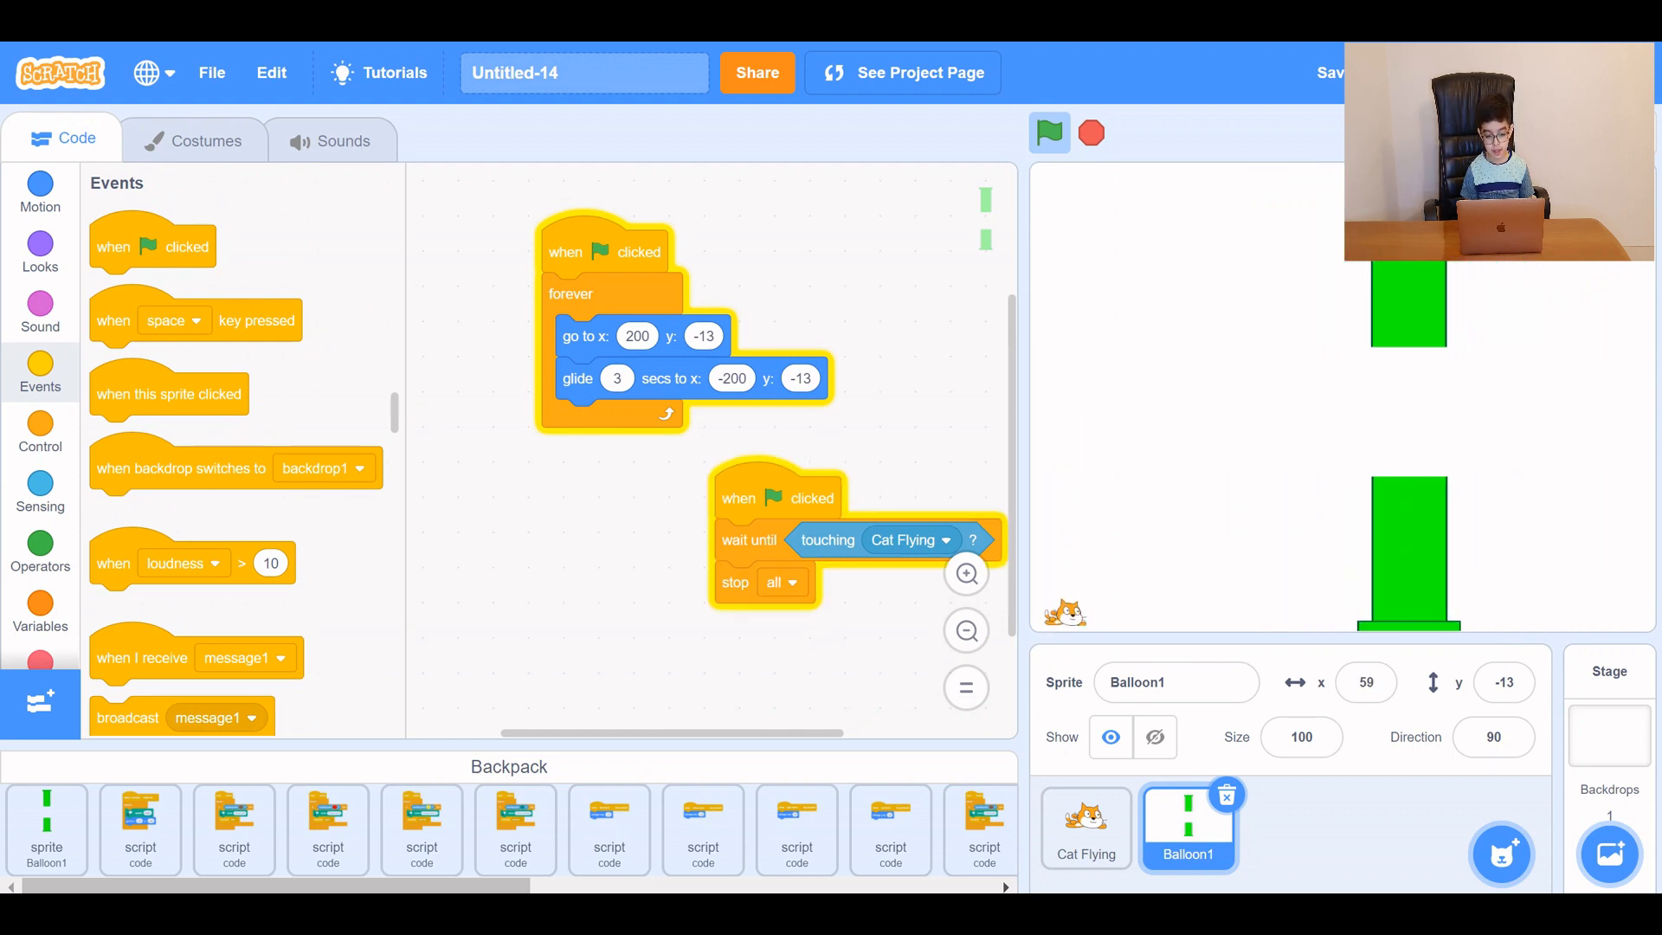
pyautogui.click(1049, 133)
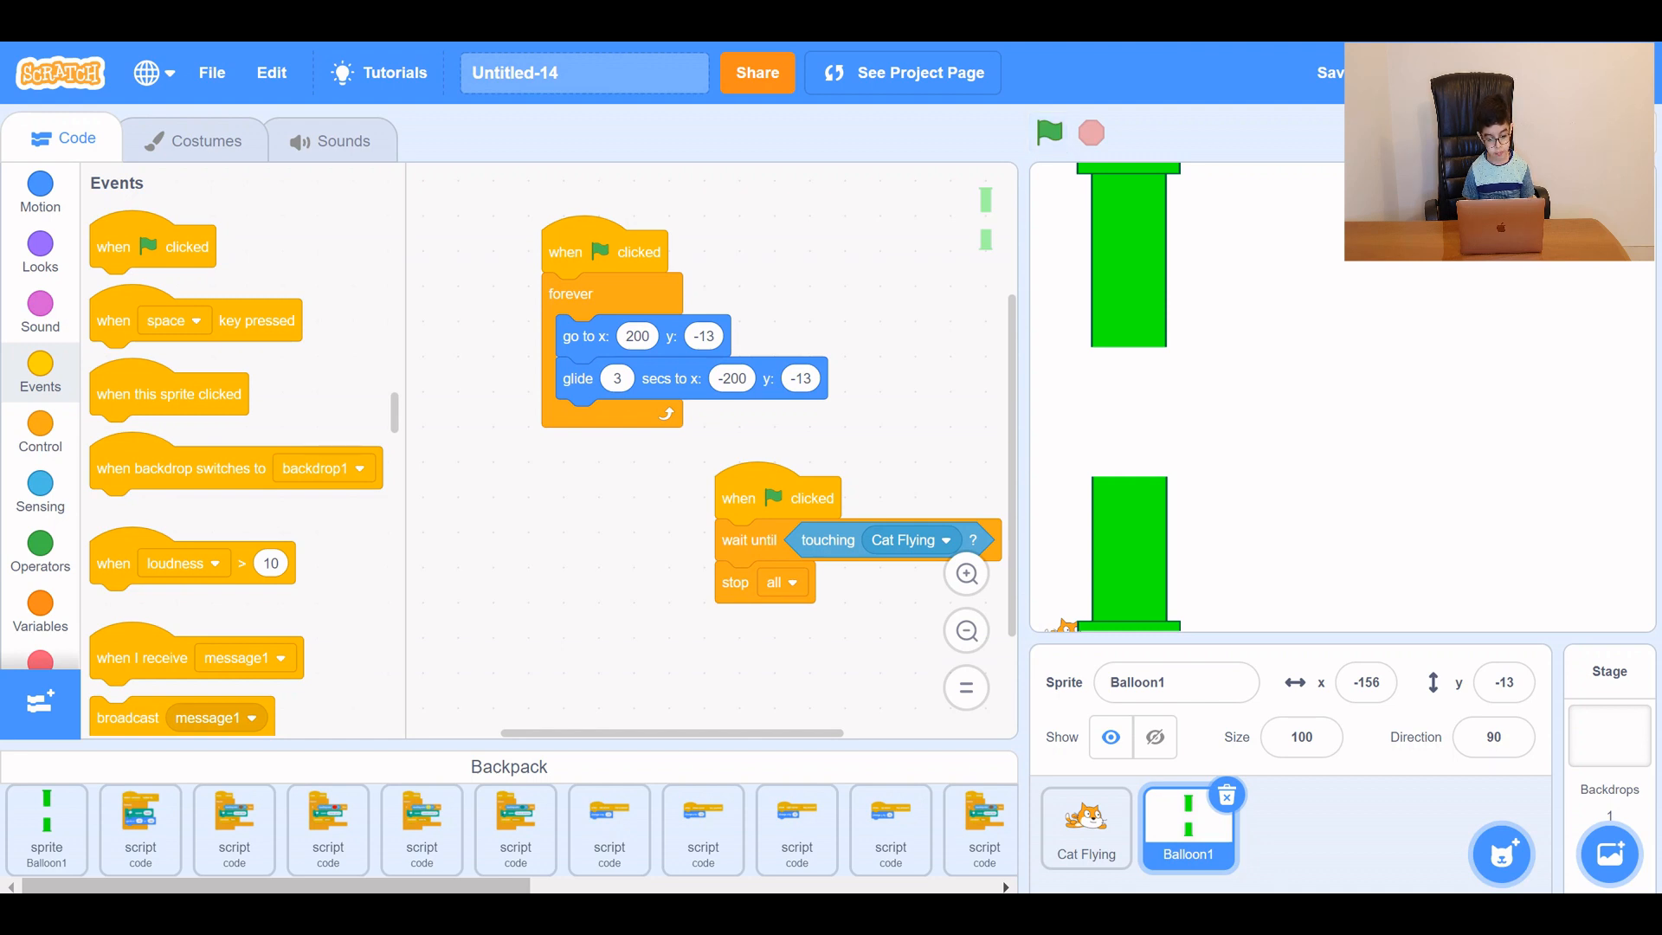
pyautogui.click(40, 251)
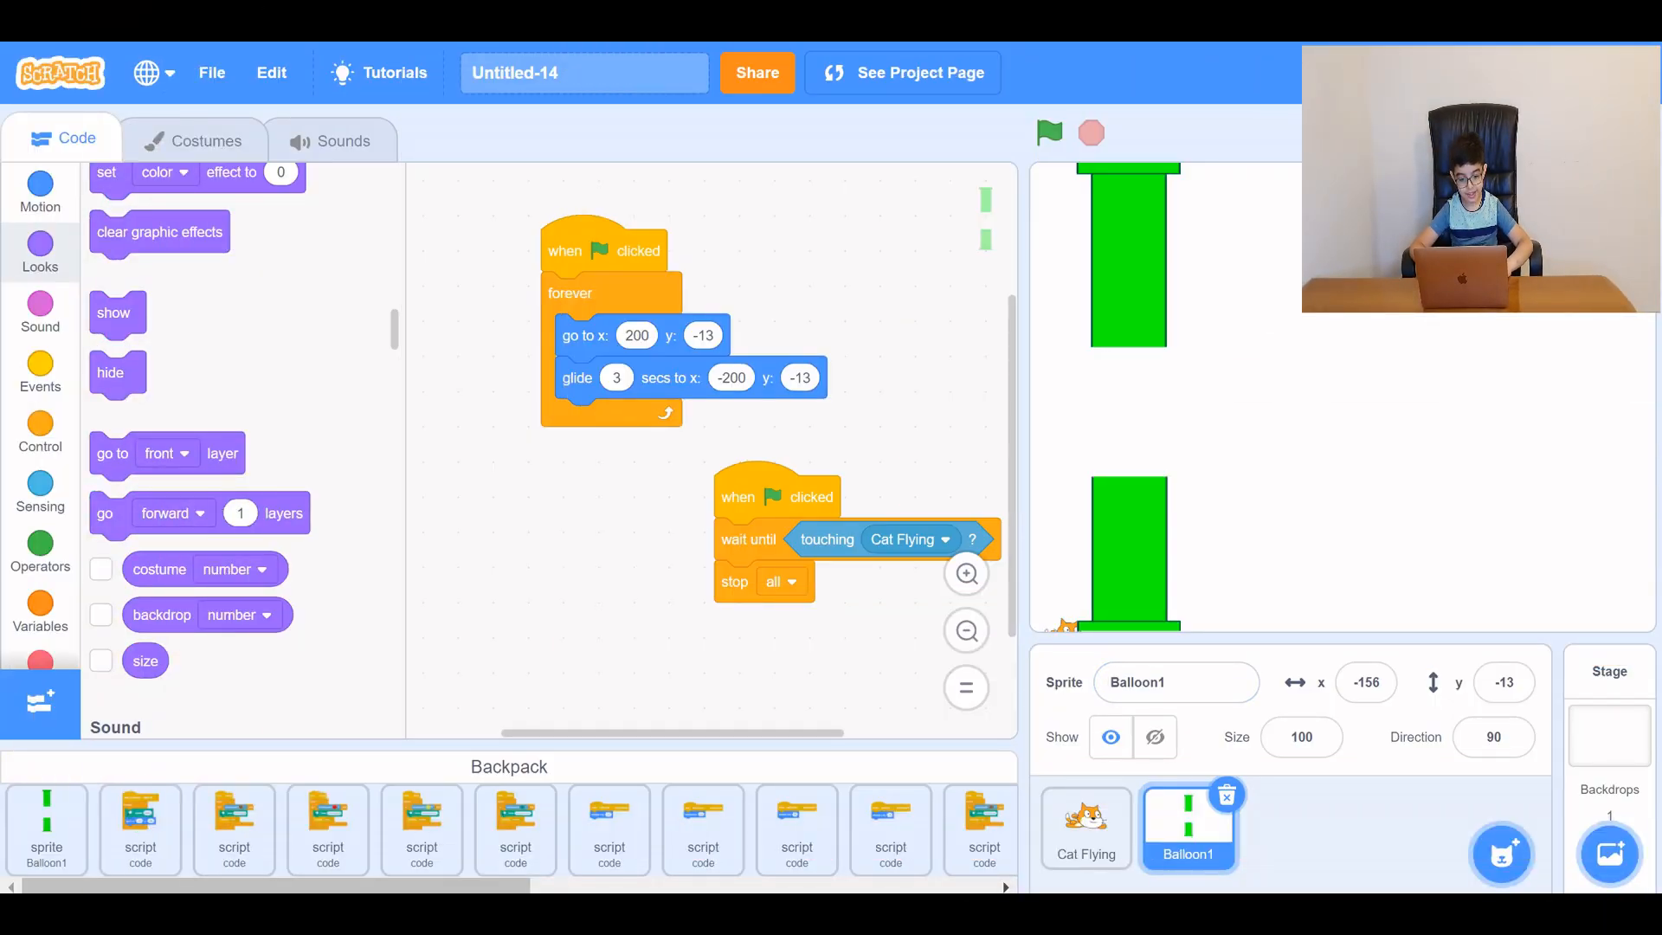
# Duplicate Balloon1 into Balloon2, run the game with both pipes, then reselect Balloon1.
pyautogui.rightClick(1188, 828)
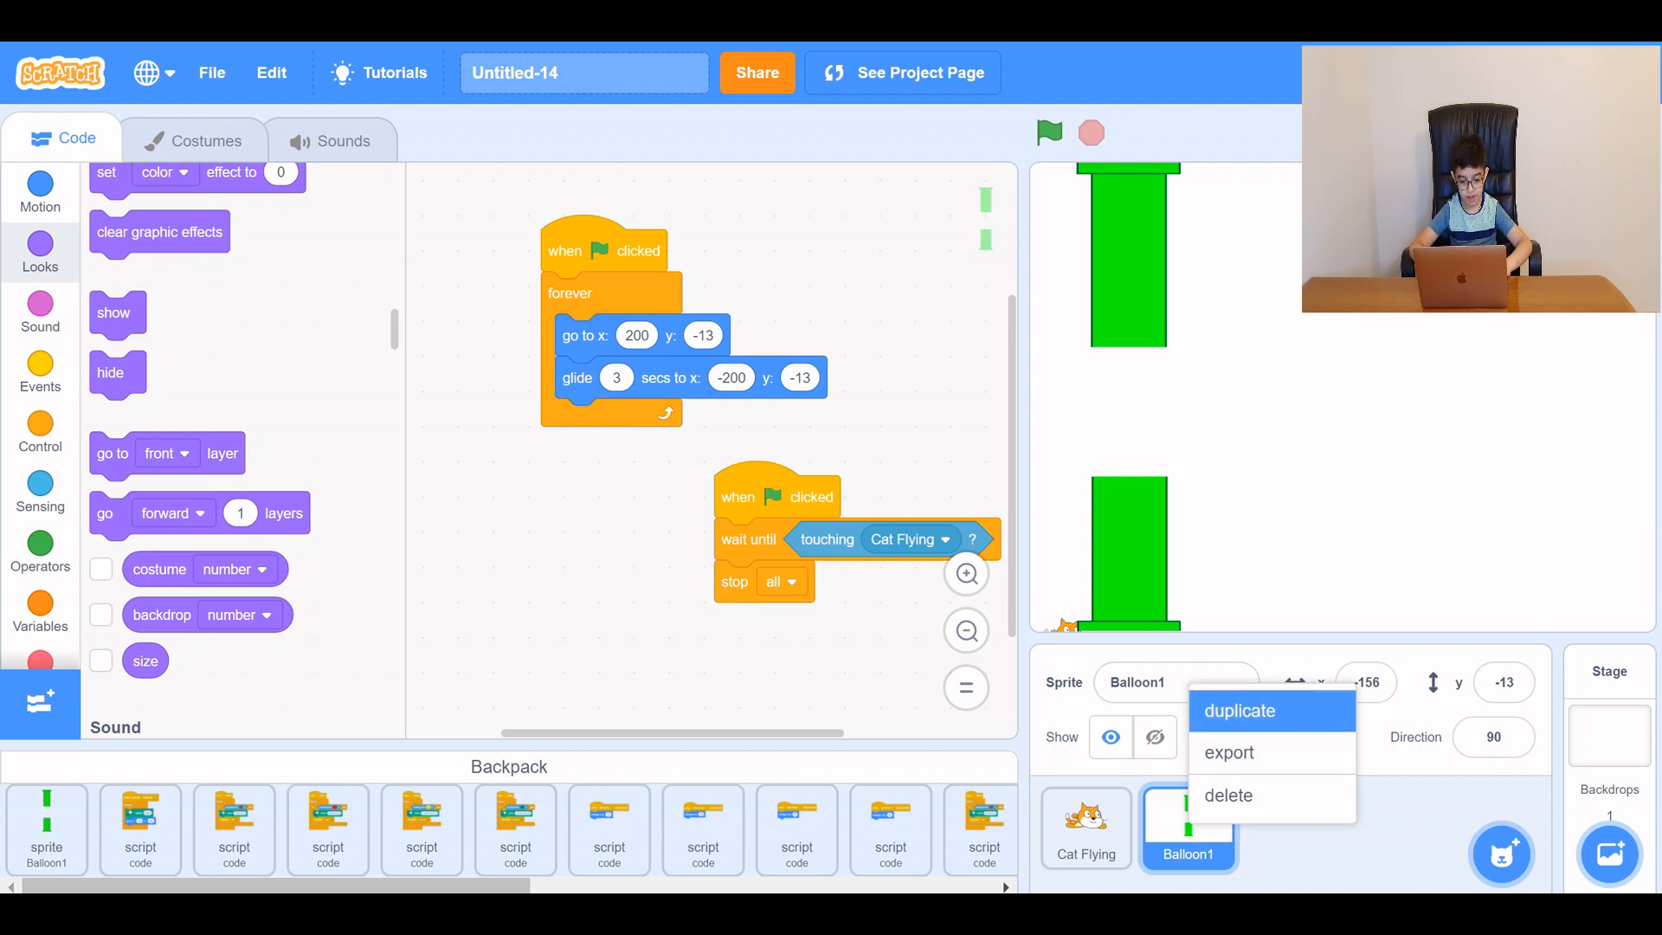
pyautogui.click(1238, 712)
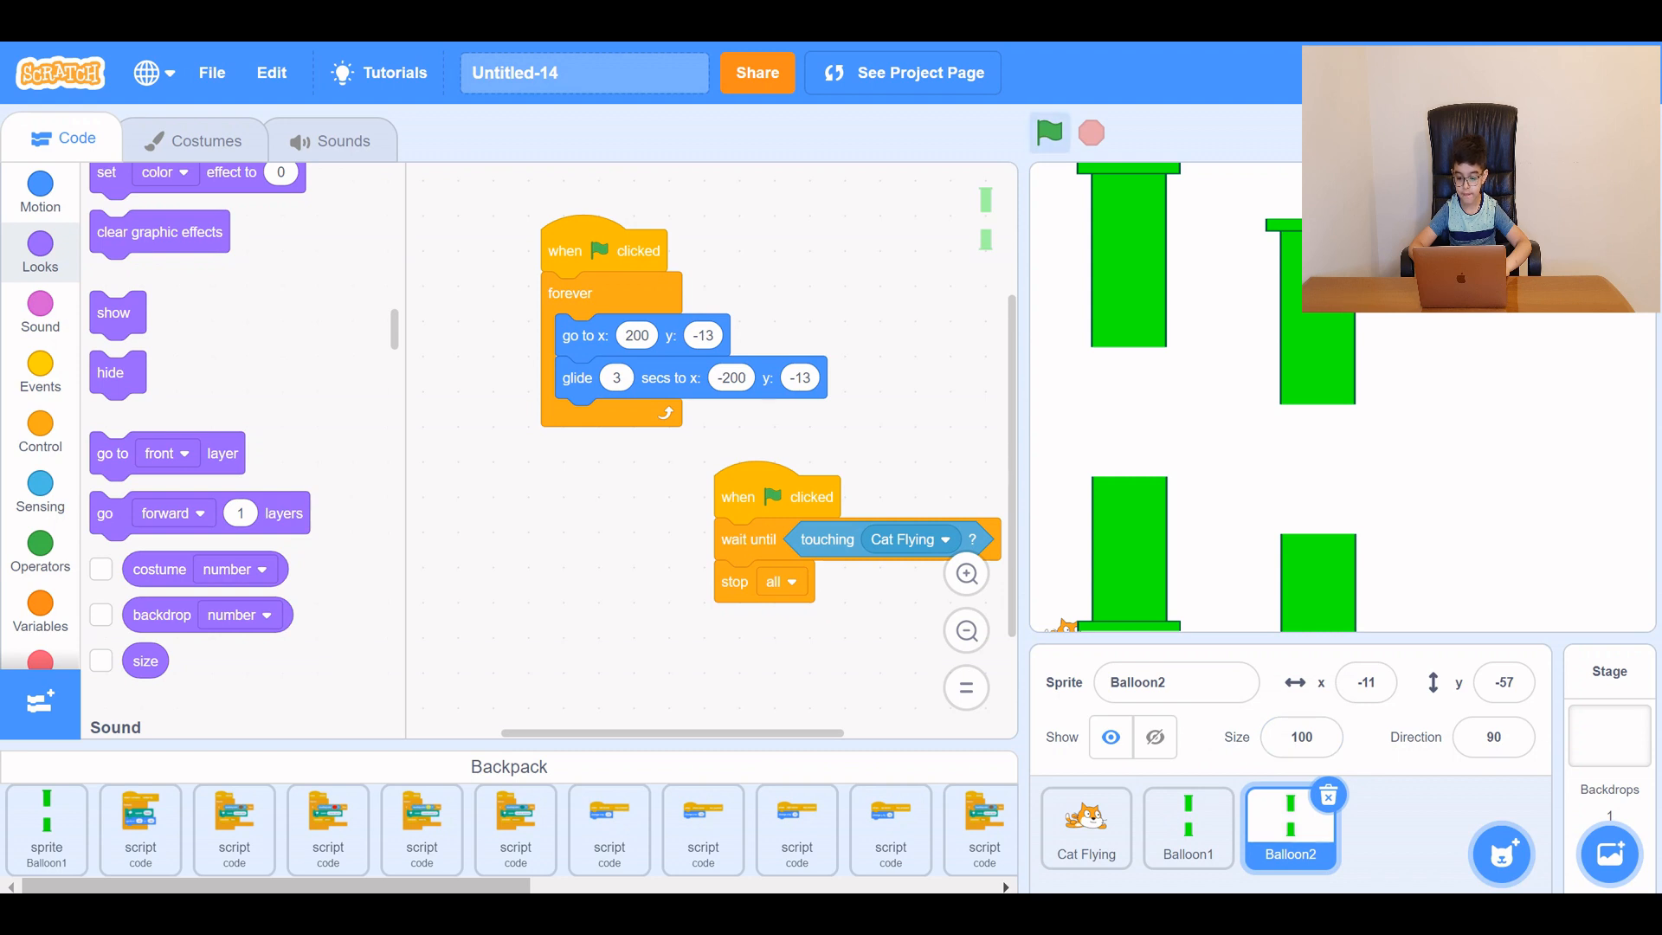
pyautogui.click(1049, 133)
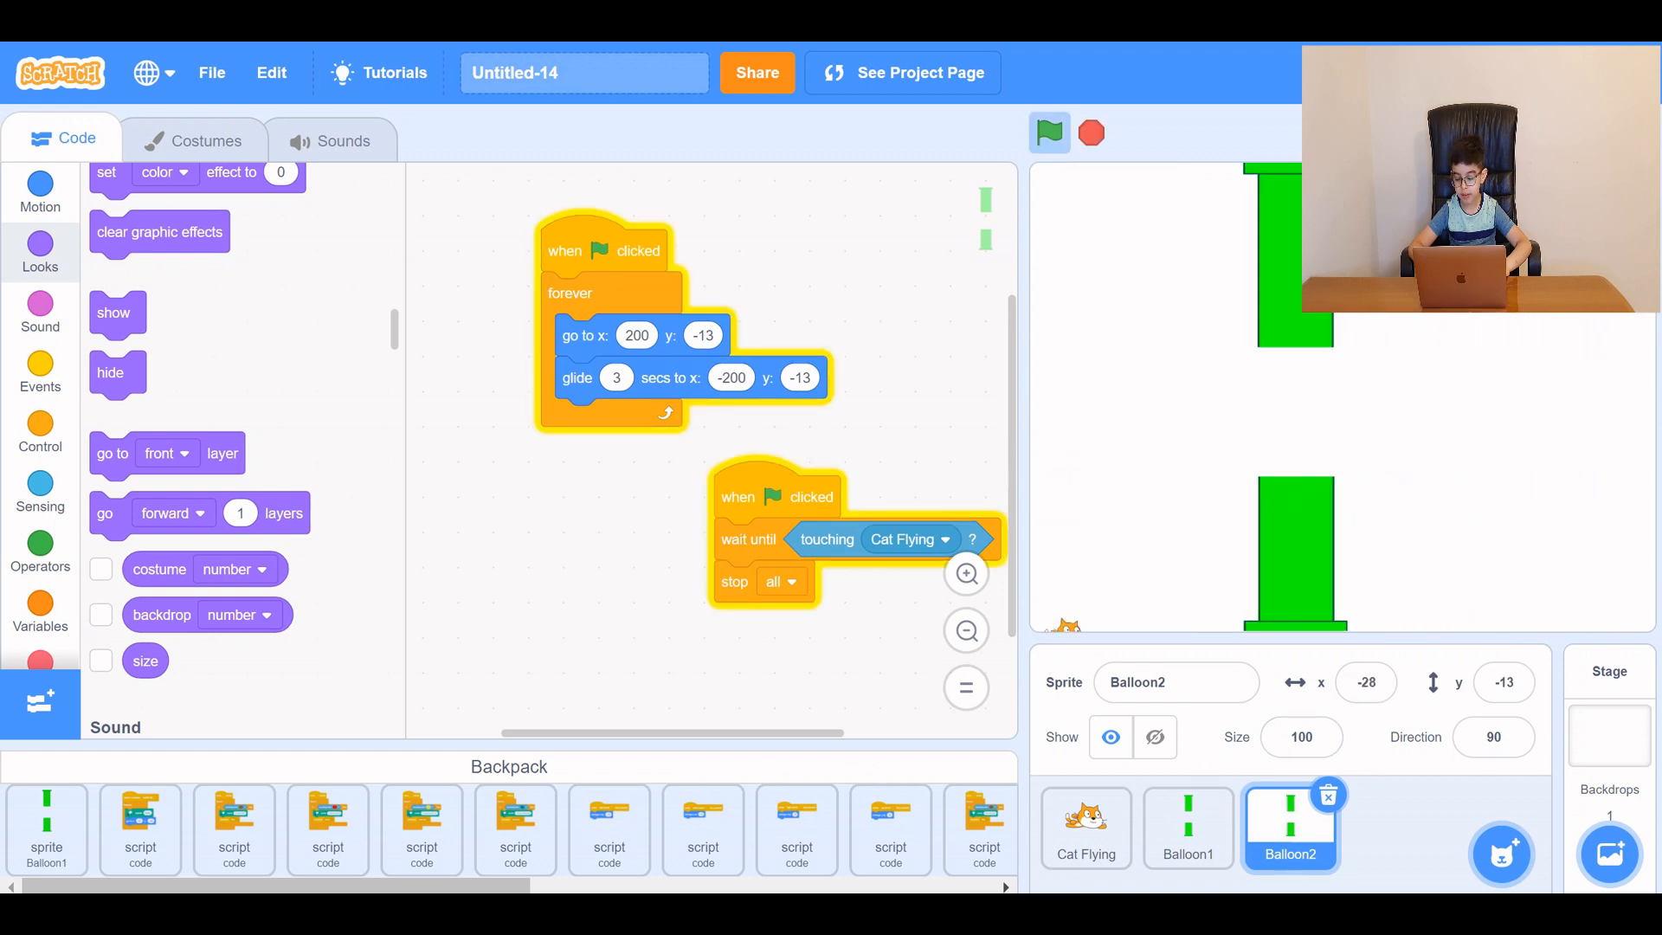
pyautogui.click(1049, 134)
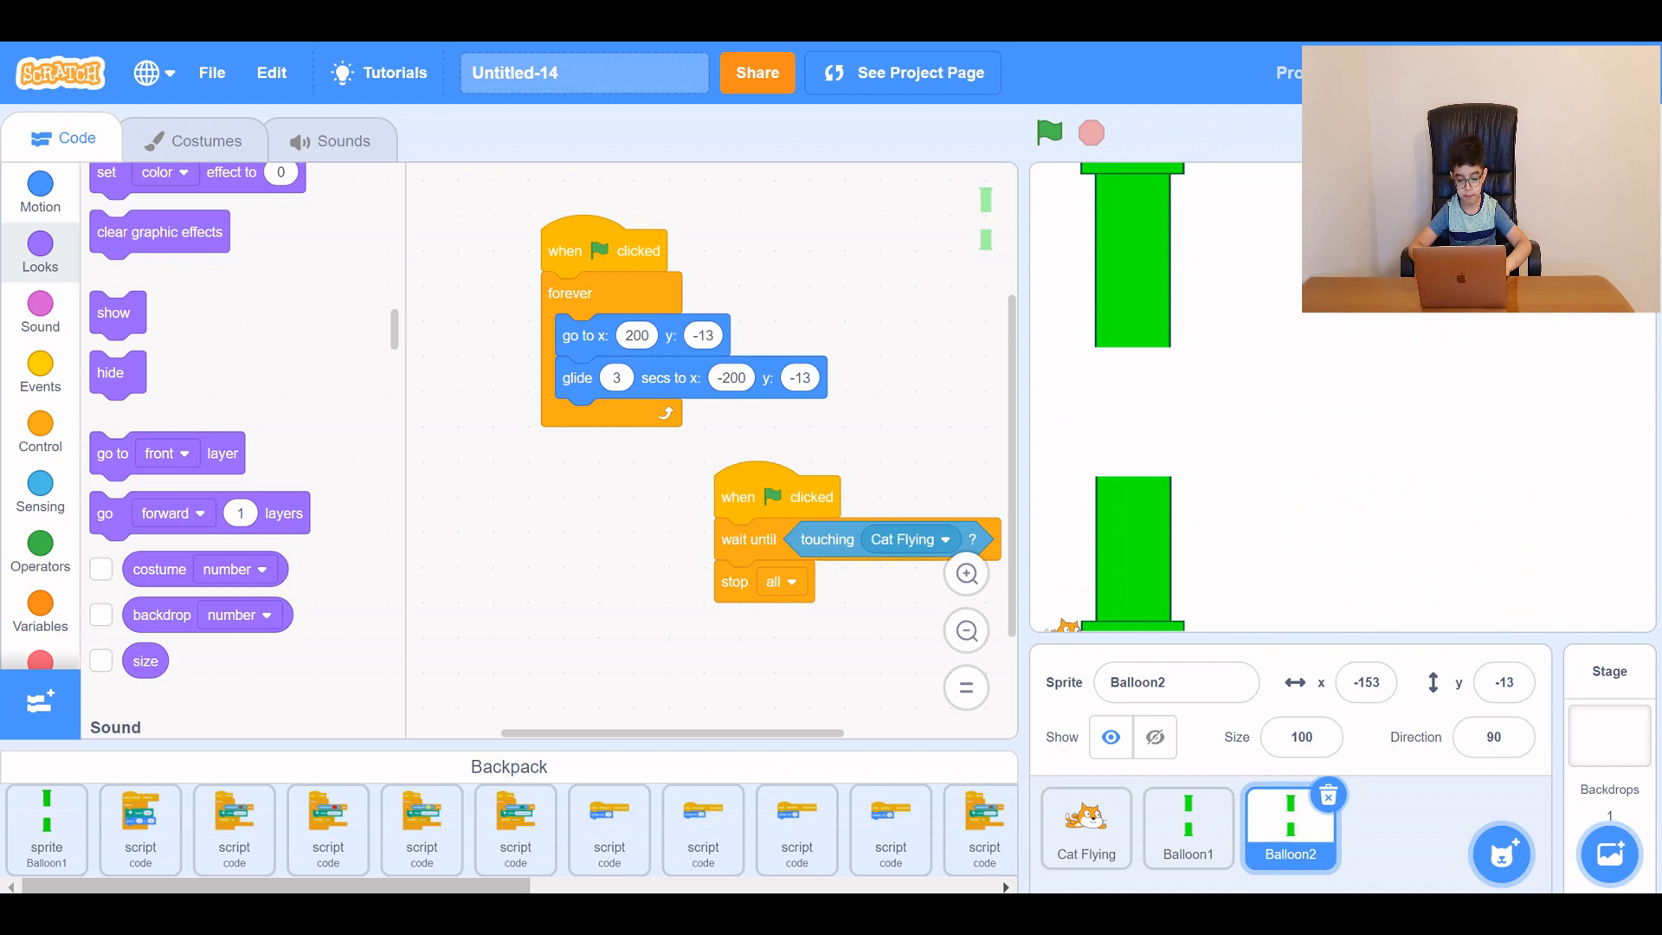
pyautogui.click(1188, 828)
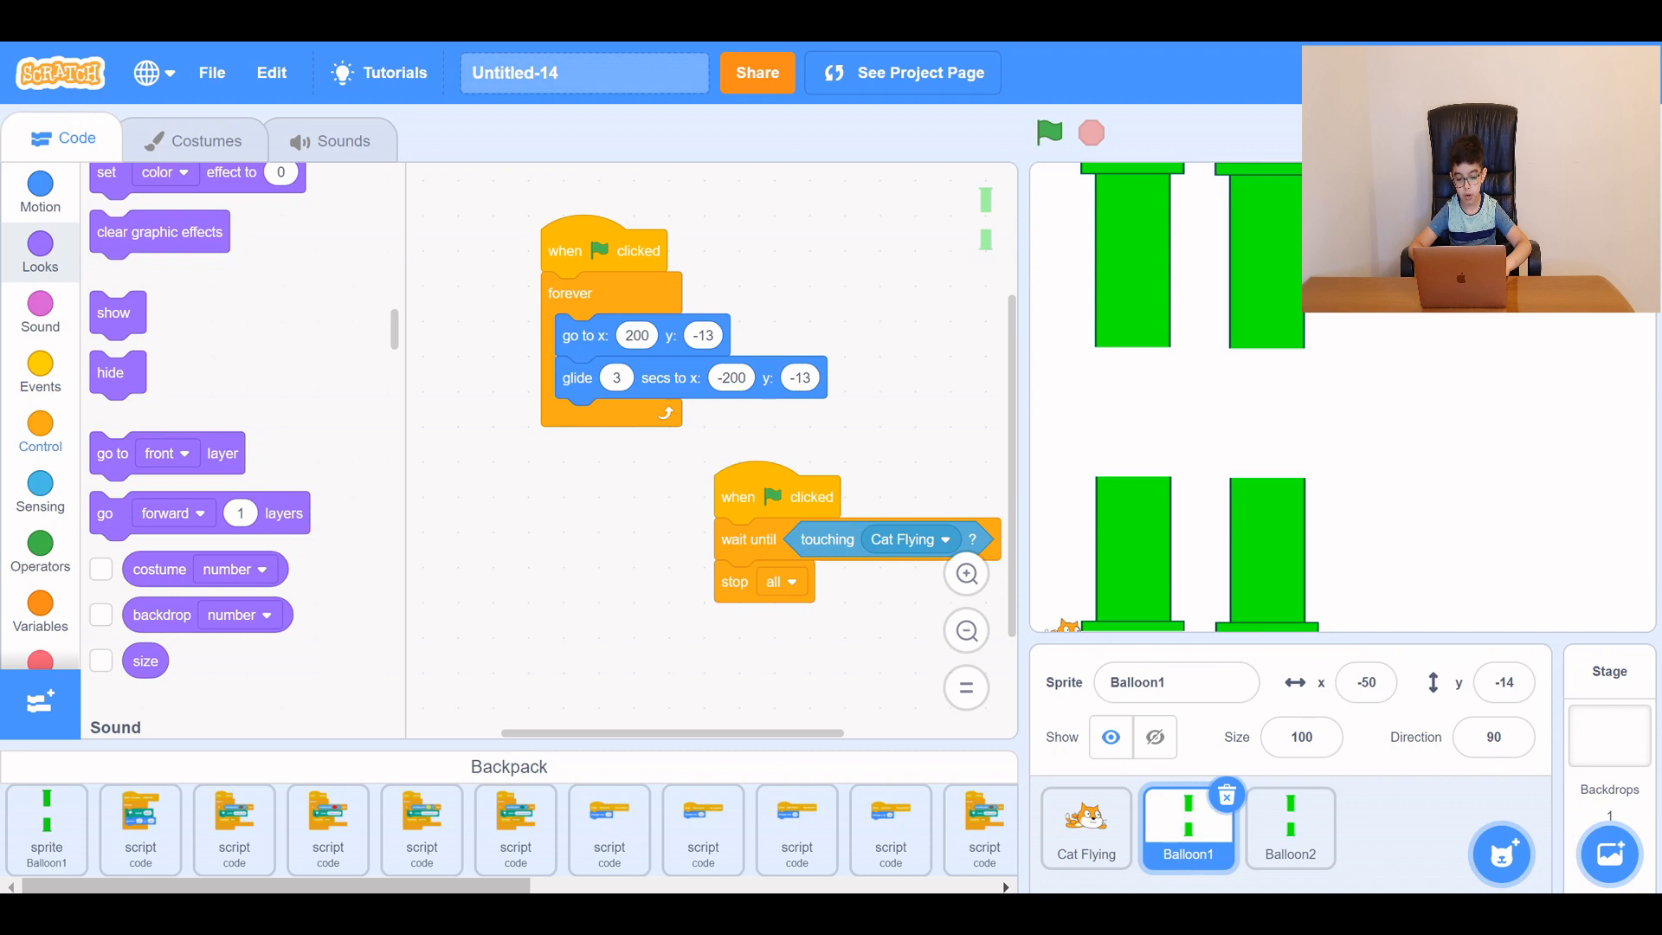
# Add hide, wait 1 second and show before Balloon1's forever loop, and test the delay.
pyautogui.click(40, 433)
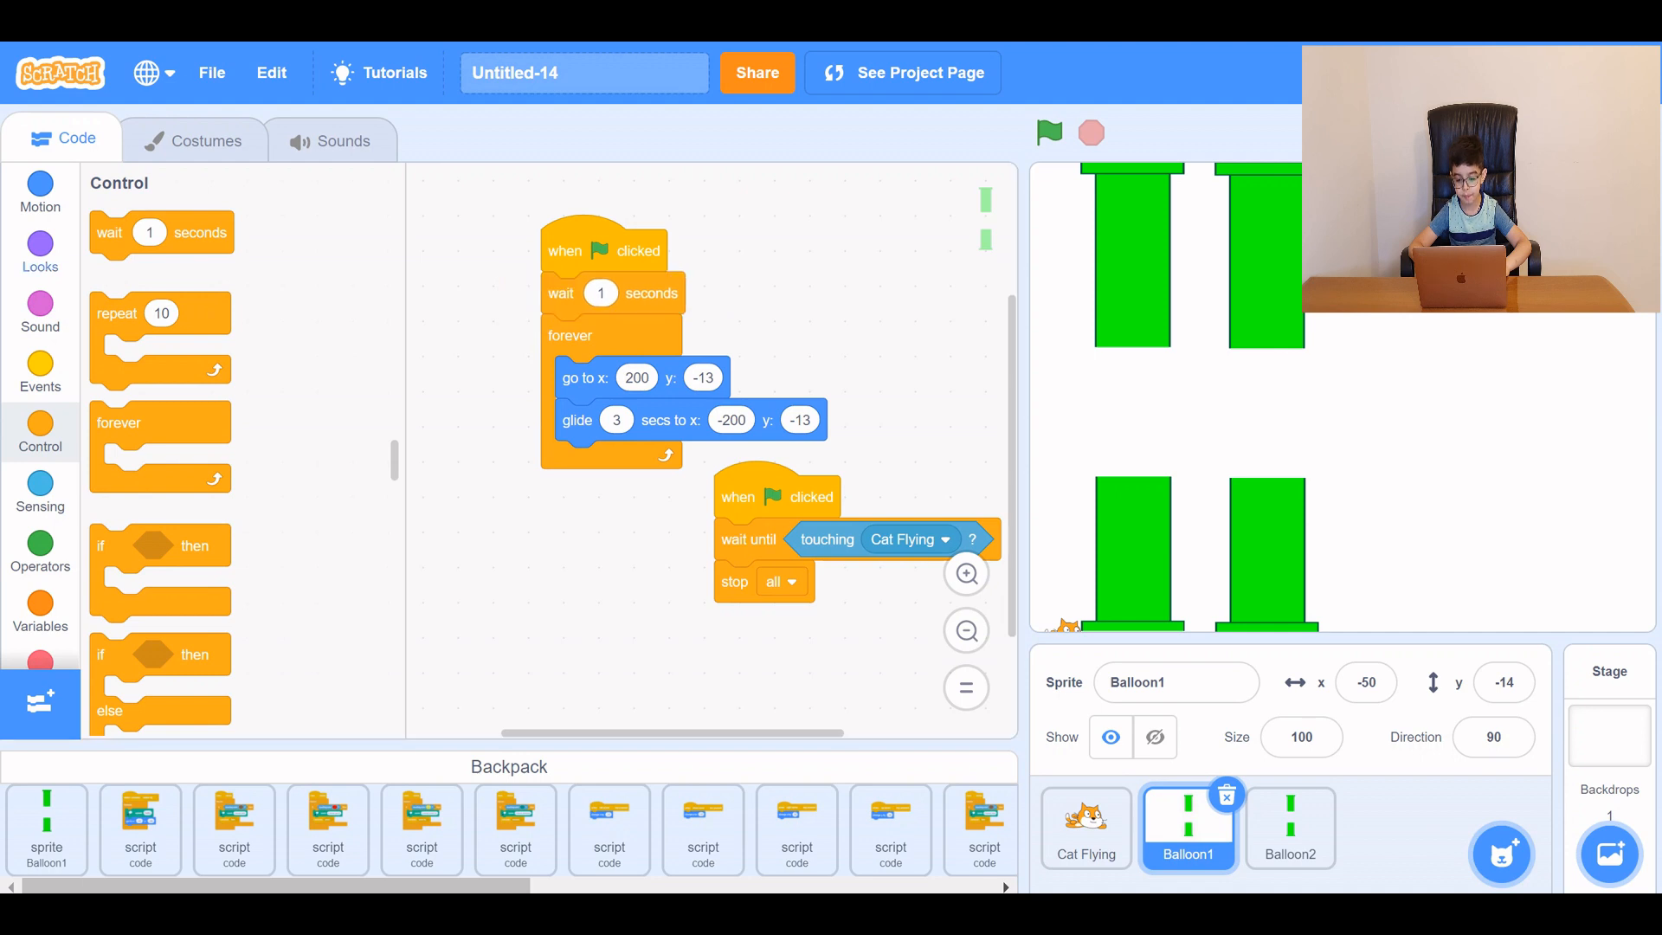
pyautogui.click(40, 246)
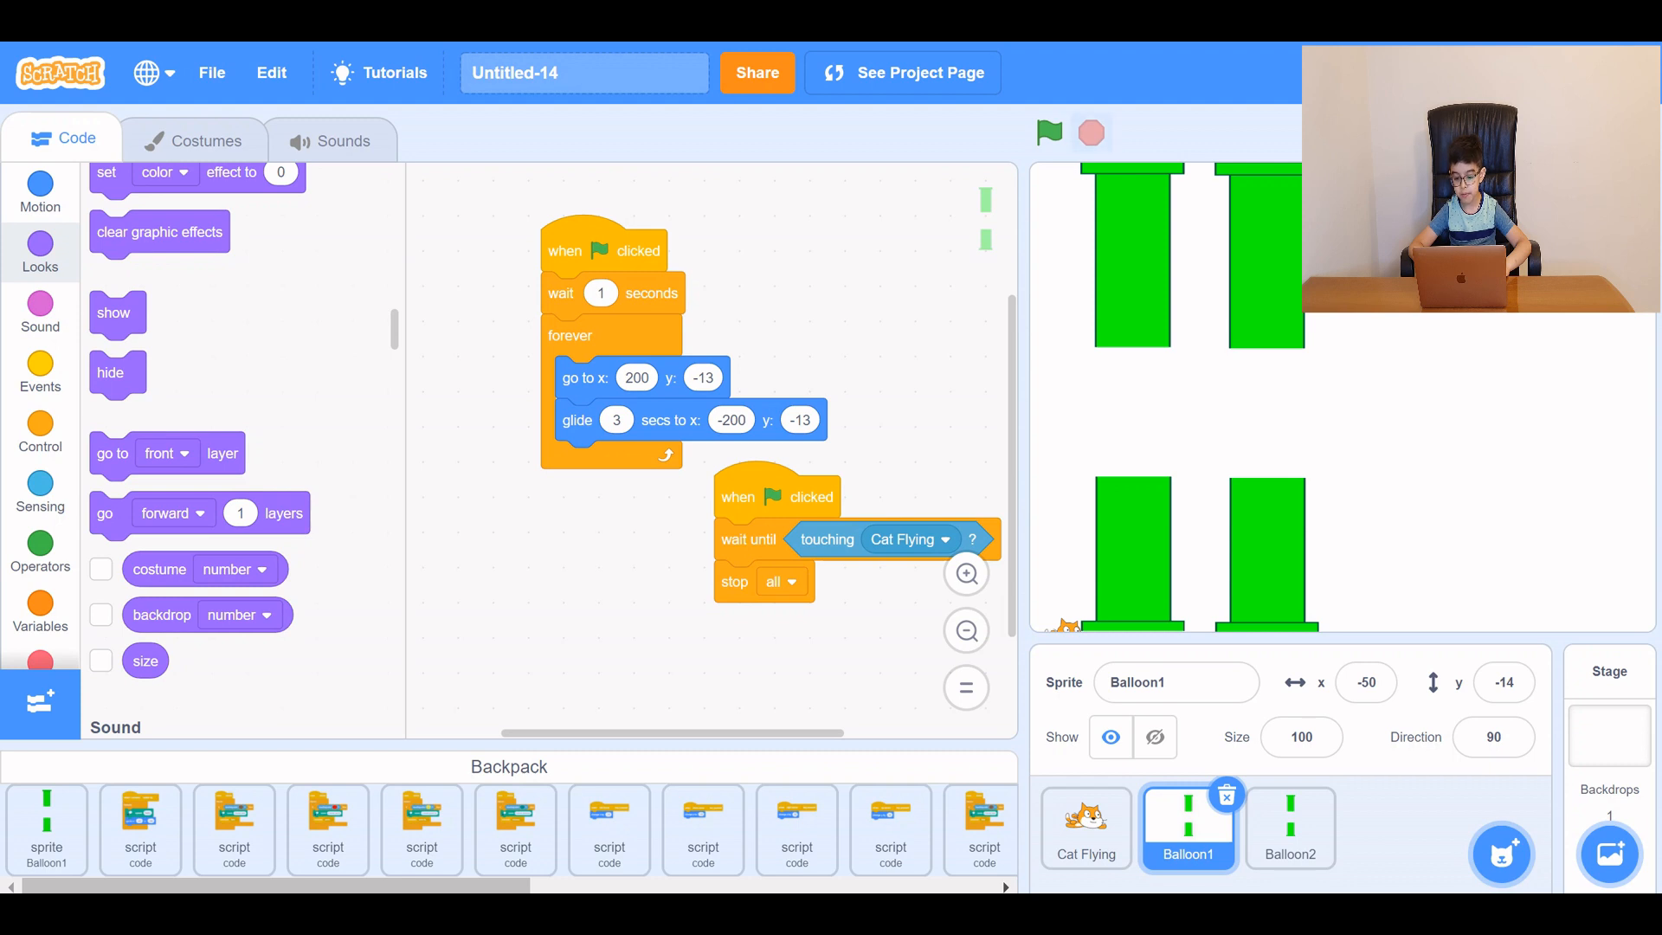
pyautogui.click(1049, 133)
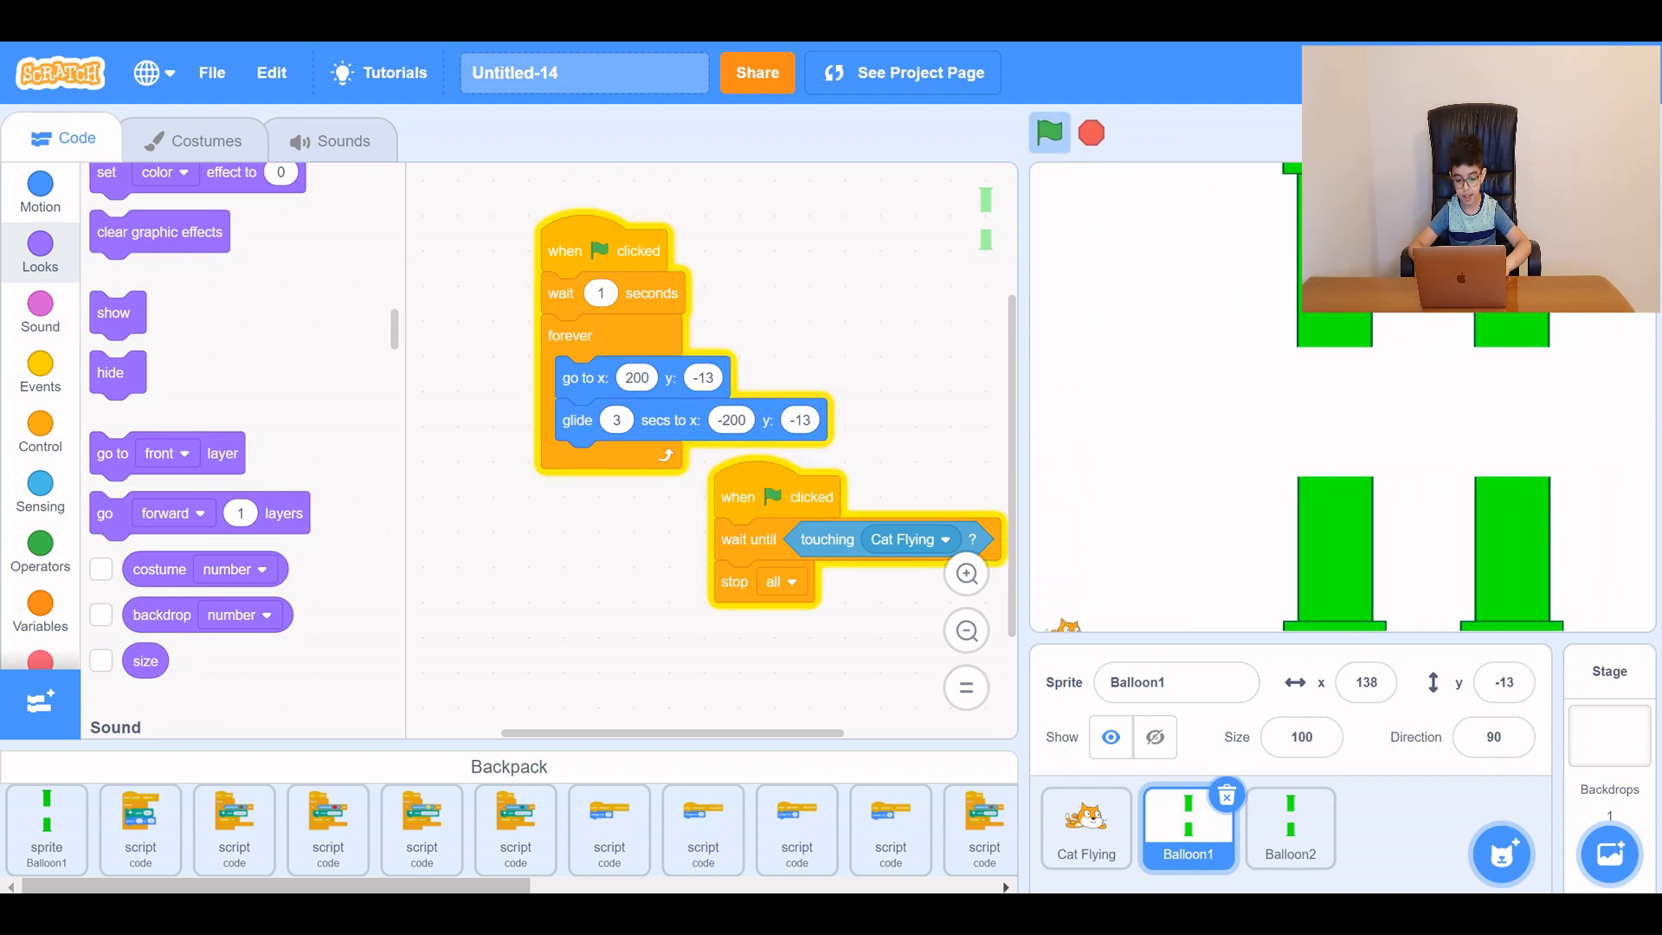
pyautogui.click(1049, 133)
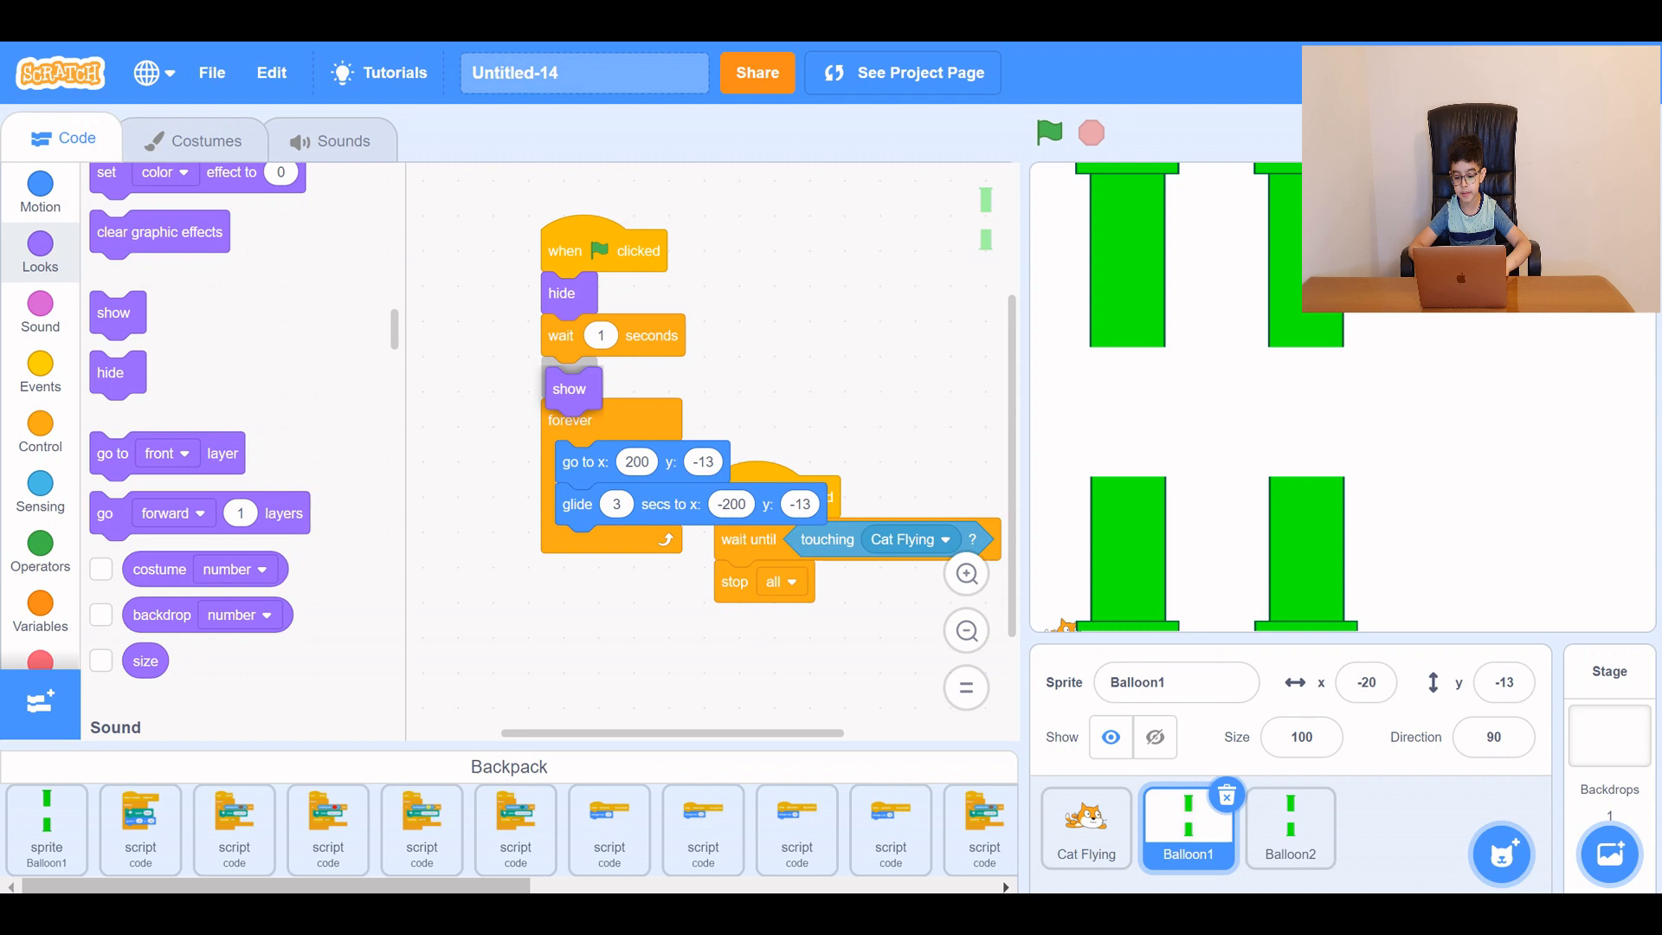
pyautogui.click(1049, 133)
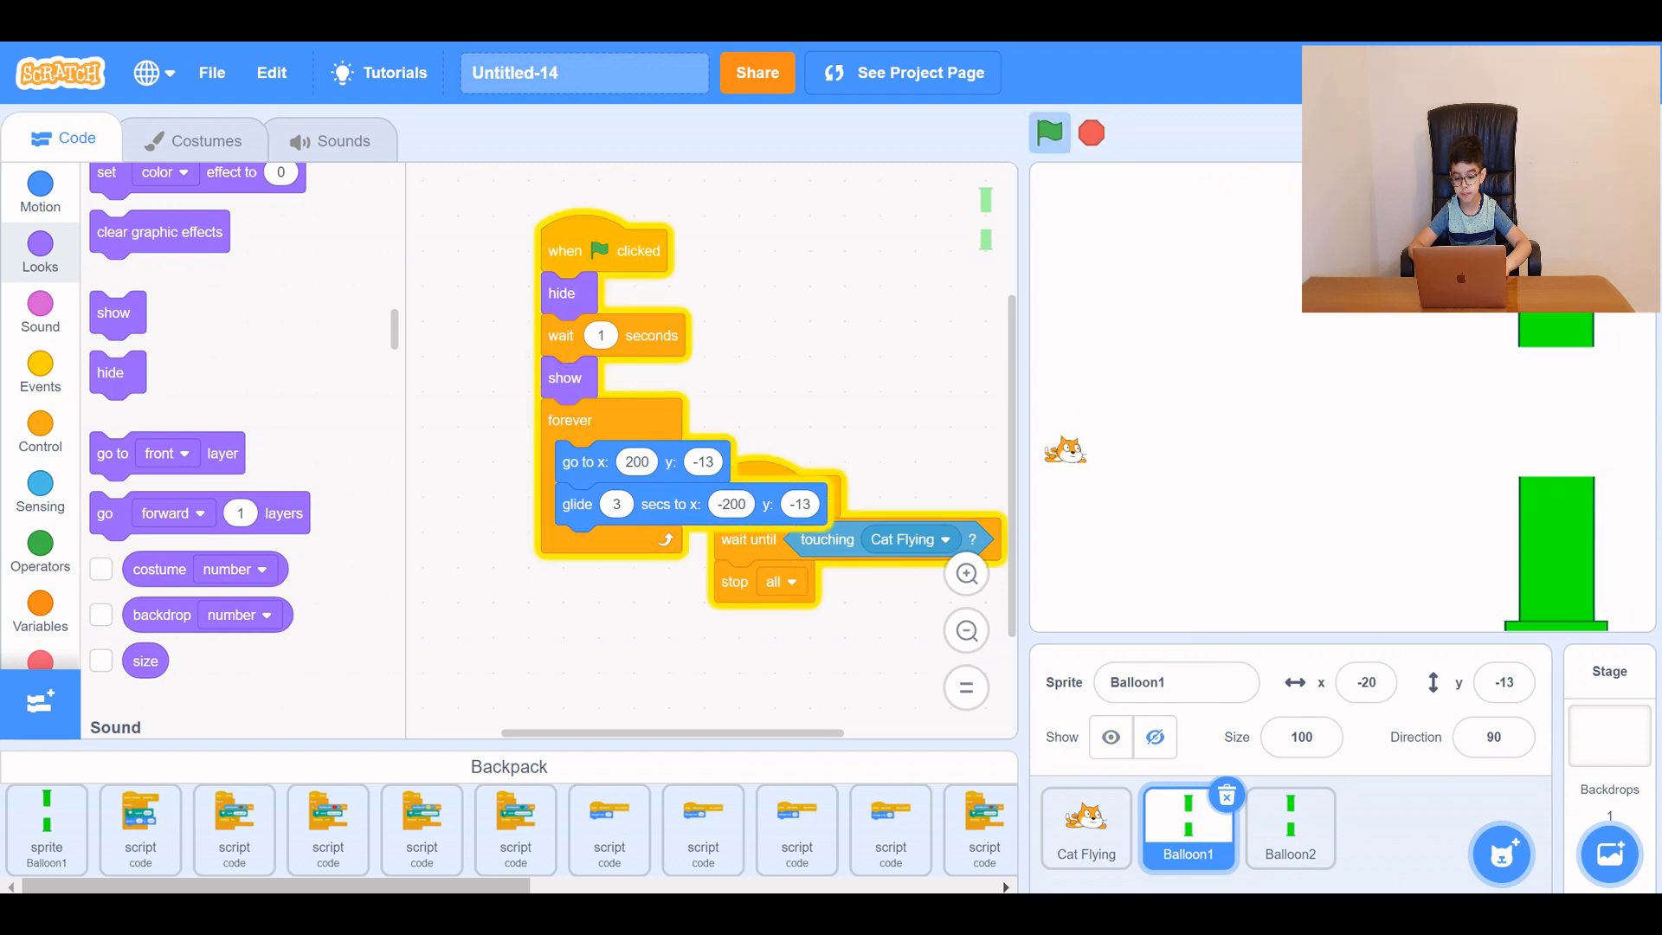
pyautogui.click(1049, 133)
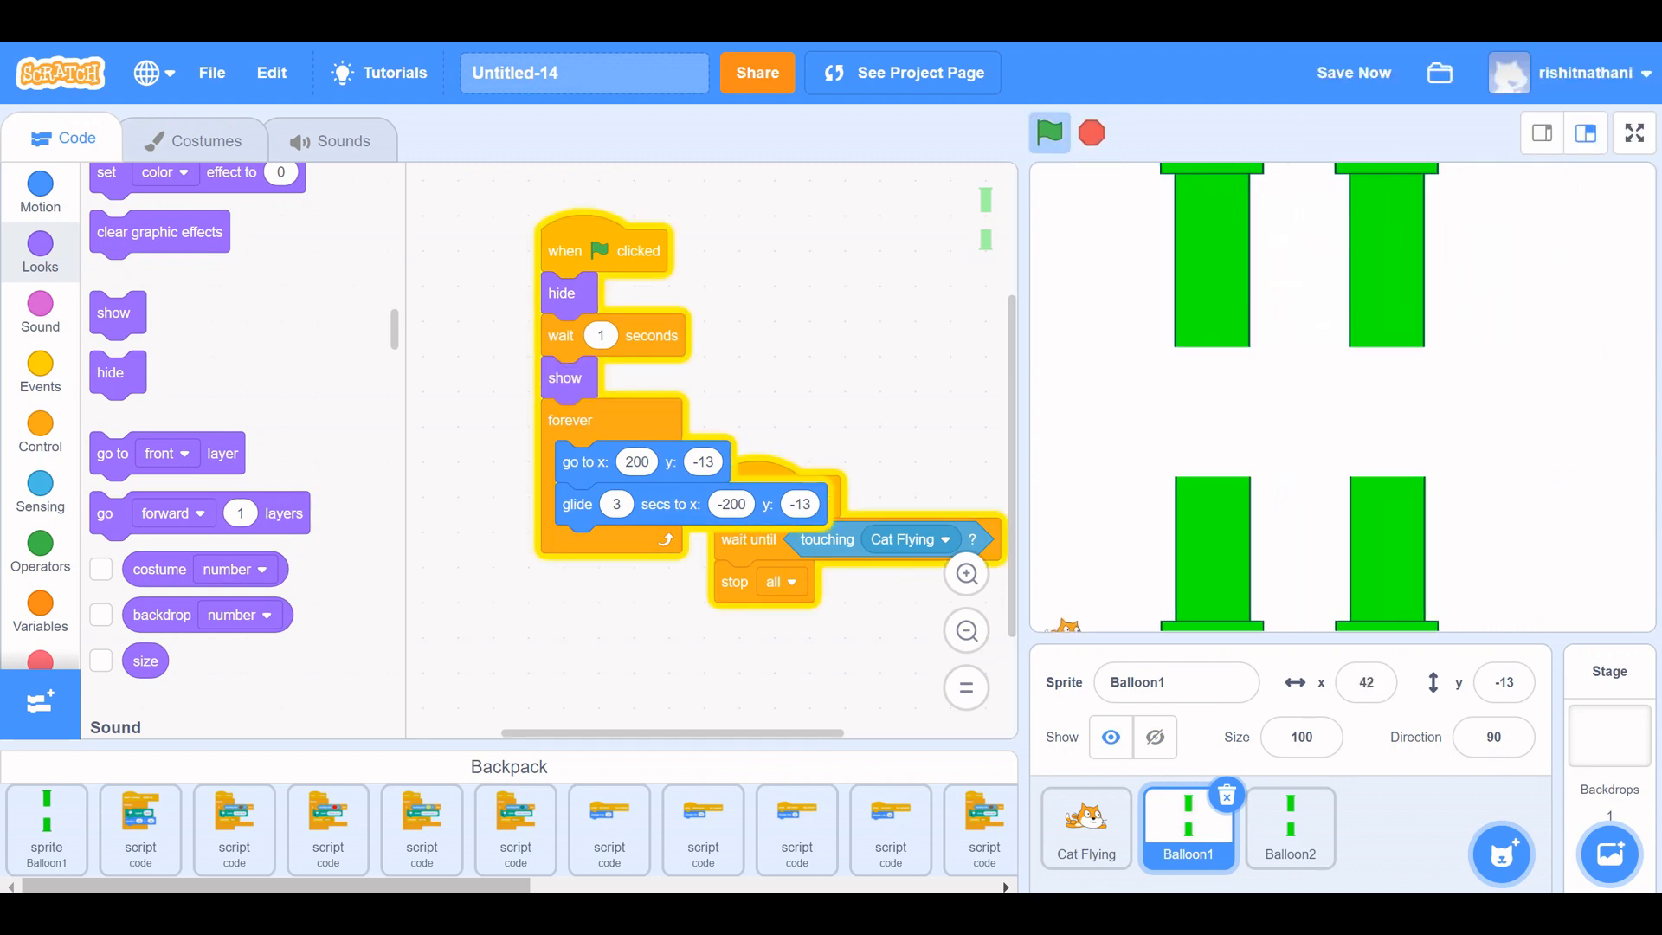
pyautogui.click(40, 610)
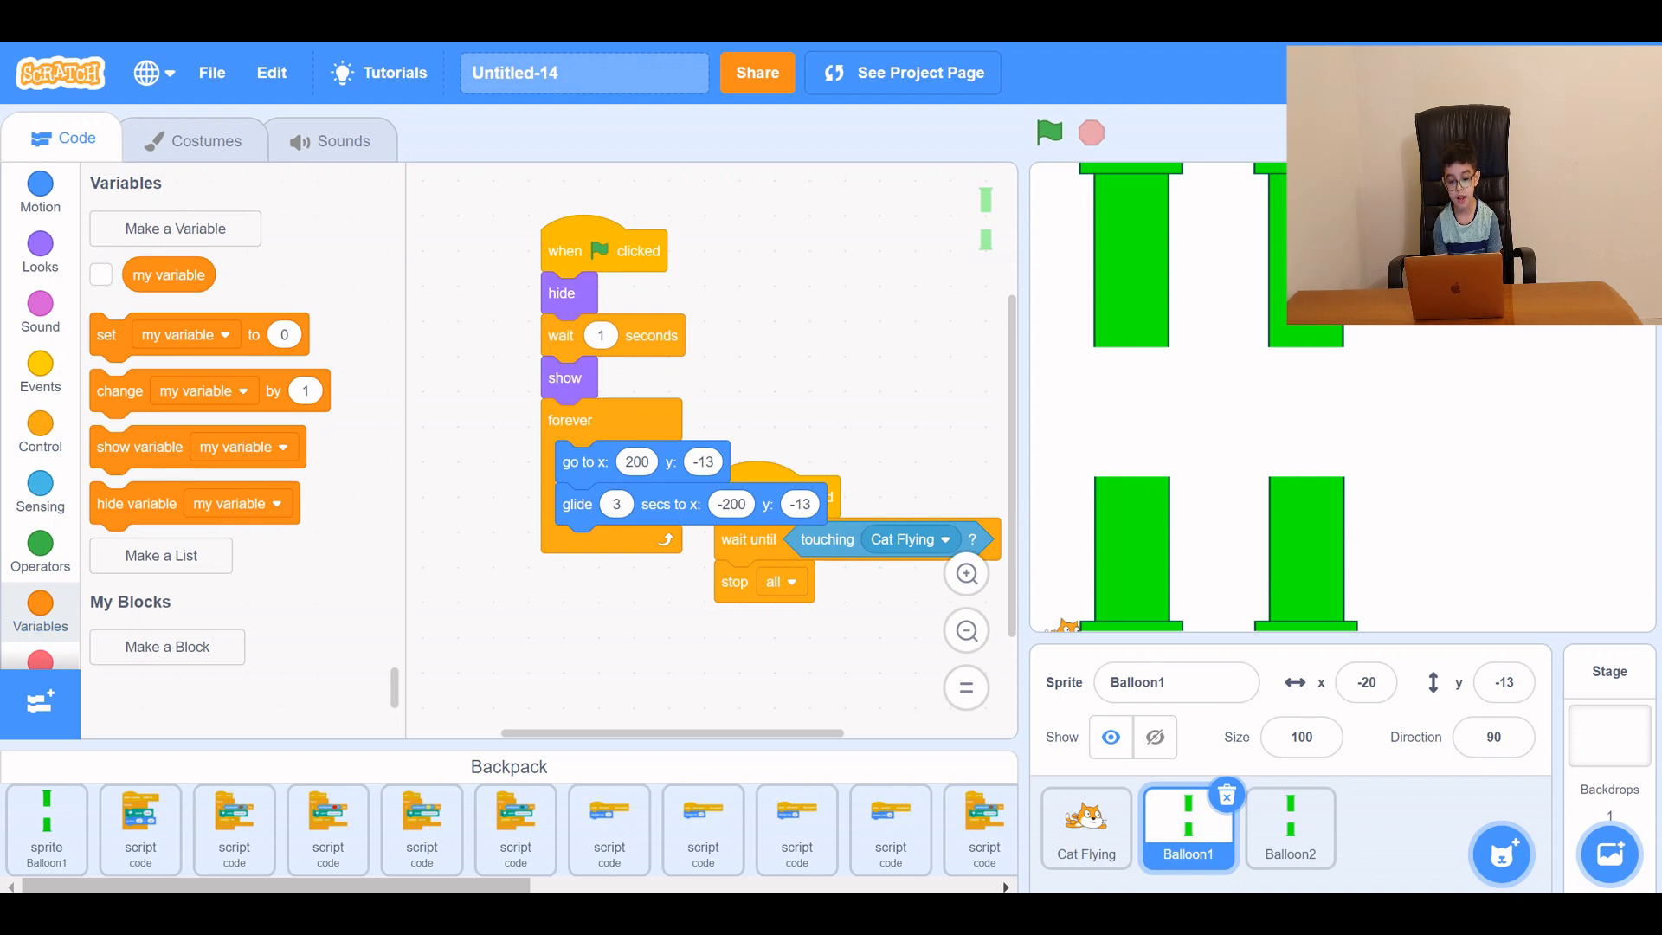
# On the Cat Flying sprite, make a new variable named Score and drop a change block into its loop.
pyautogui.click(1084, 828)
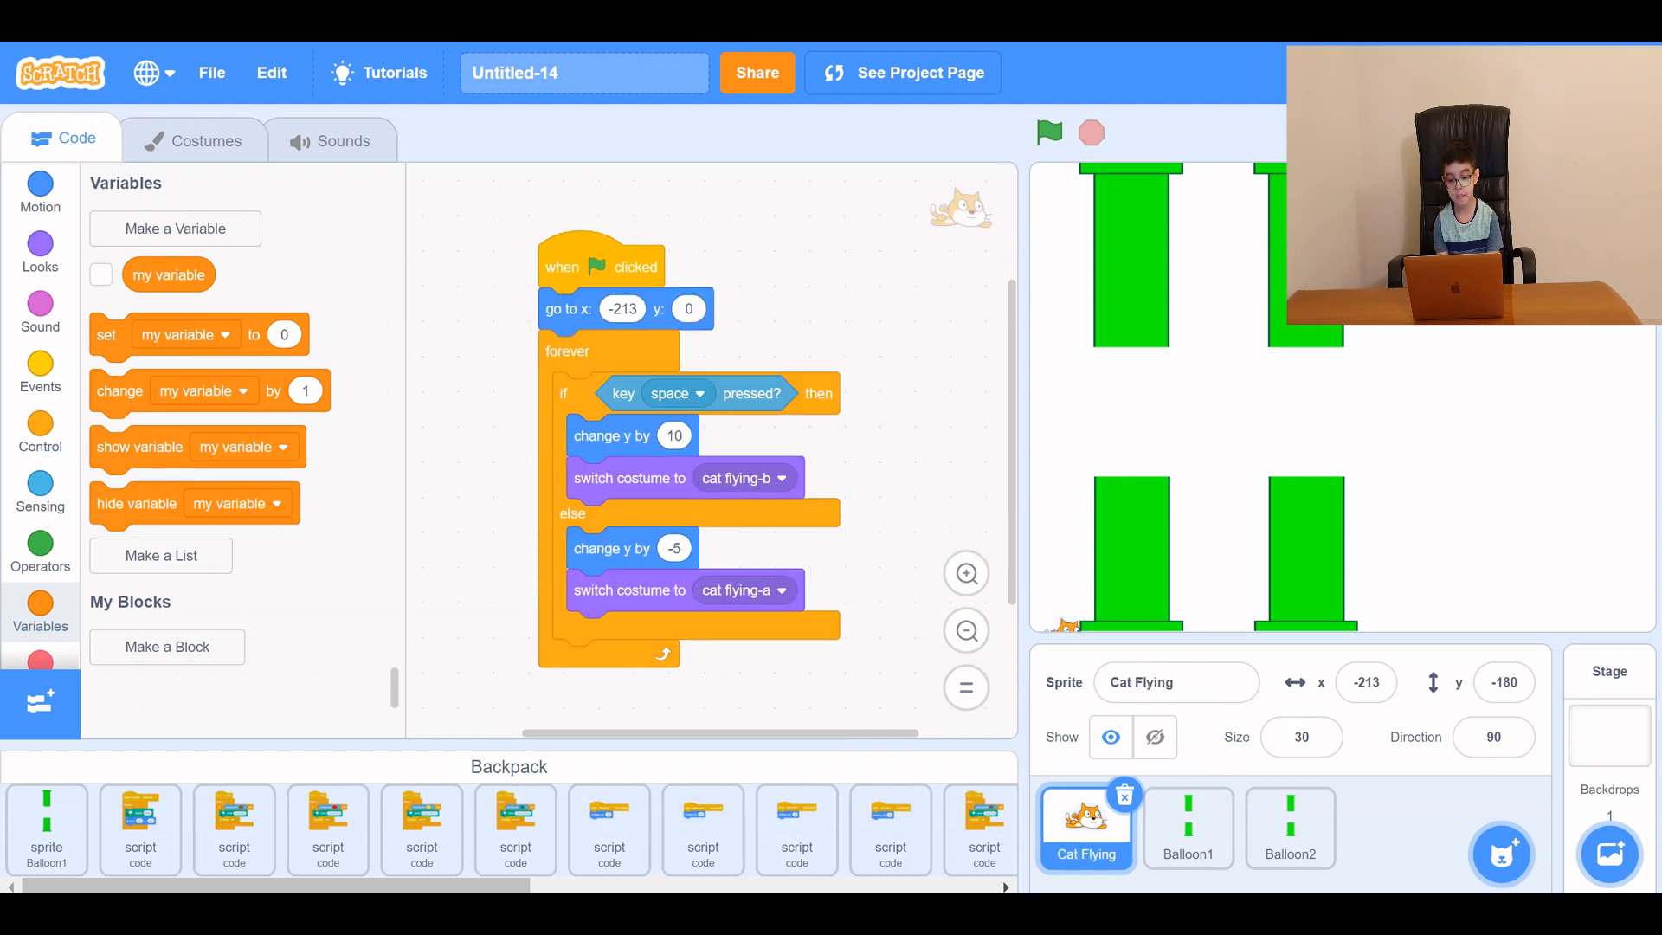
pyautogui.click(173, 229)
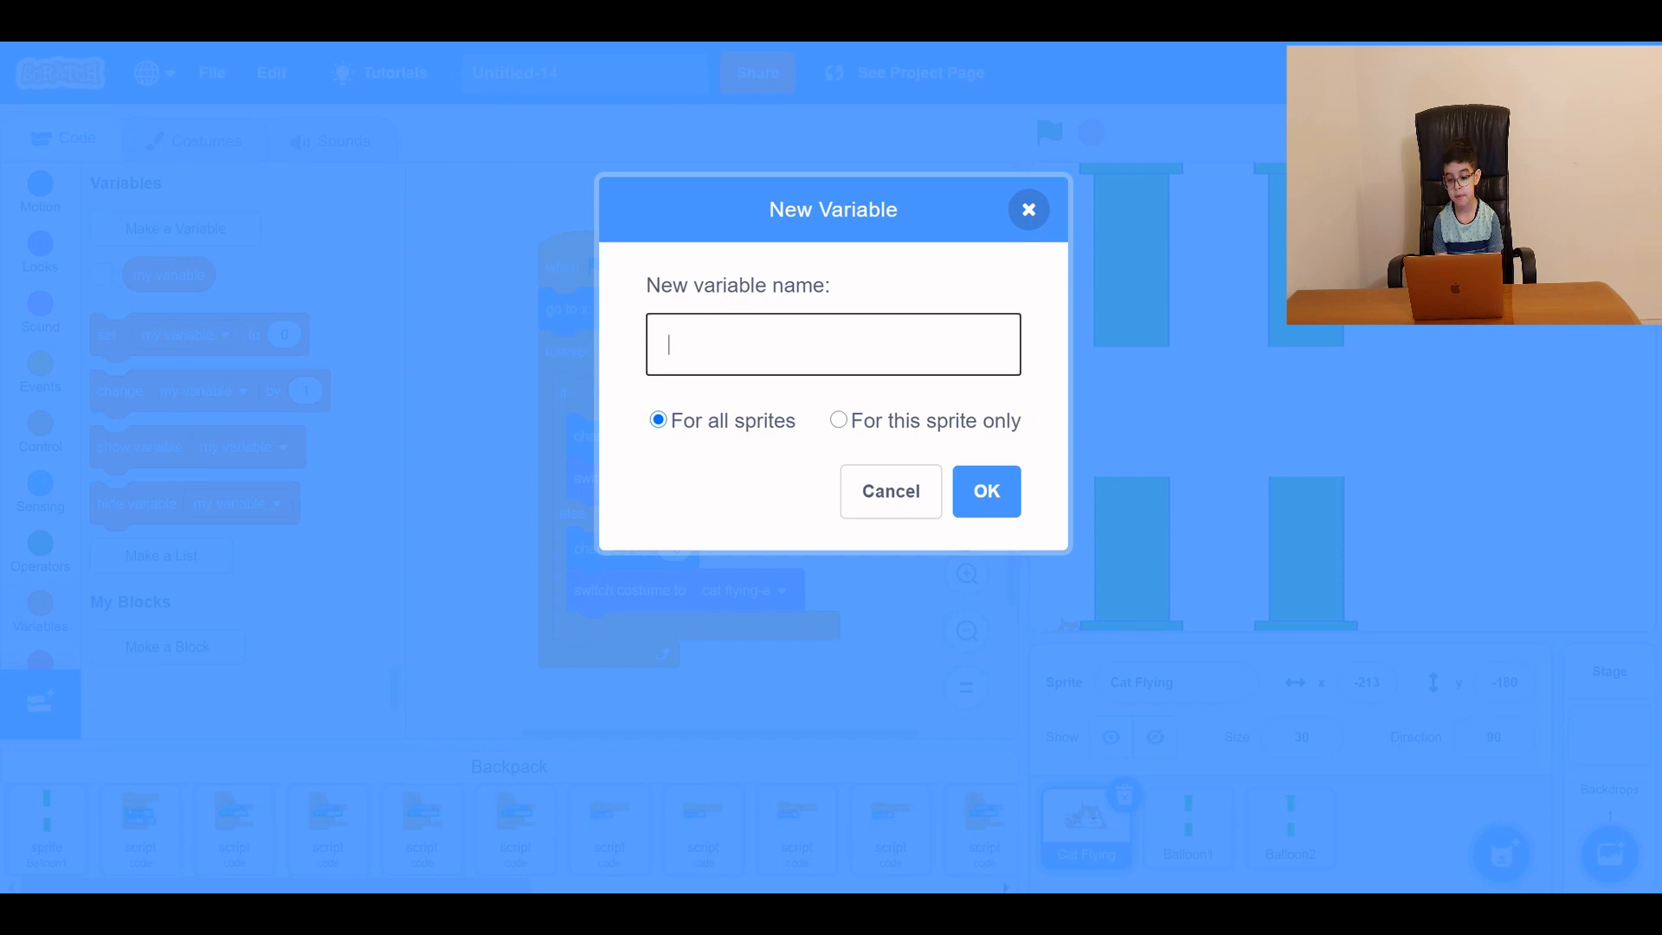
pyautogui.write('Sc')
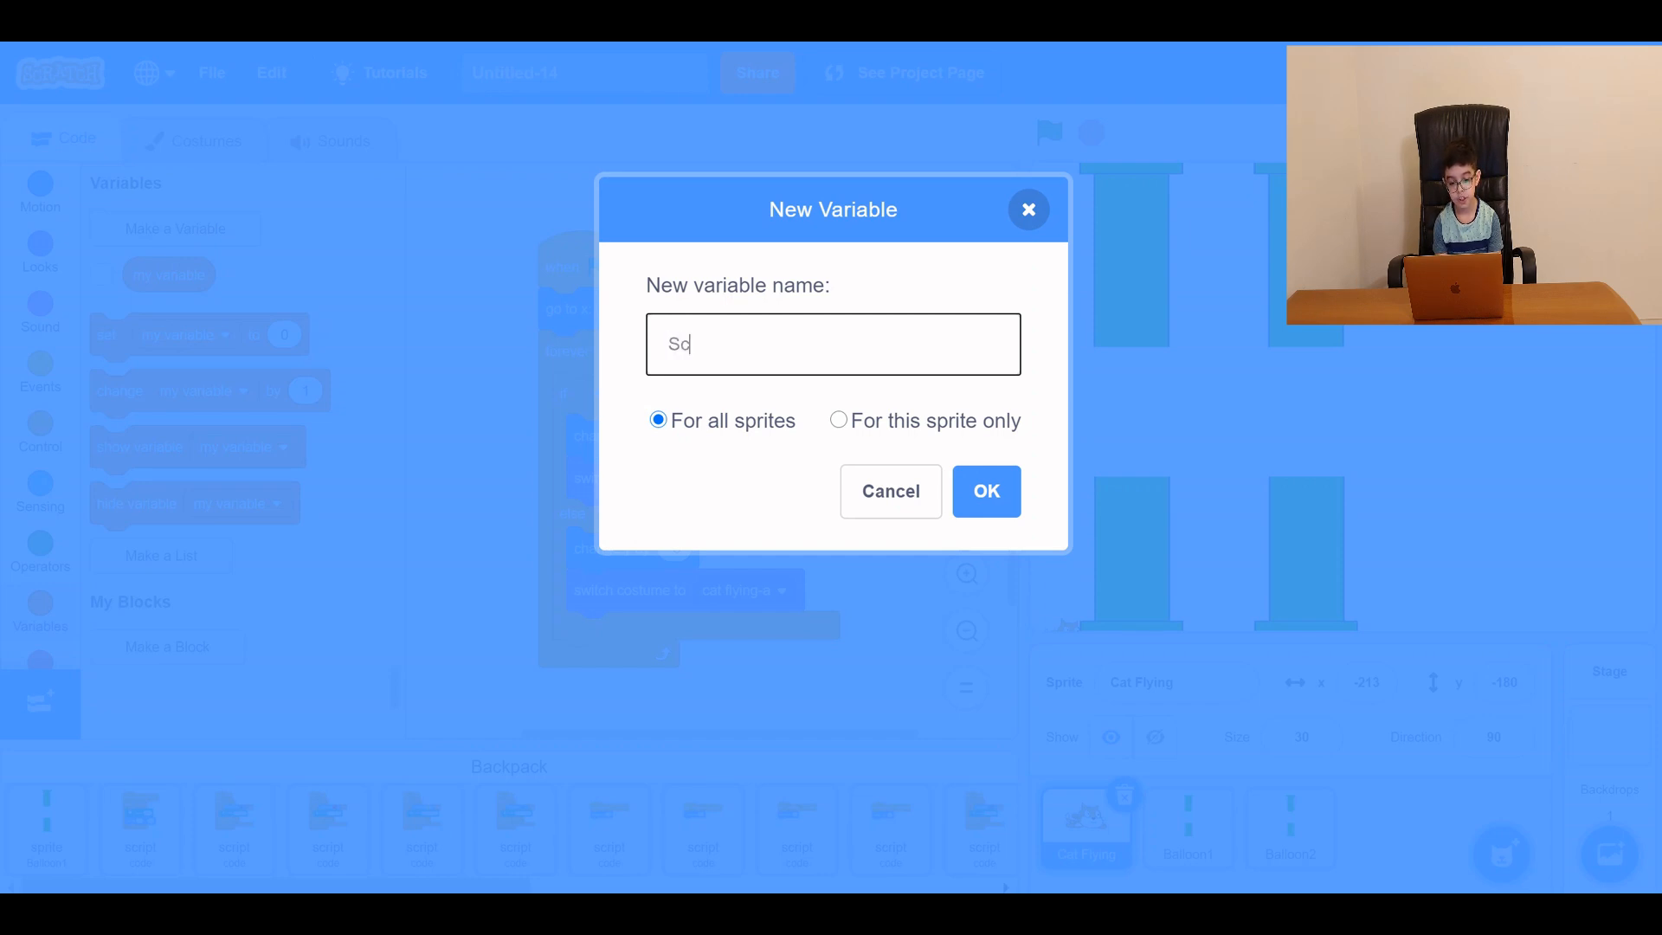
pyautogui.click(985, 490)
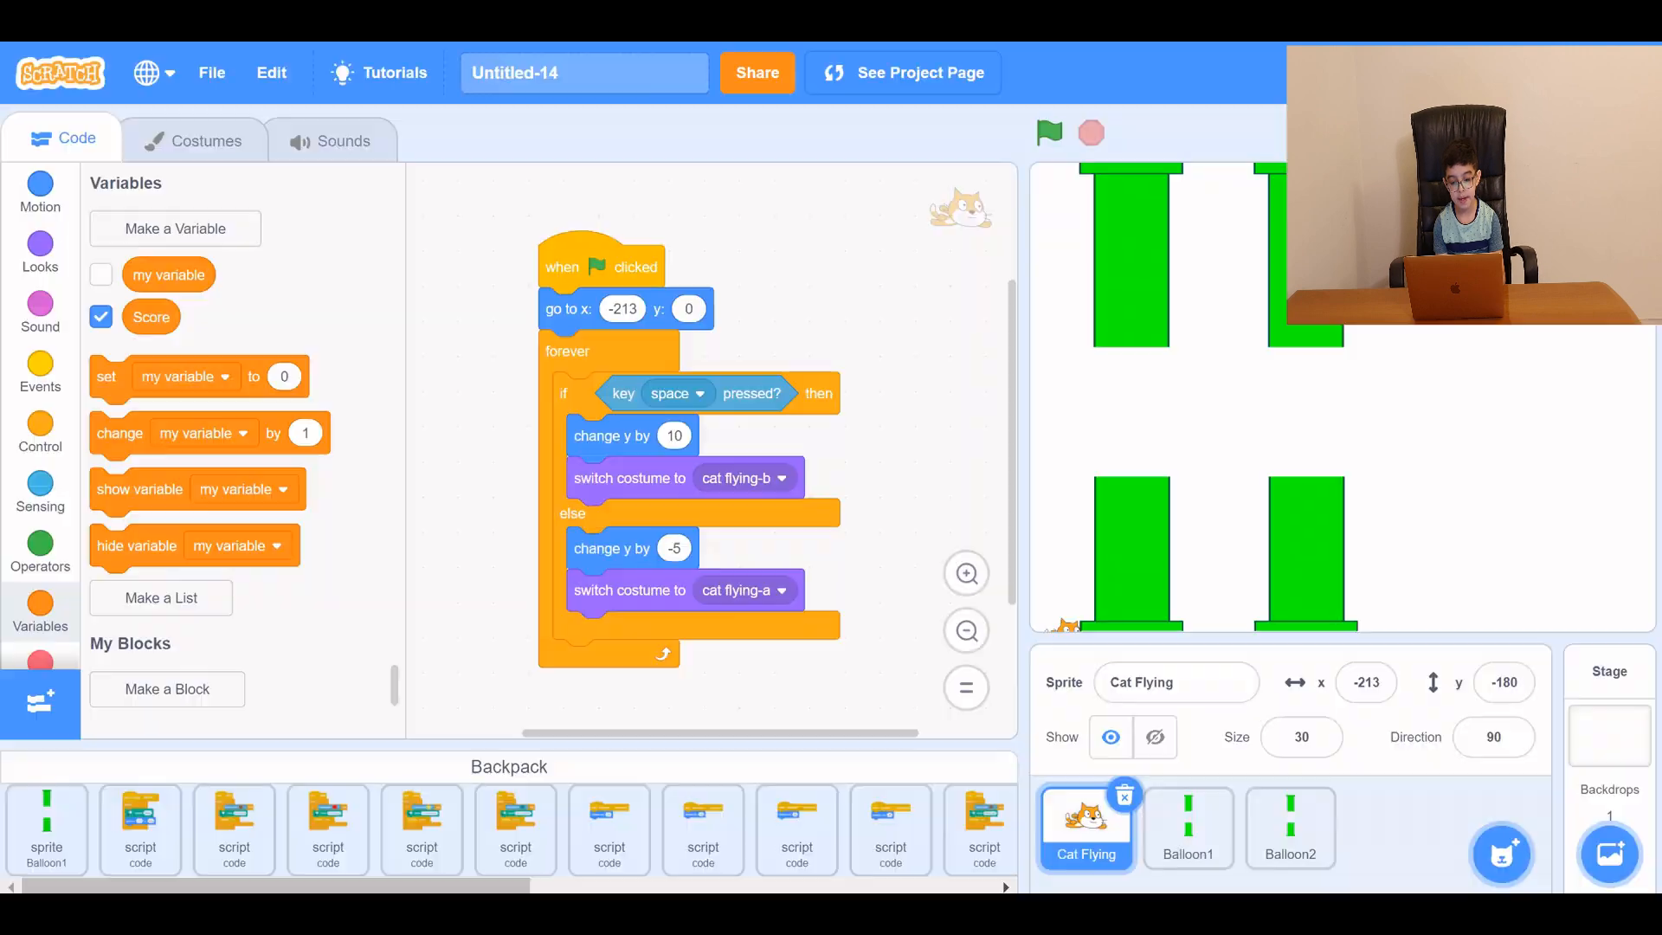
pyautogui.click(100, 317)
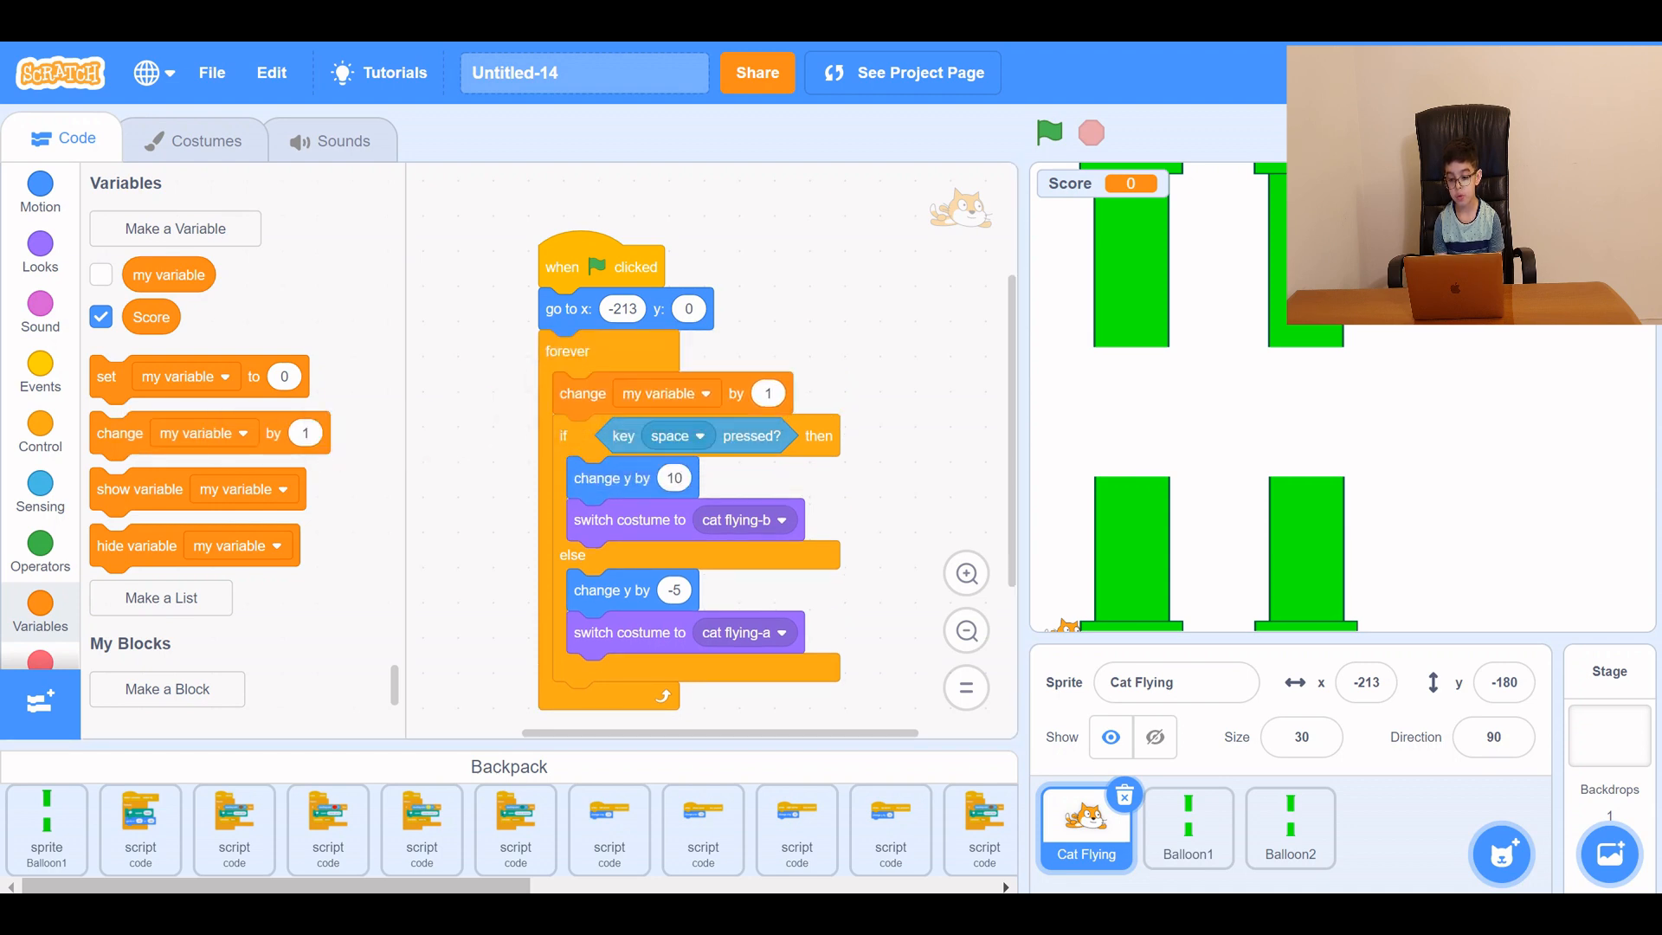
# Point the set-to-0 and change-by-1 blocks at Score, then run the game to watch it count up.
pyautogui.click(668, 393)
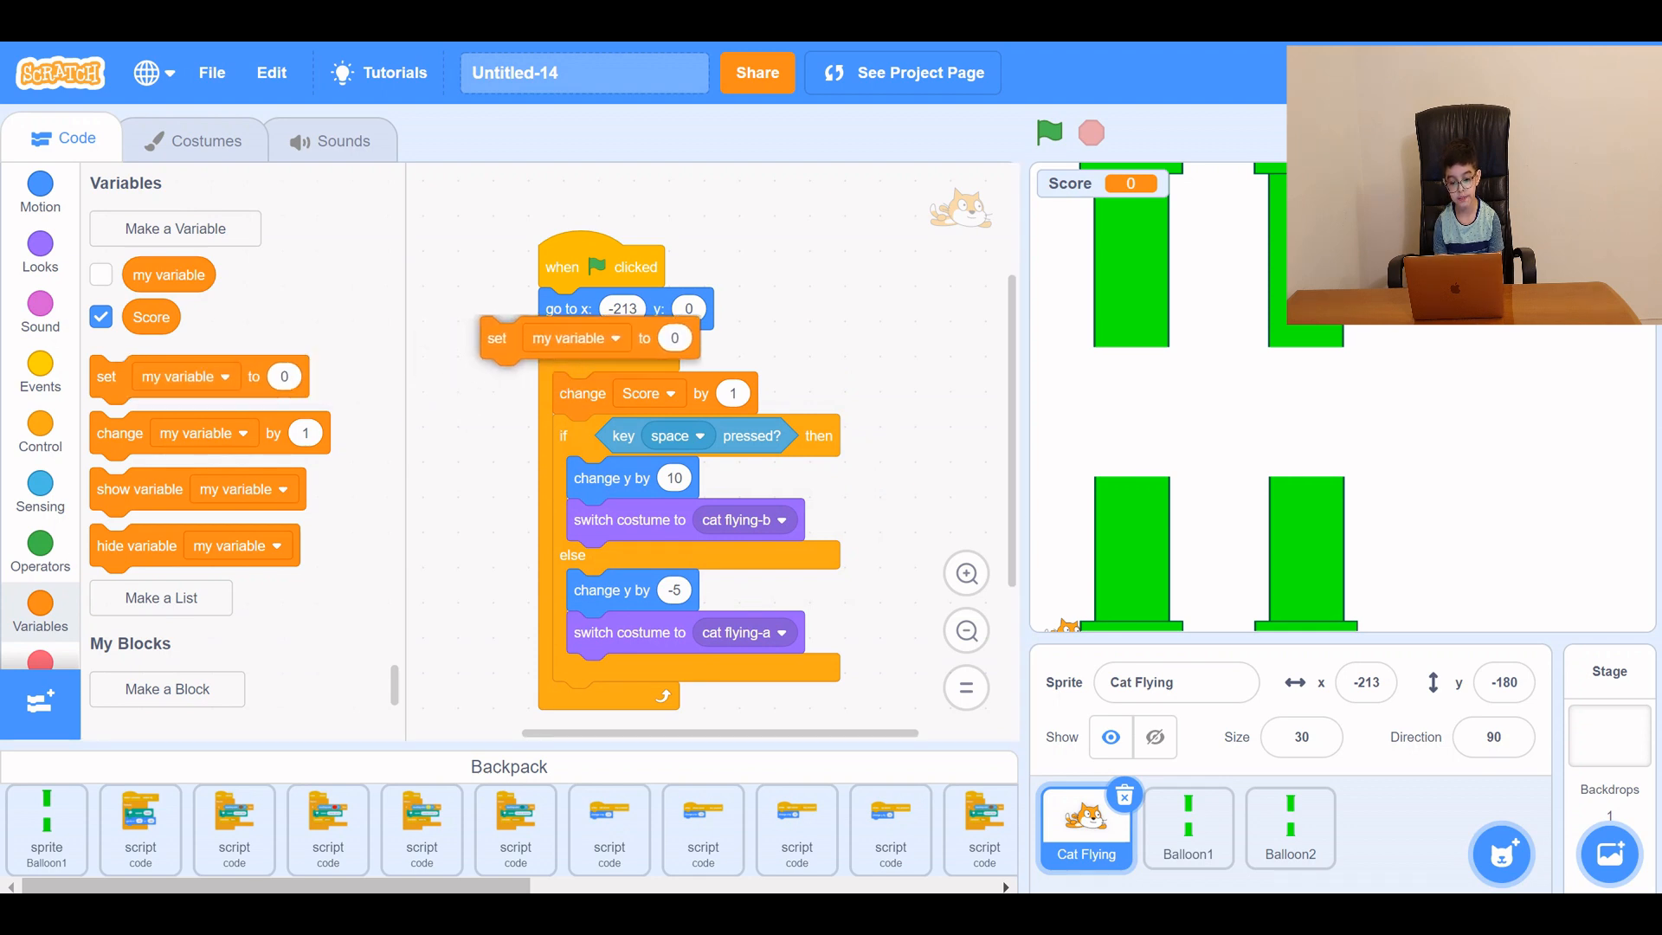
pyautogui.click(616, 337)
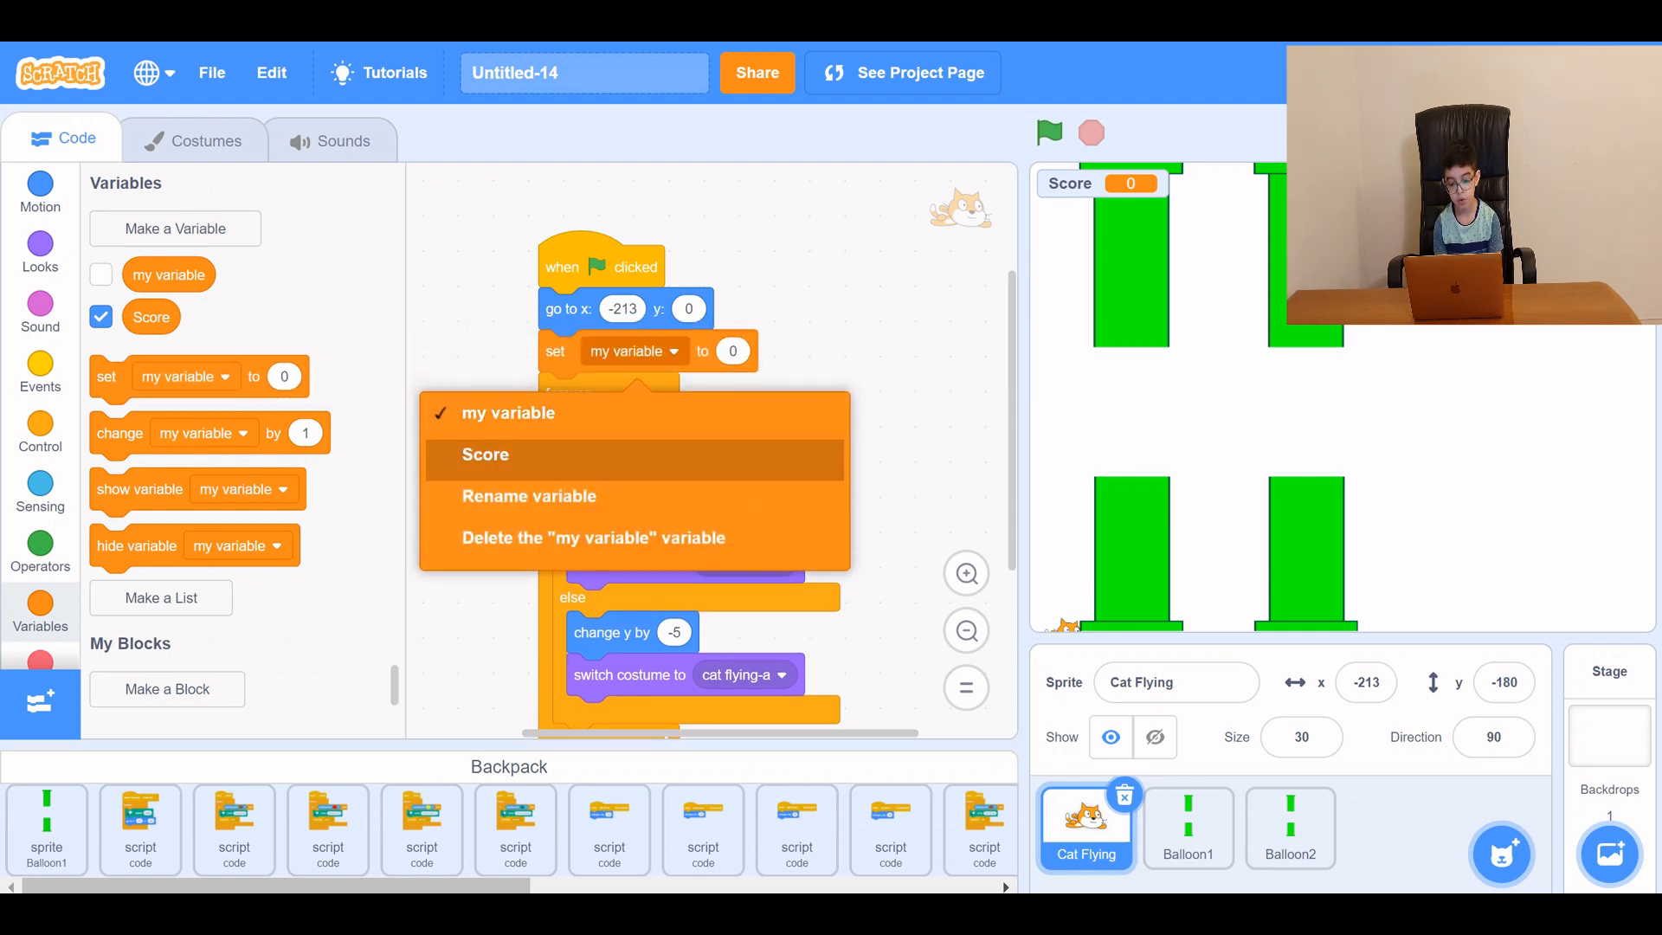
pyautogui.click(485, 454)
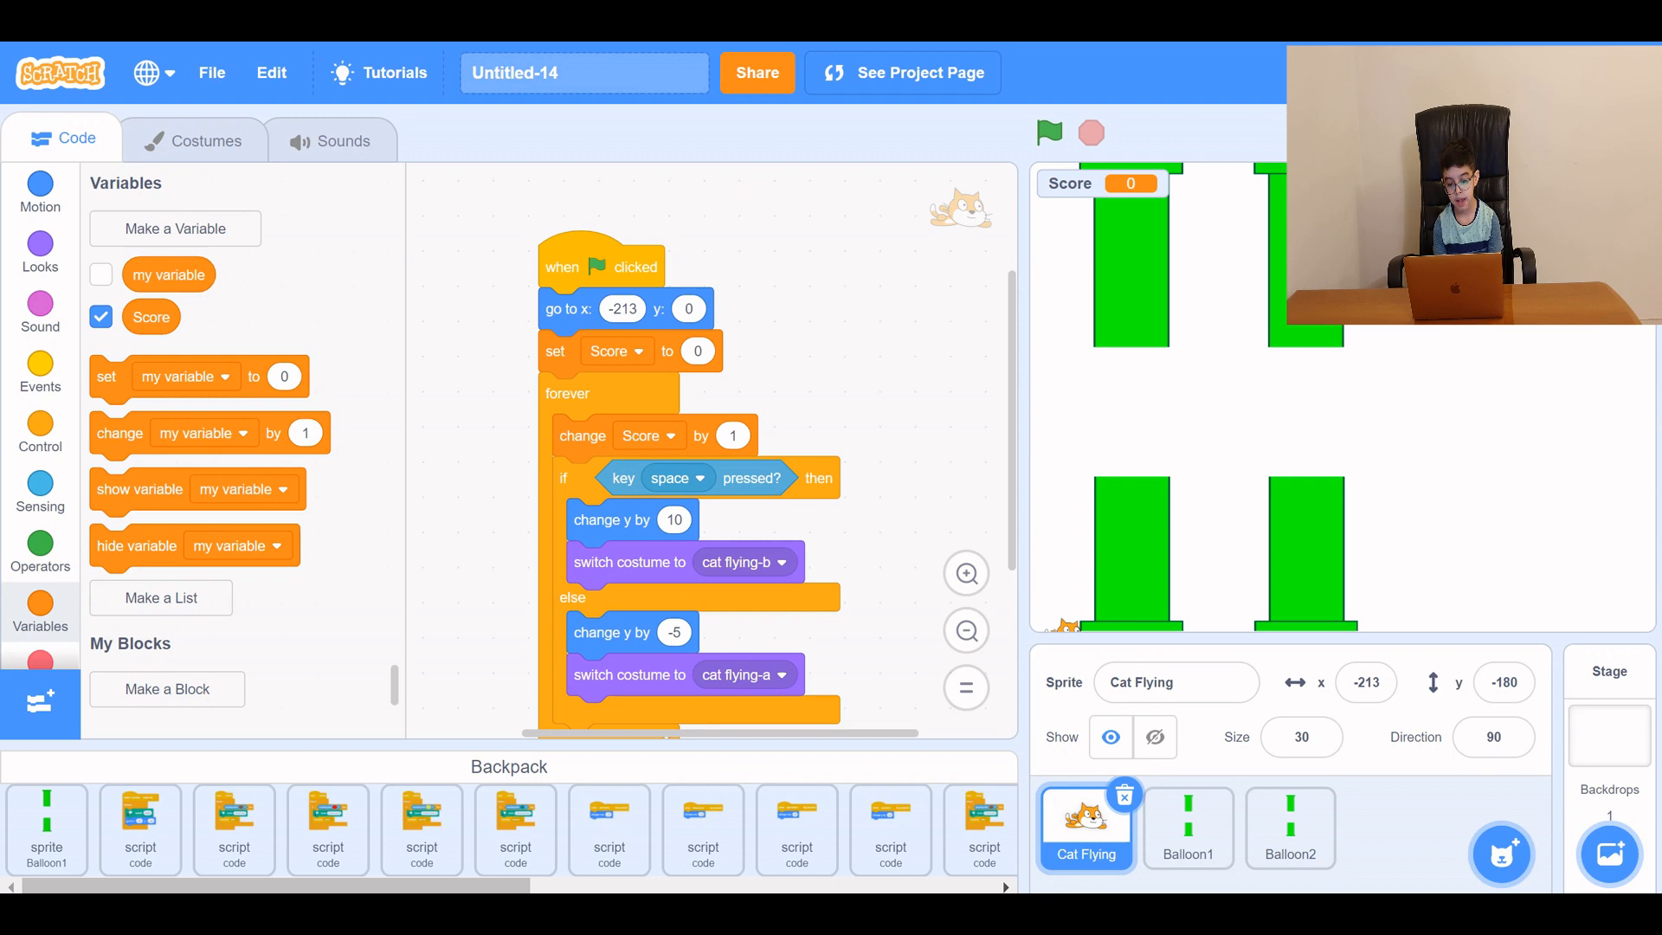
pyautogui.click(1050, 133)
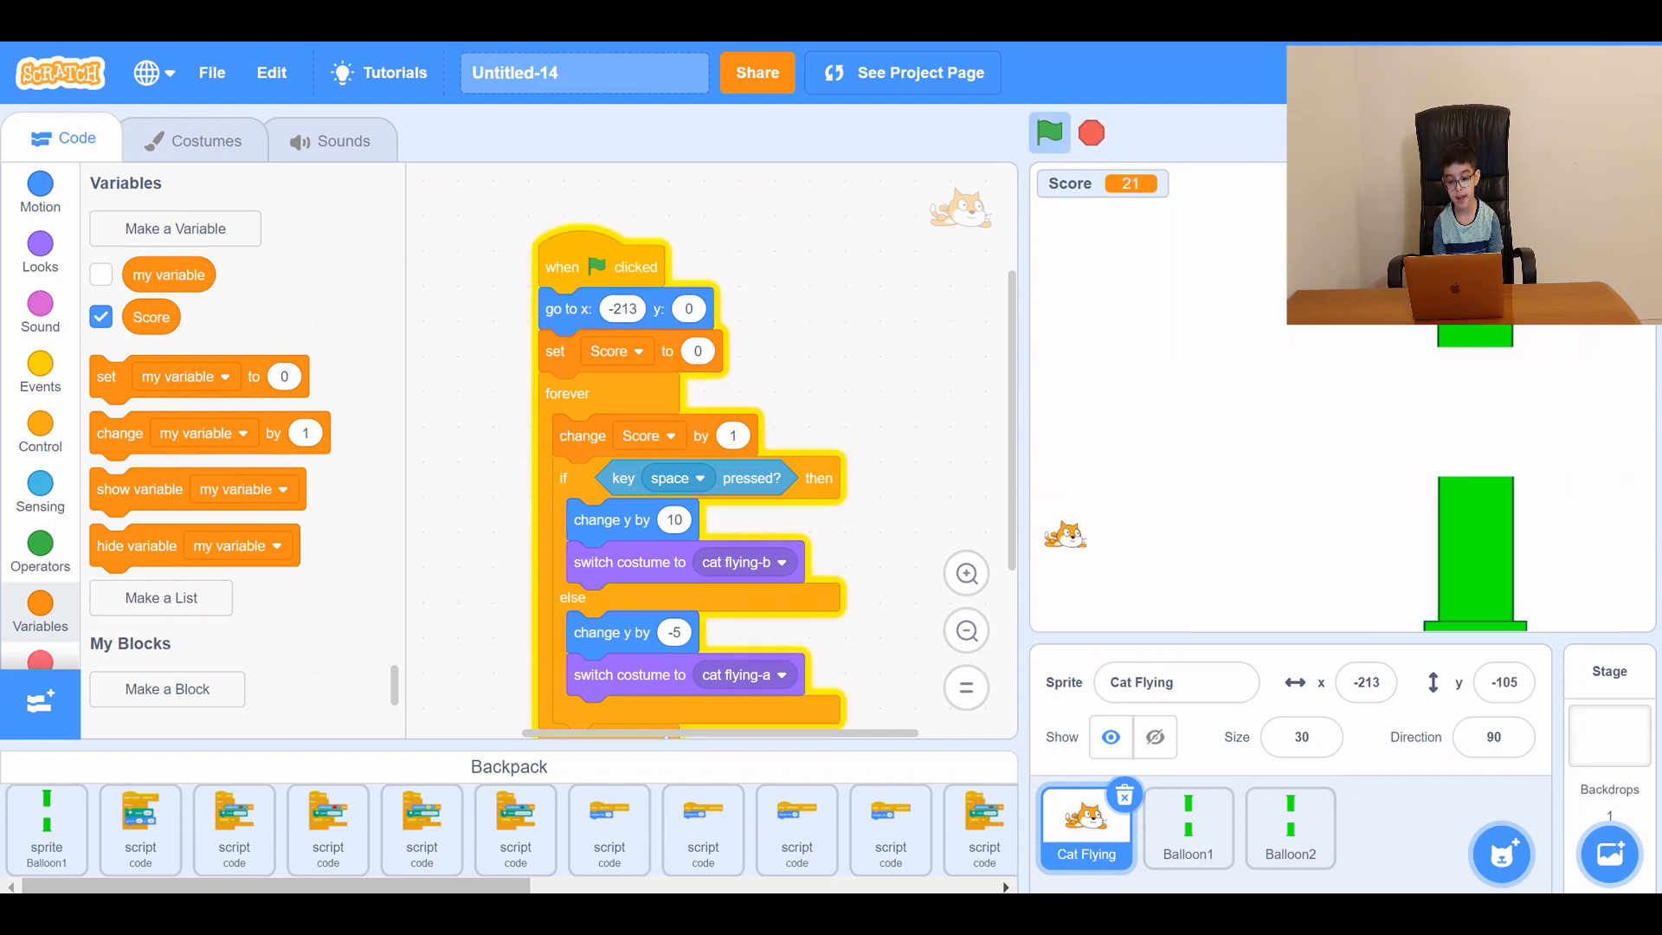